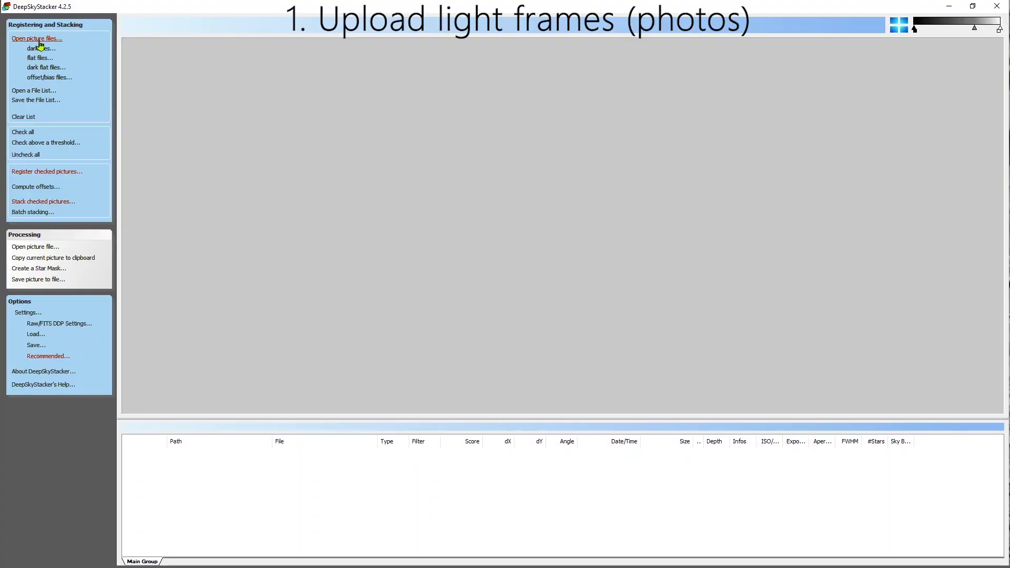
Load the 300 RAW CR2 light frames from the Light Frames folder
left_click(36, 38)
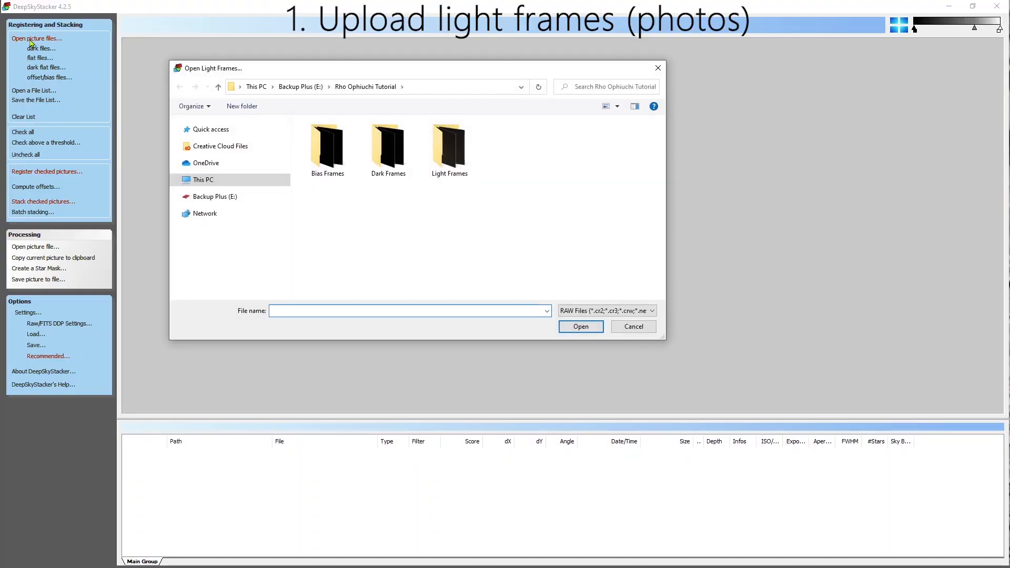
left_click(388, 145)
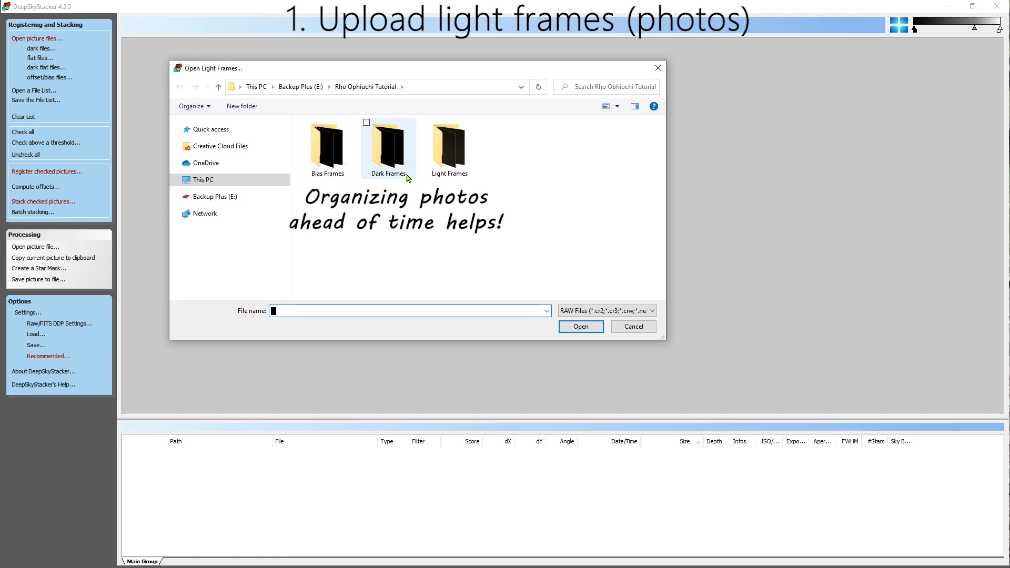
left_click(327, 148)
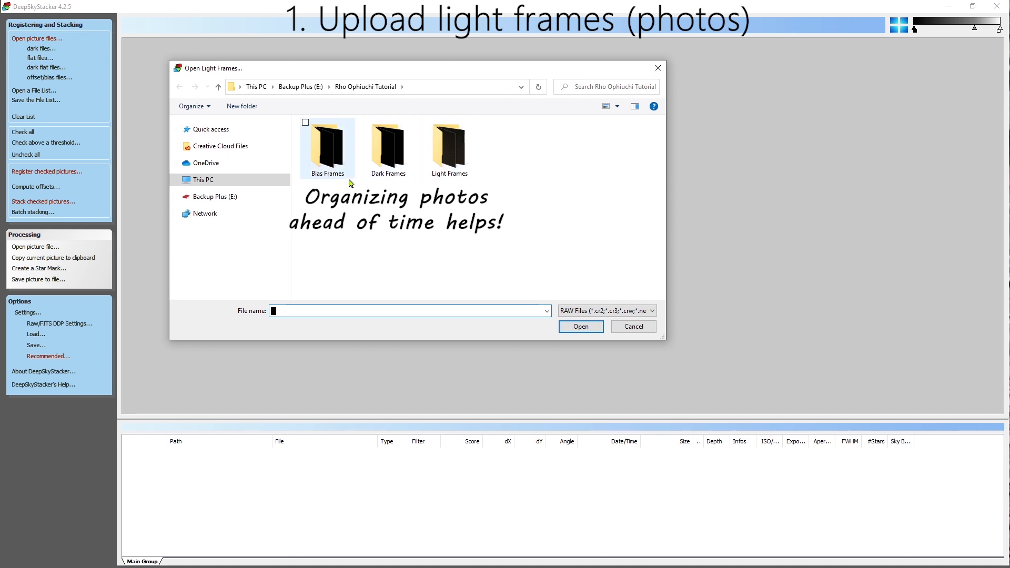
double_click(448, 147)
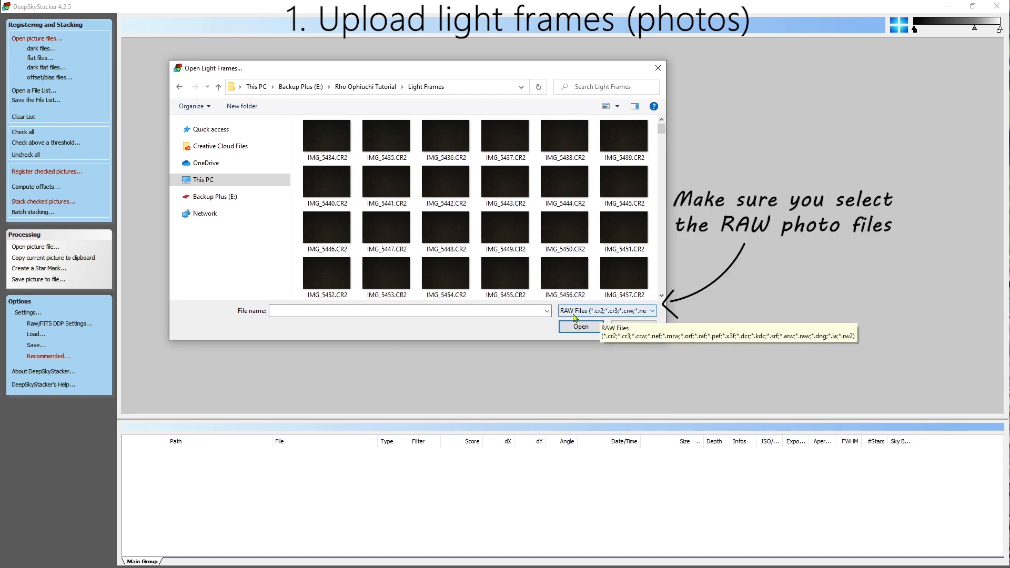
left_click(326, 137)
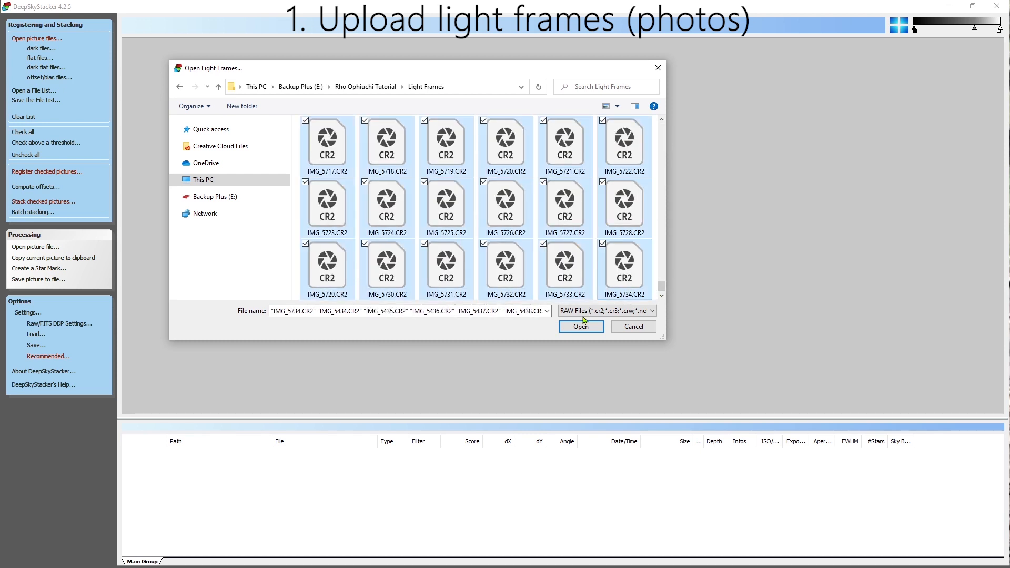
left_click(579, 327)
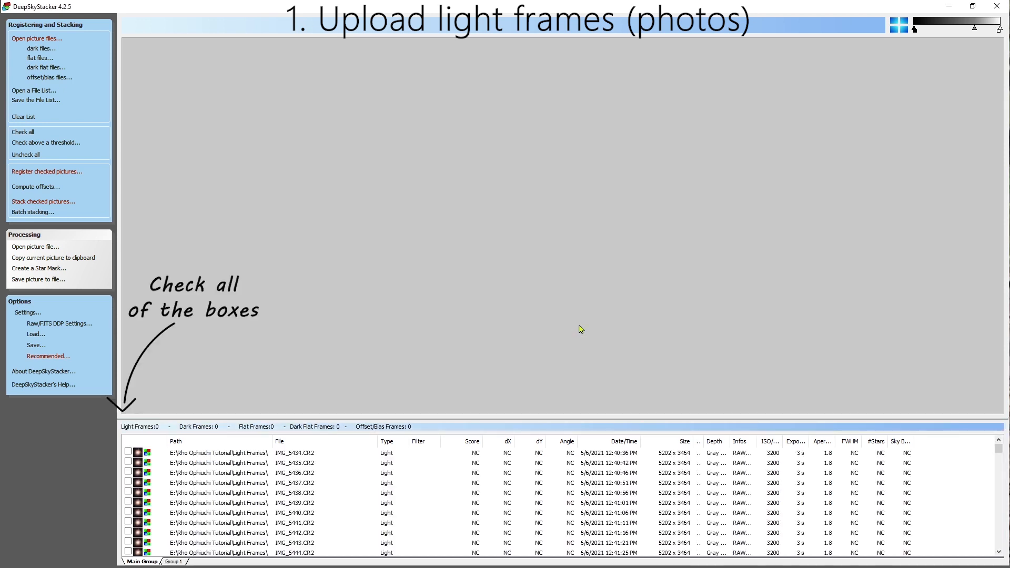
Check all the loaded light frames for stacking
left_click(127, 453)
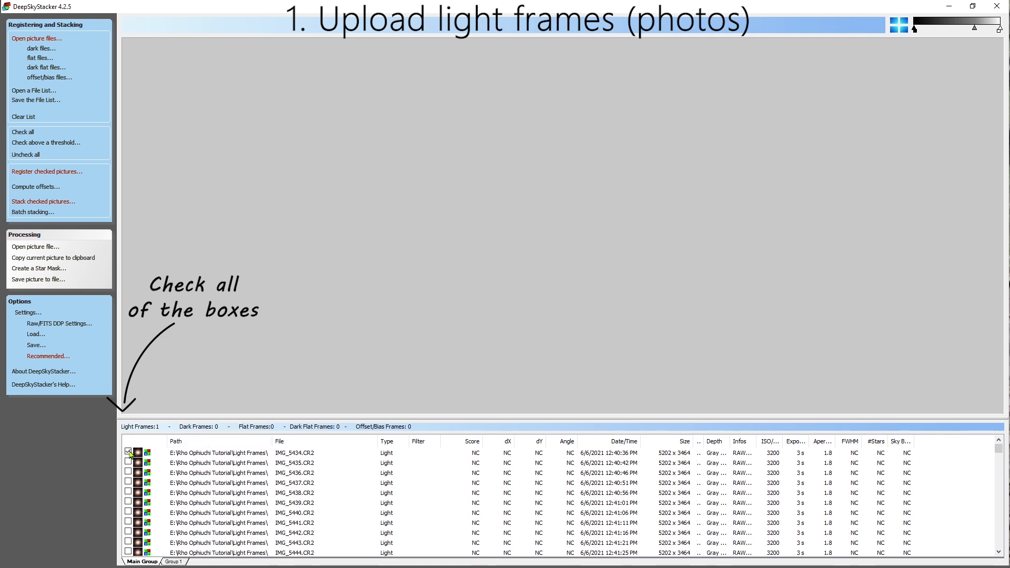
left_click(128, 473)
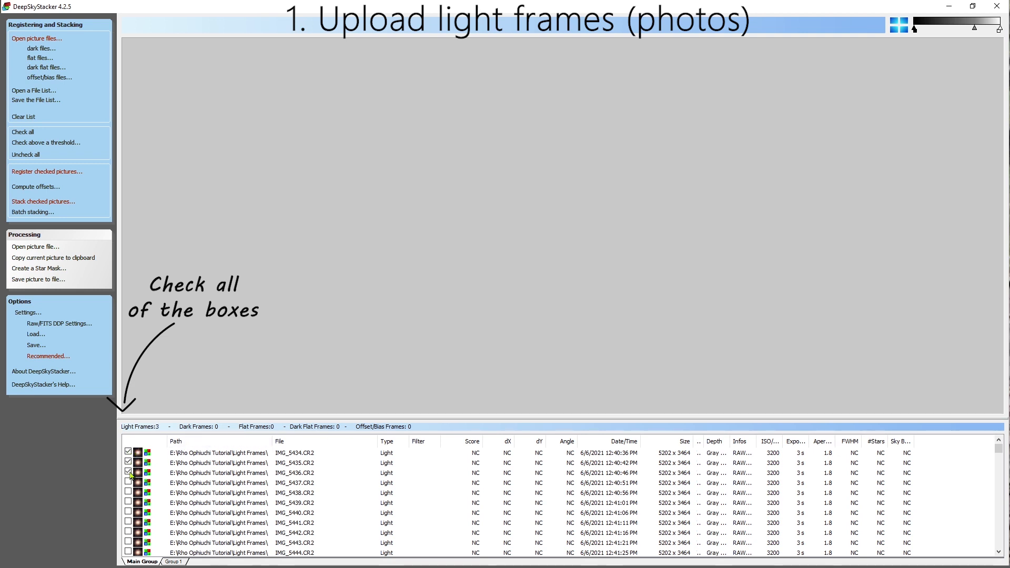
left_click(129, 472)
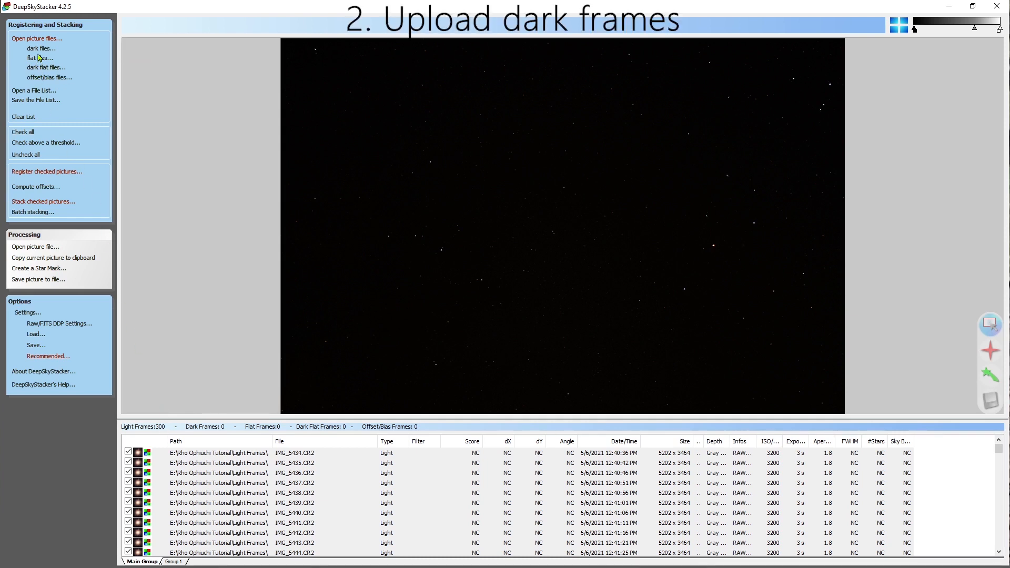
Add the 50 dark frames from the Dark Frames folder
left_click(40, 48)
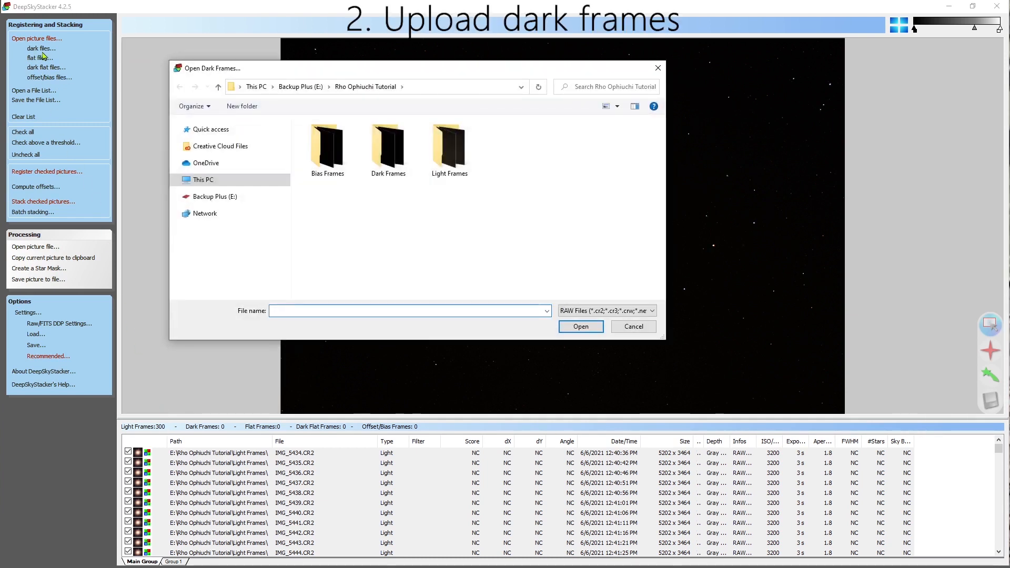
double_click(387, 148)
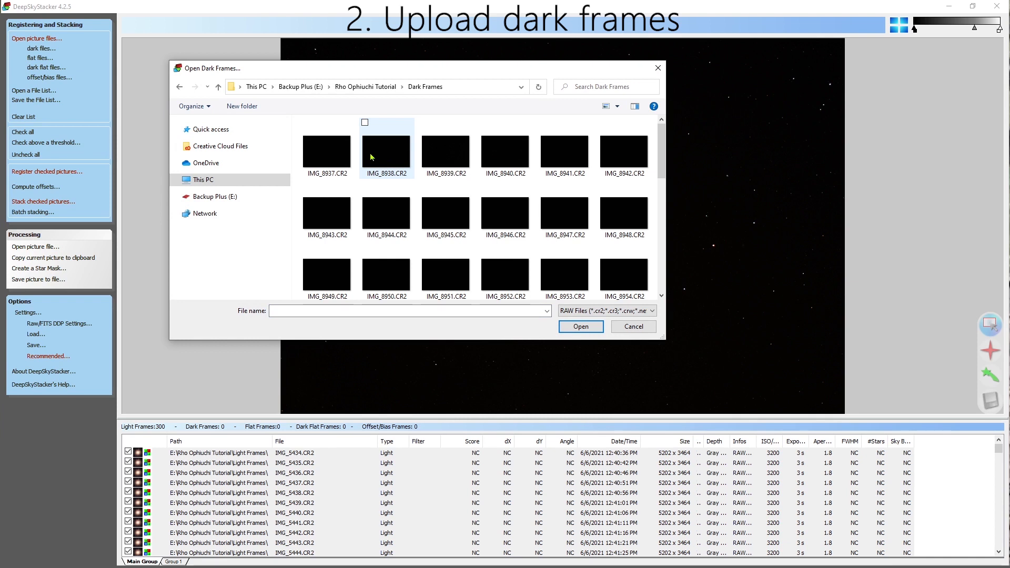
scroll("down", 3)
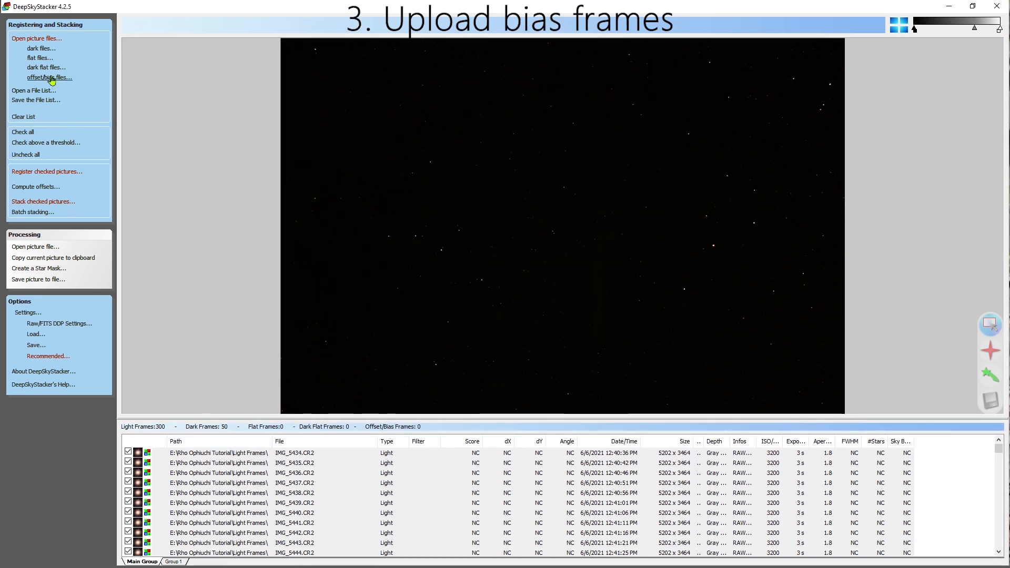
Add the 50 bias frames from the Bias Frames folder
left_click(49, 77)
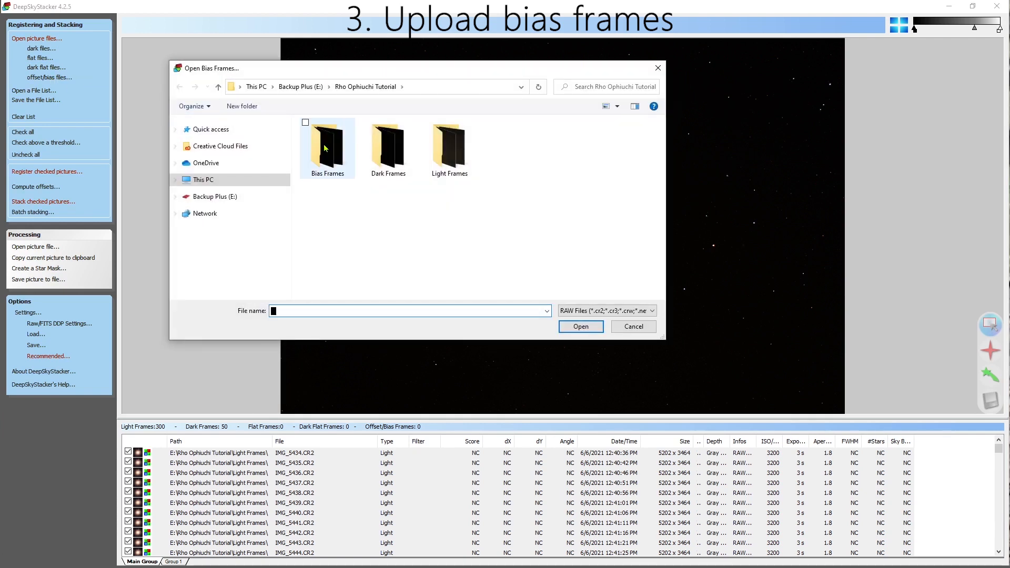
double_click(328, 145)
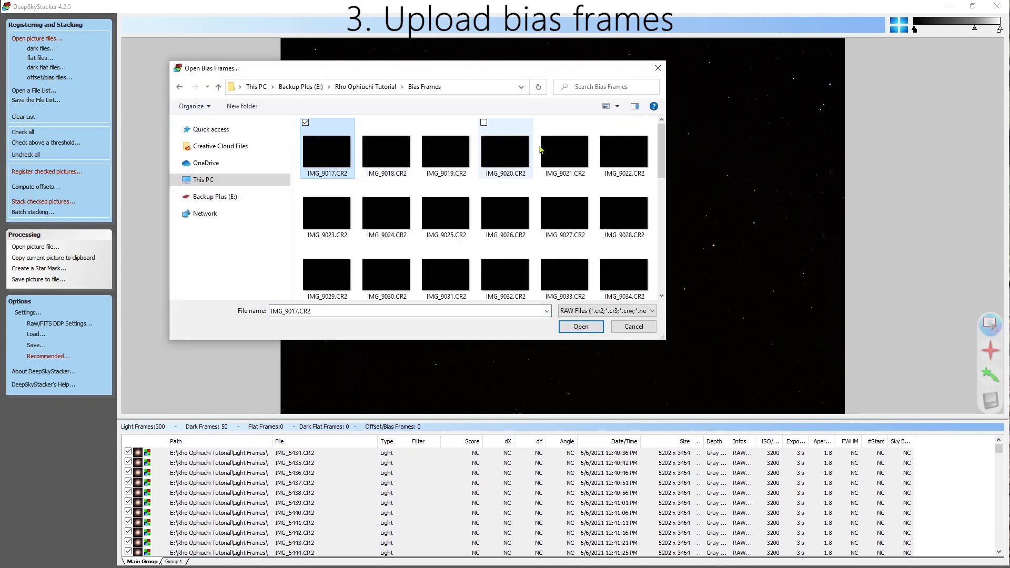
scroll("down", 3)
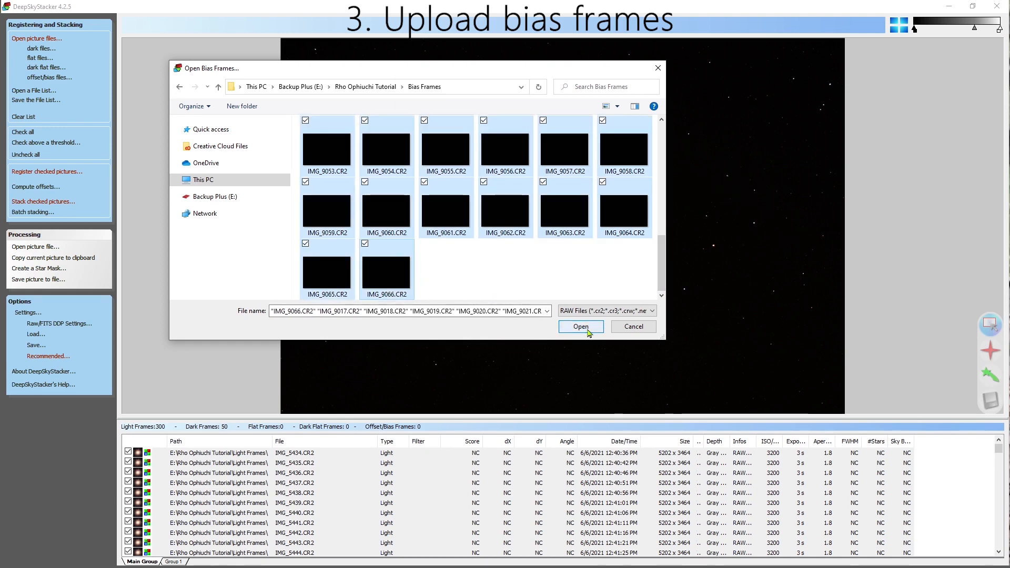
left_click(579, 327)
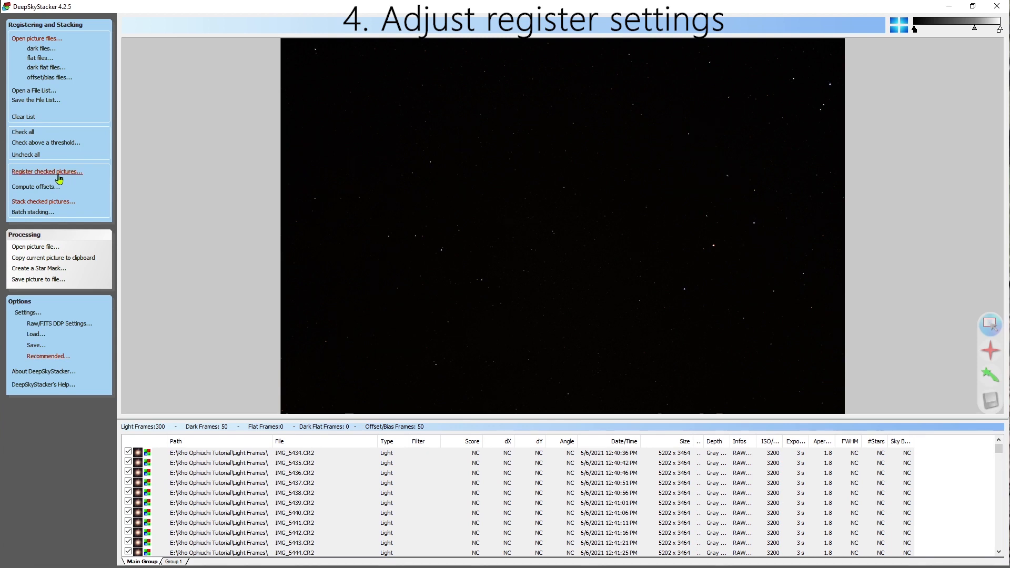
Keep the best 95% of pictures, count detected stars (489), and show recommended settings
left_click(47, 172)
type("9")
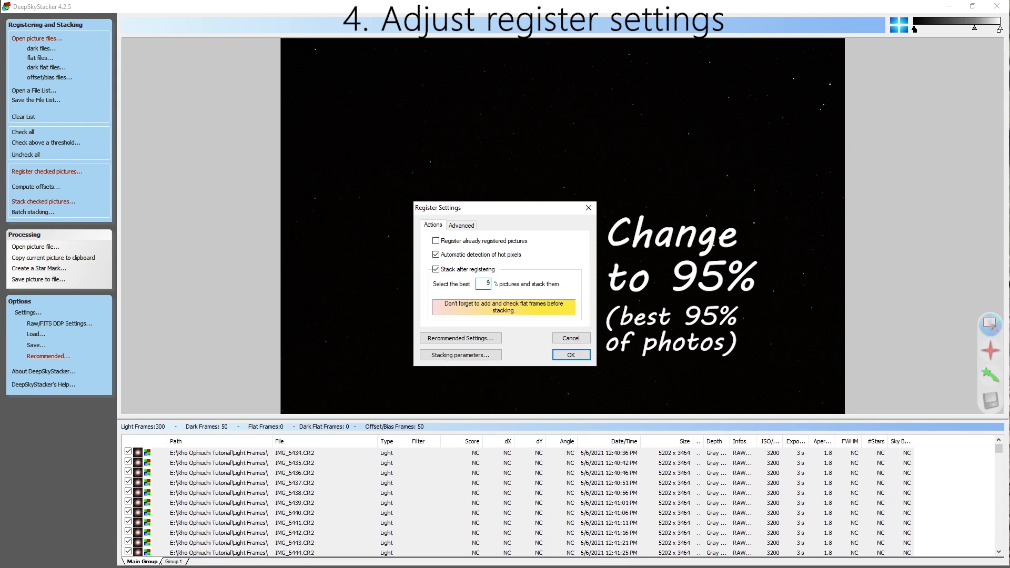
type("5")
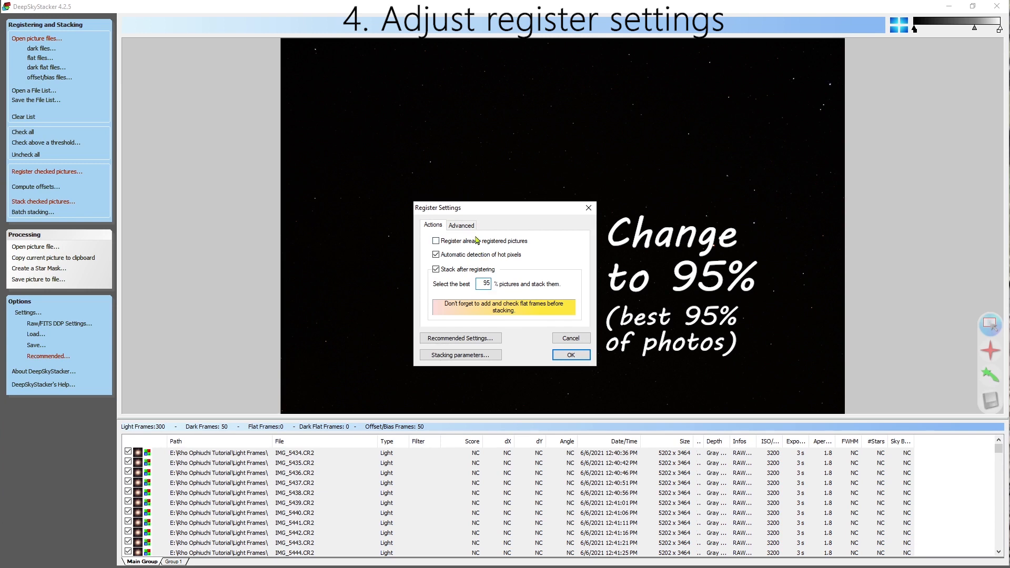
left_click(462, 225)
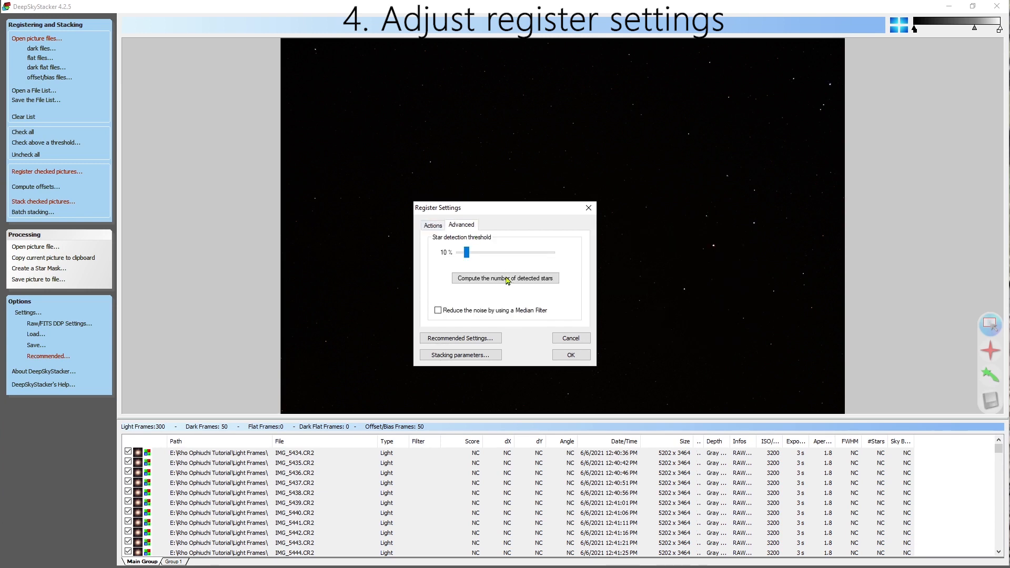
left_click(505, 278)
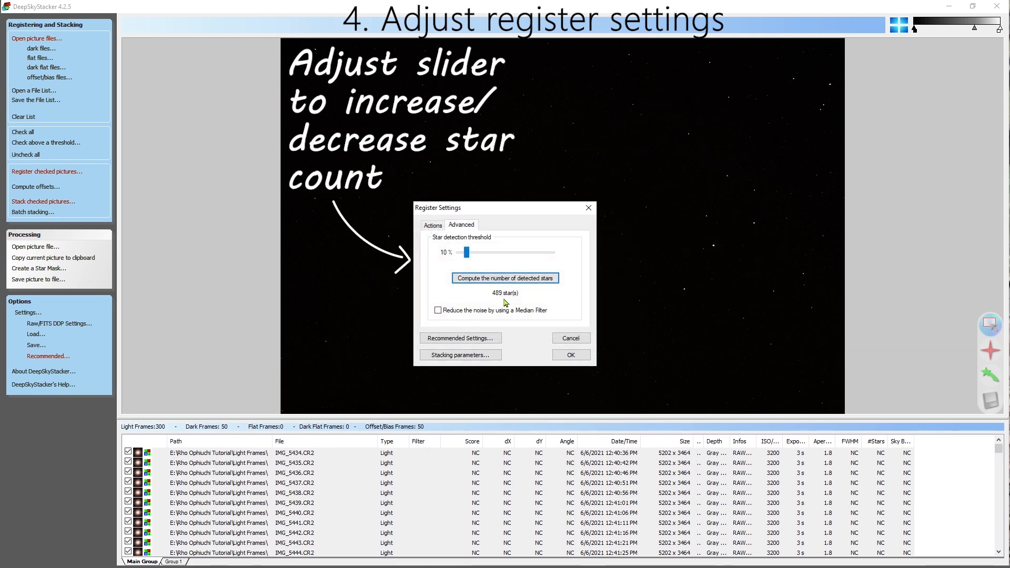
left_click(460, 338)
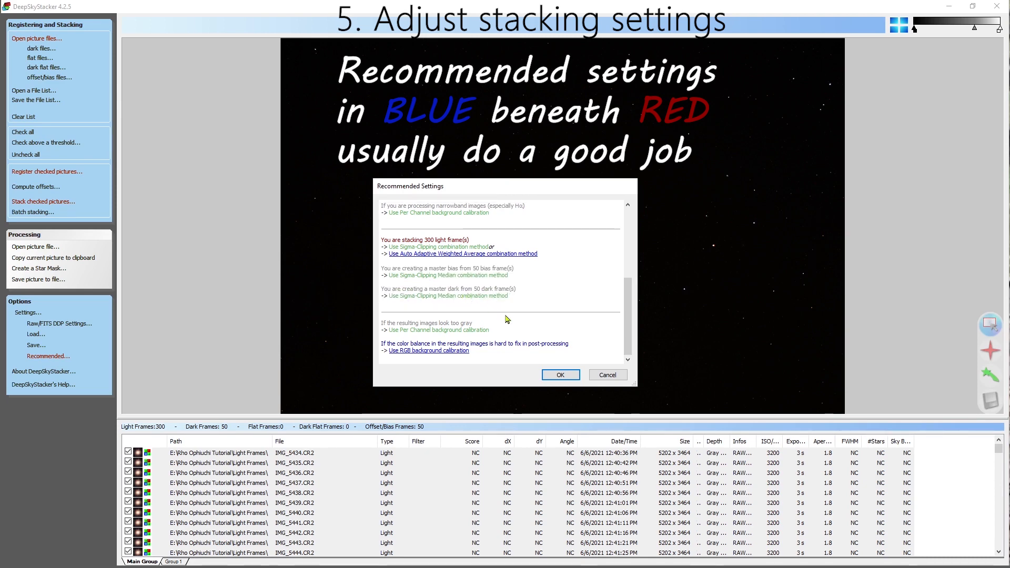
Confirm Recommended and Register settings, then start stacking from the Stacking Steps dialog
left_click(559, 374)
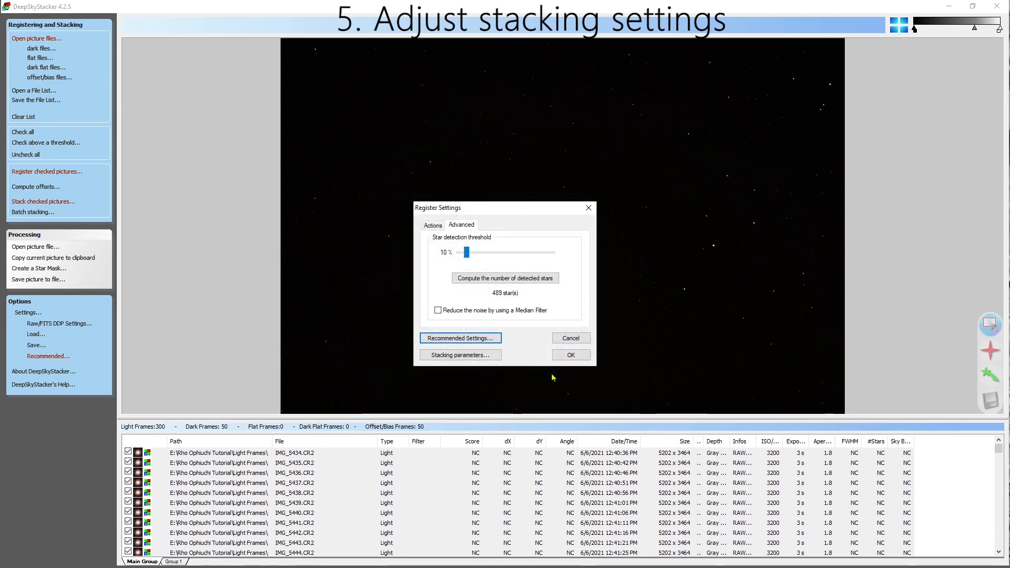
left_click(569, 354)
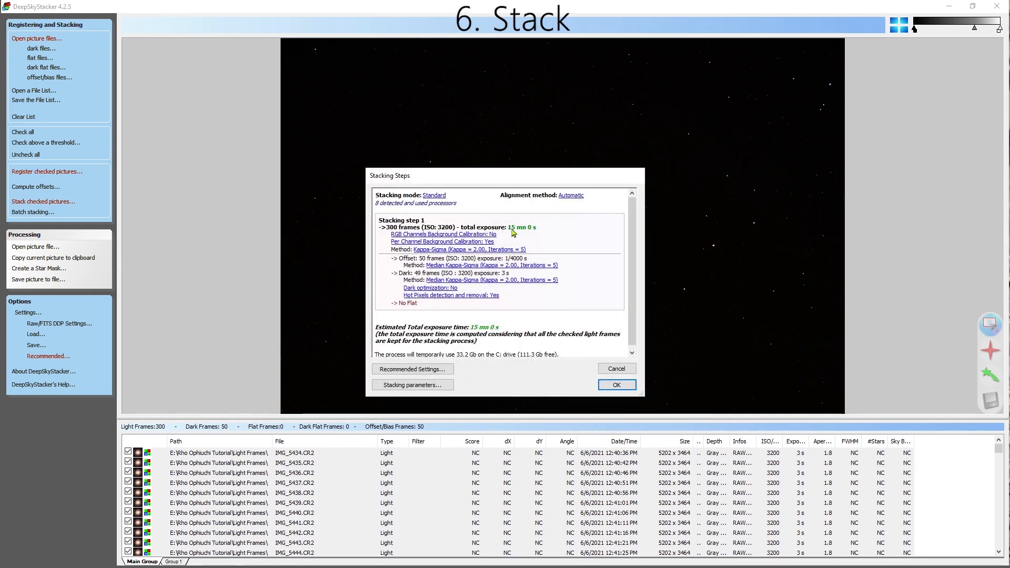
mouse_move(425, 264)
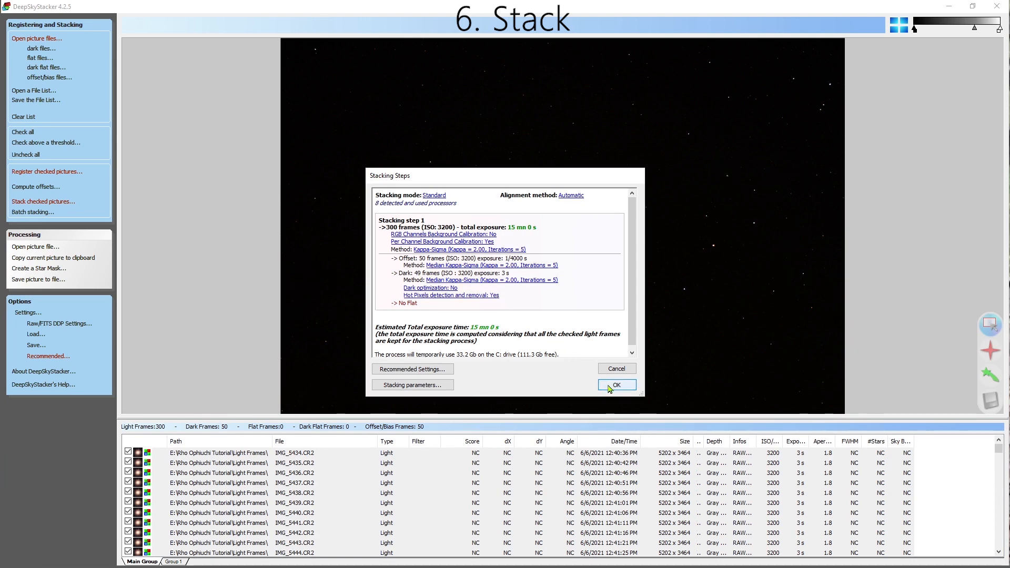
left_click(615, 384)
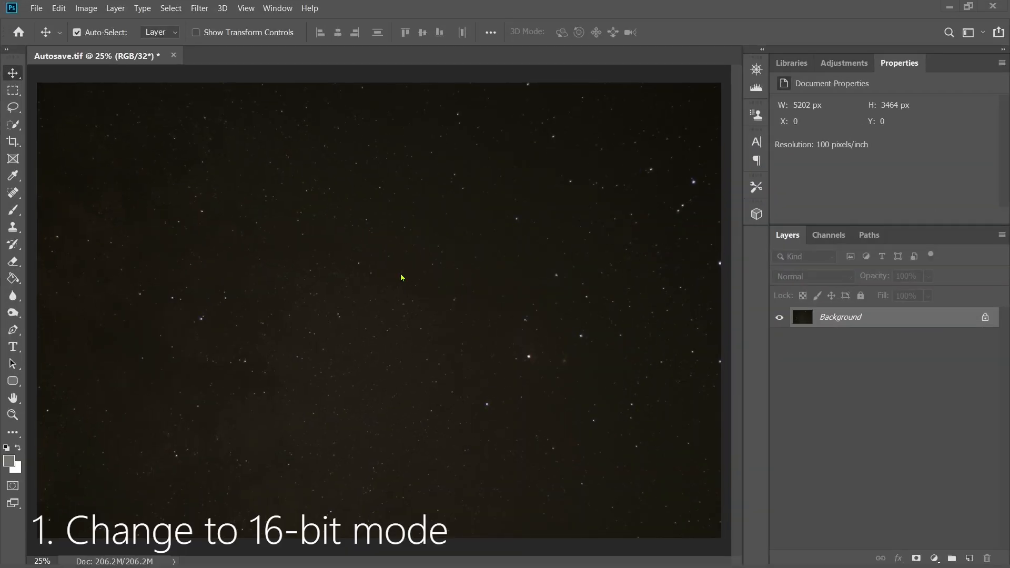
mouse_move(90, 16)
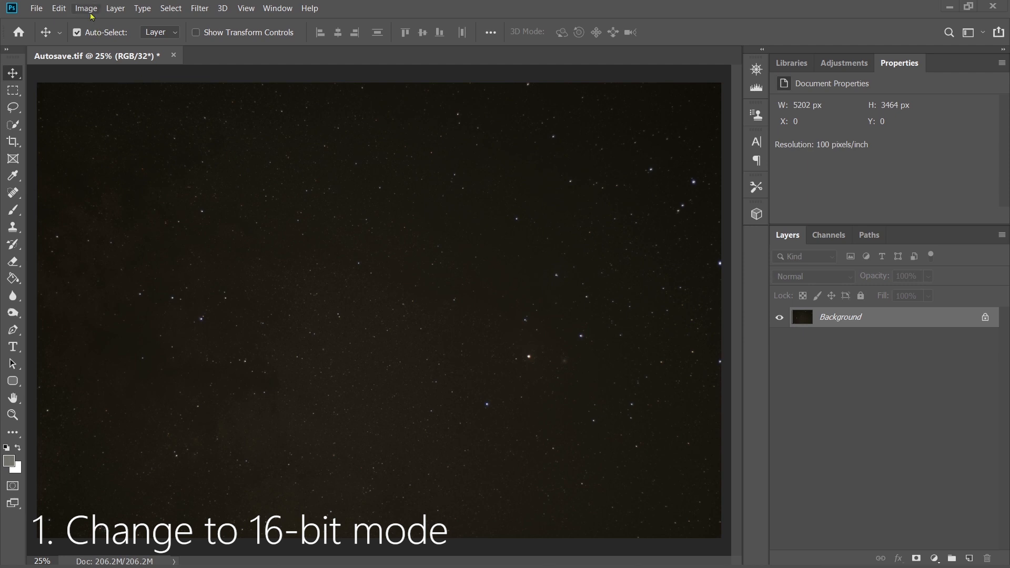
Convert the image to 16 bits per channel using Exposure and Gamma toning
left_click(86, 8)
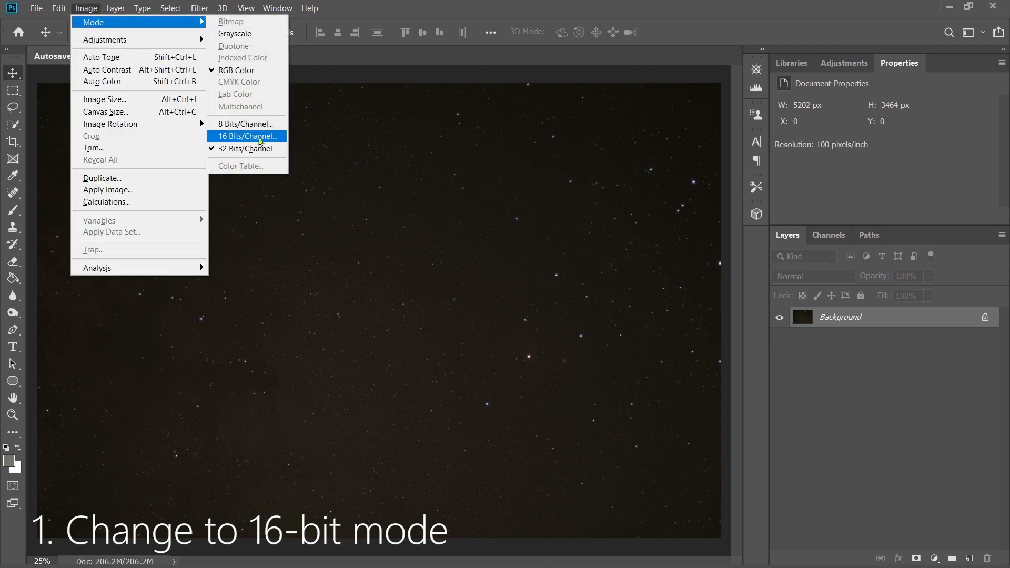
left_click(247, 136)
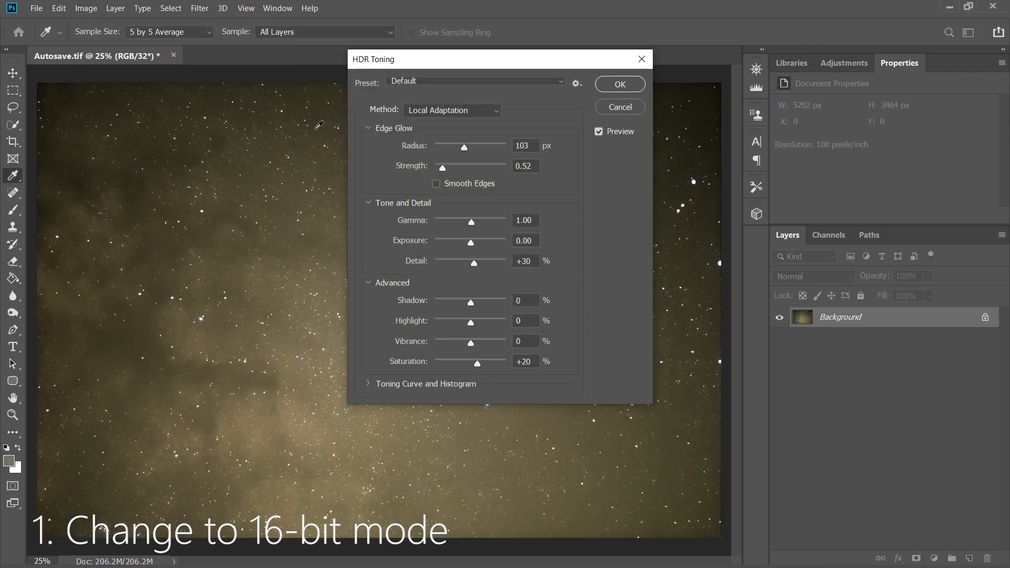
left_click(453, 110)
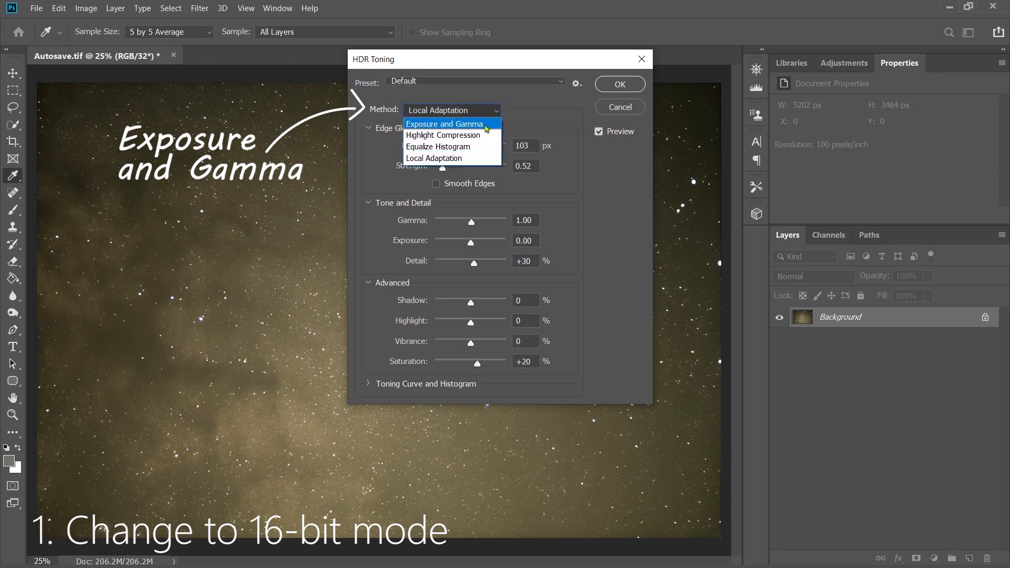
left_click(445, 123)
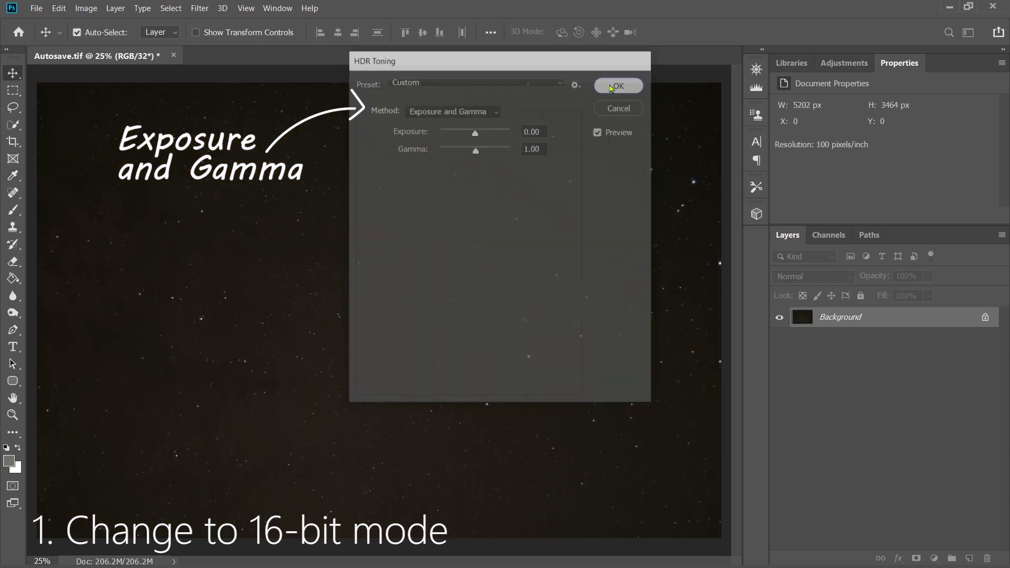
Stamp the visible layers into a new merged Layer 1 above Background
left_click(617, 86)
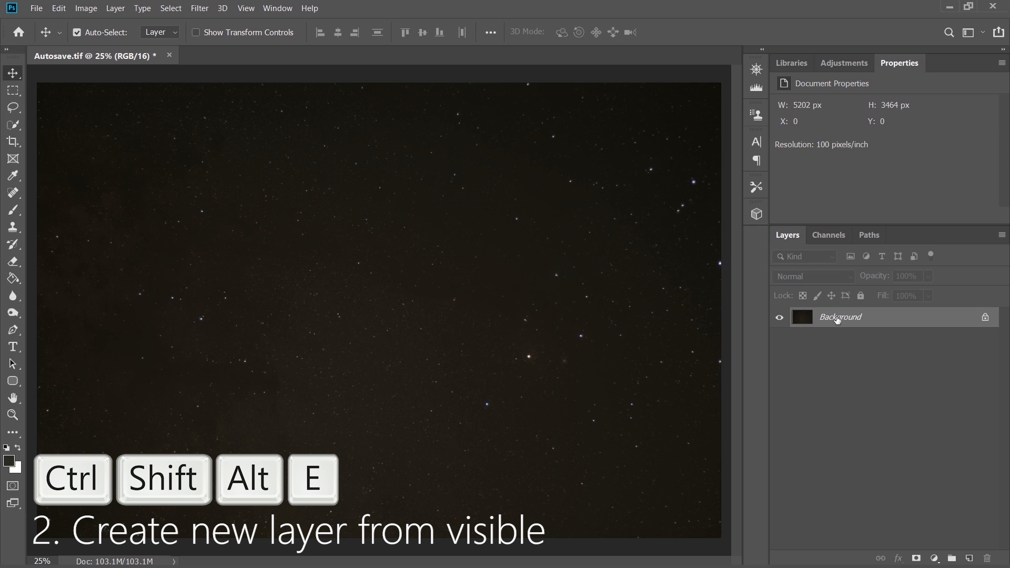
key("ctrl+shift+alt+e")
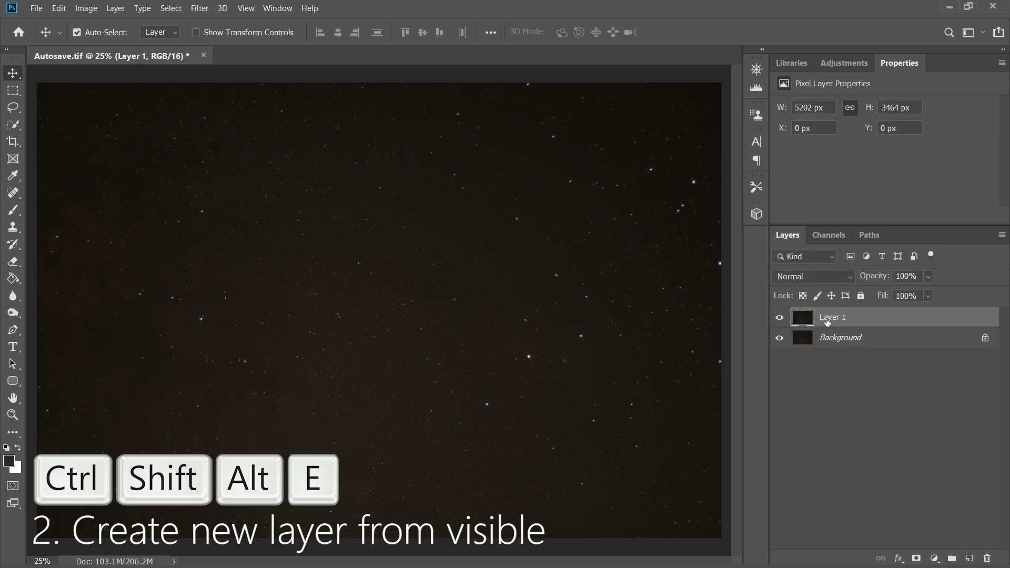
left_click(778, 316)
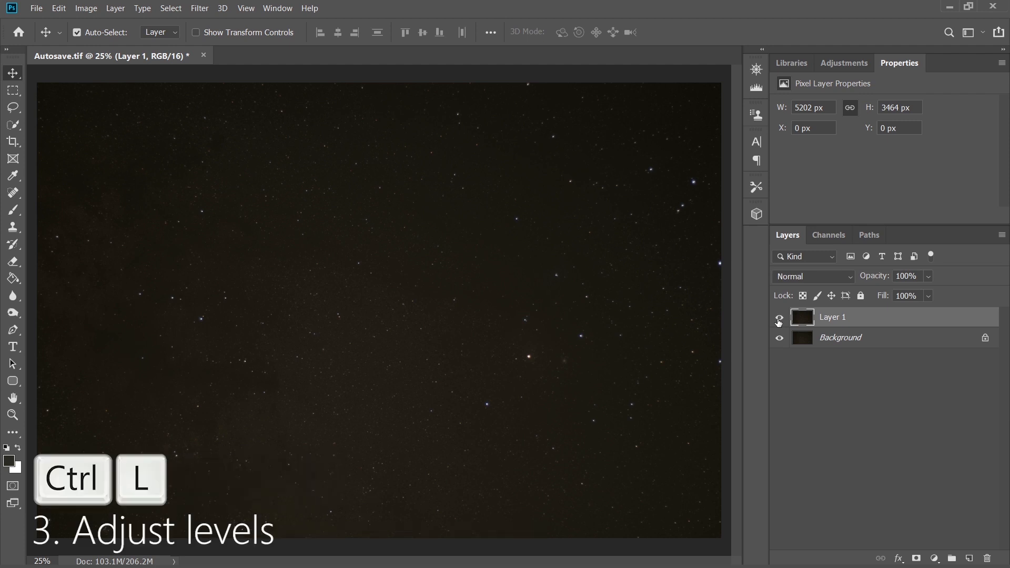
Apply Levels with white point 240 and midtone 1.41
key("Ctrl+L")
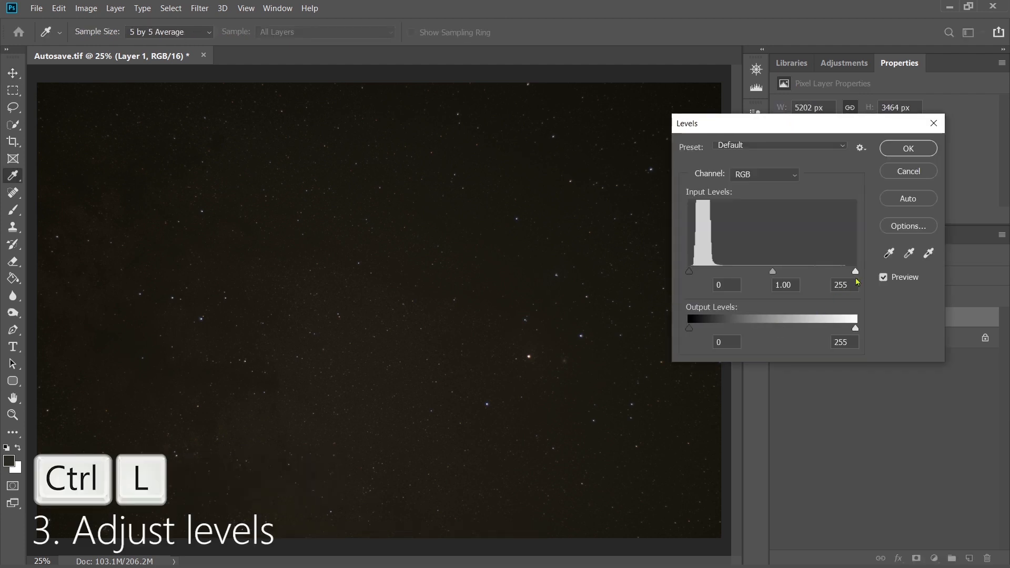
left_click_drag(855, 271, 844, 271)
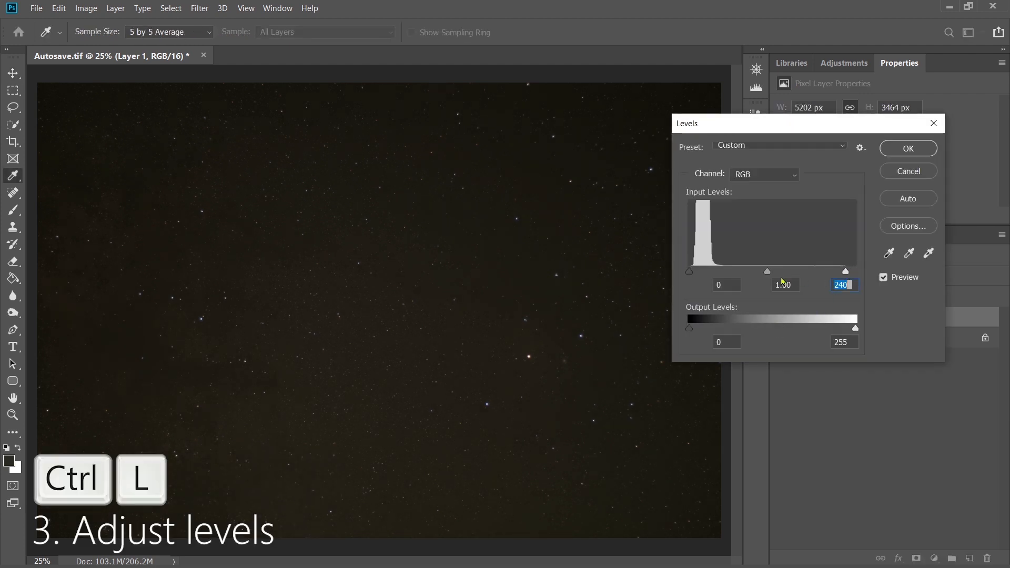
left_click_drag(767, 271, 748, 270)
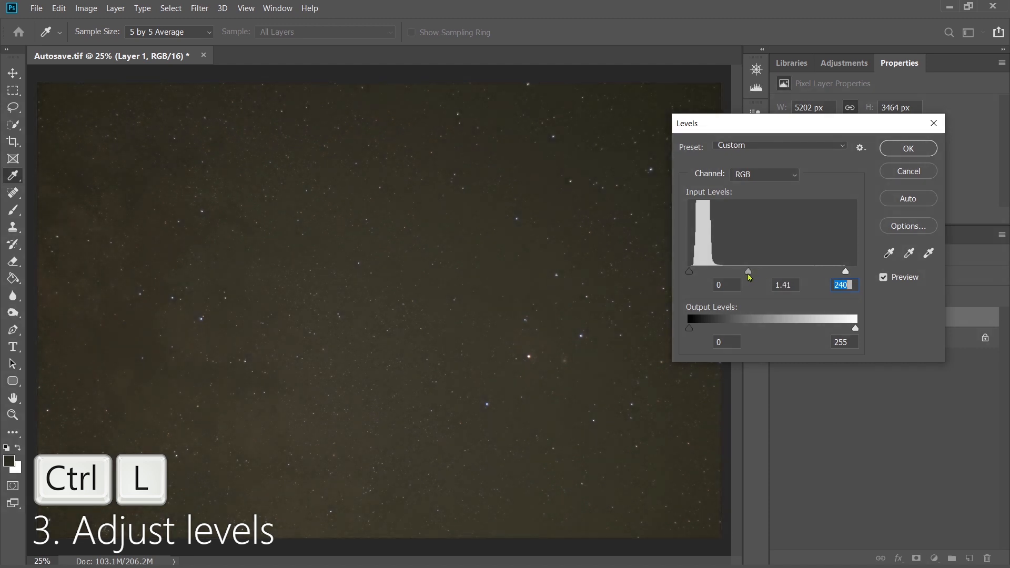
left_click(907, 149)
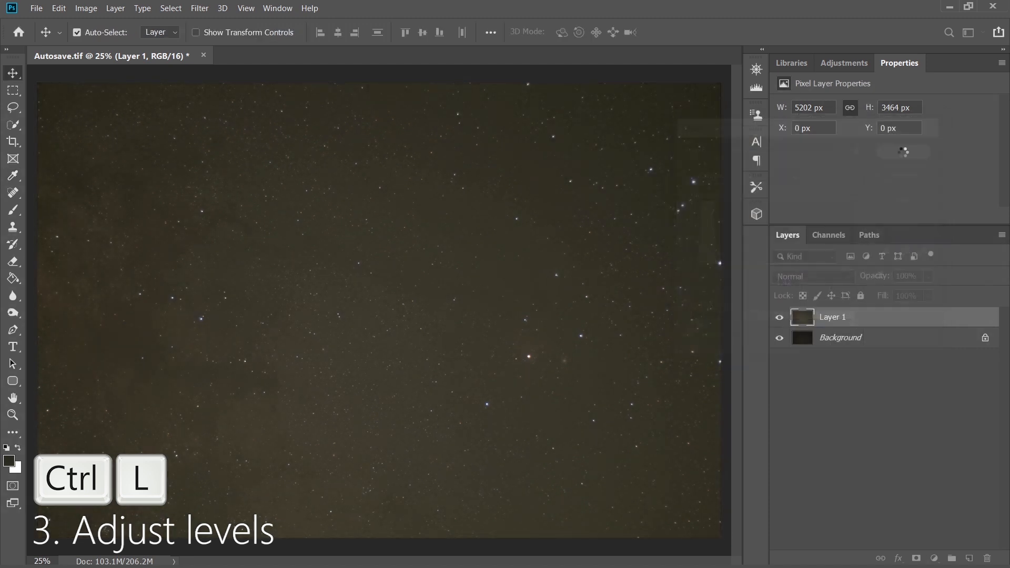
Apply a second Levels pass with midtone 1.10 and black point 10
key("ctrl+l")
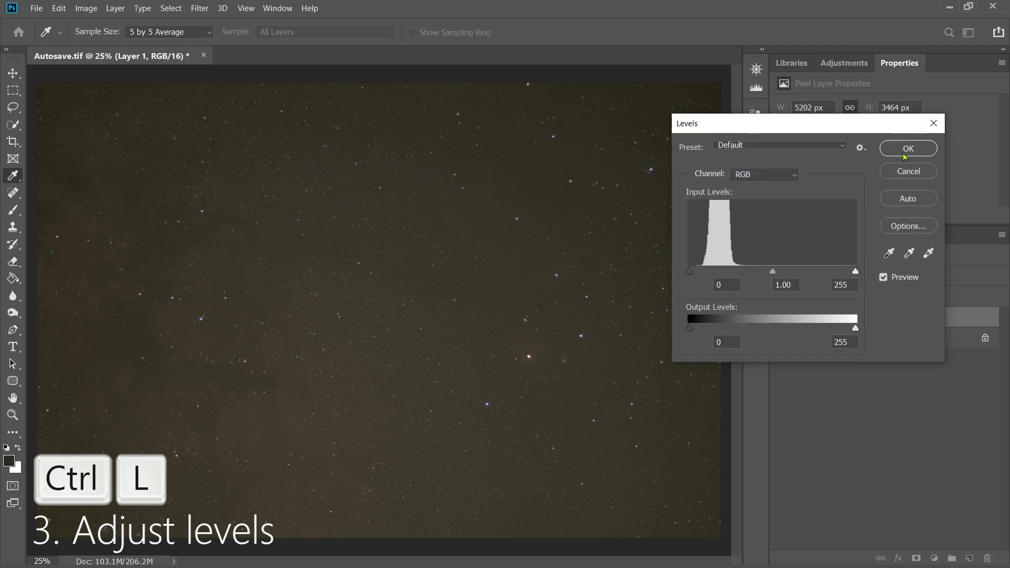
left_click_drag(773, 271, 766, 270)
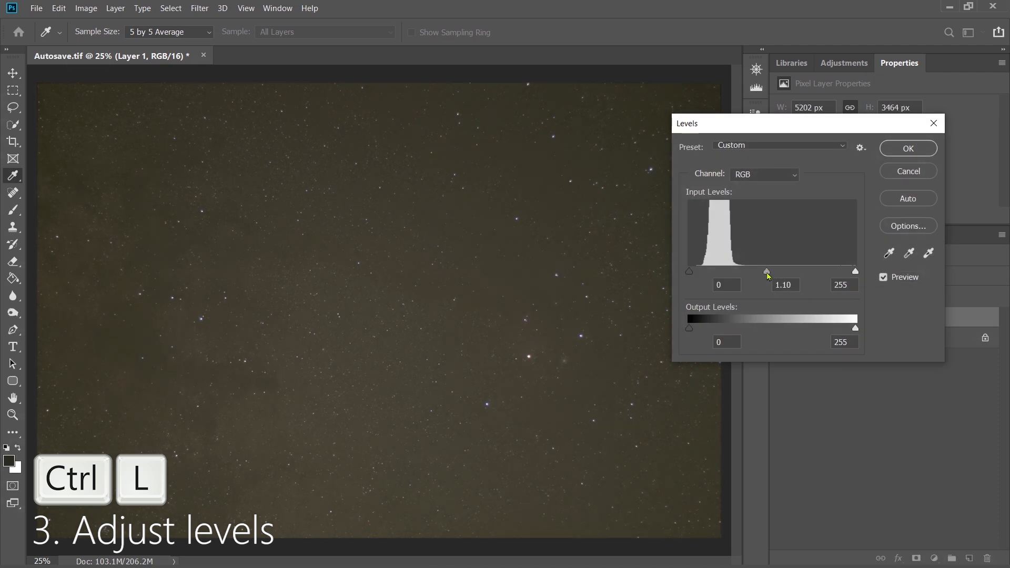
left_click_drag(690, 272, 695, 271)
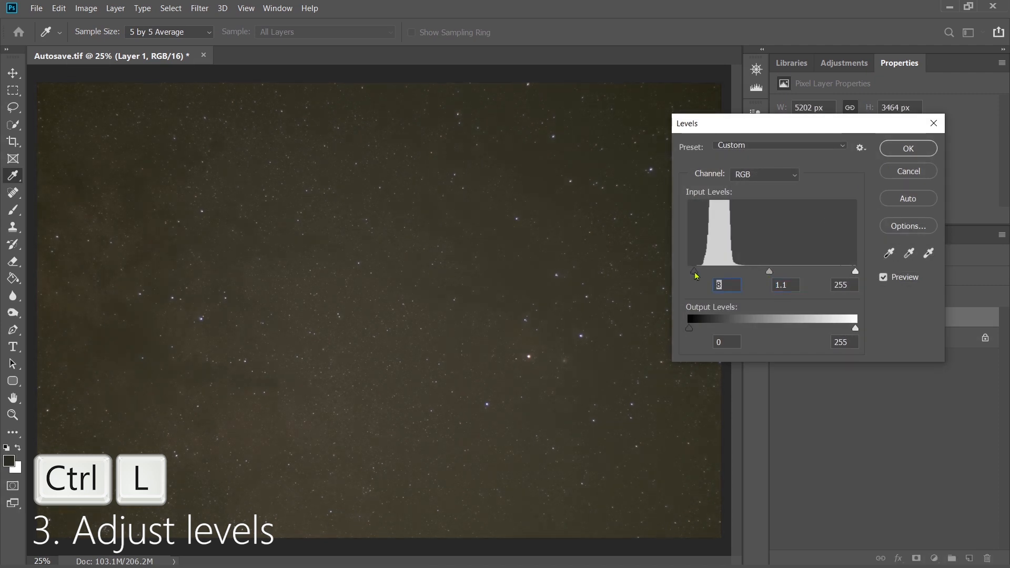
left_click_drag(694, 272, 704, 271)
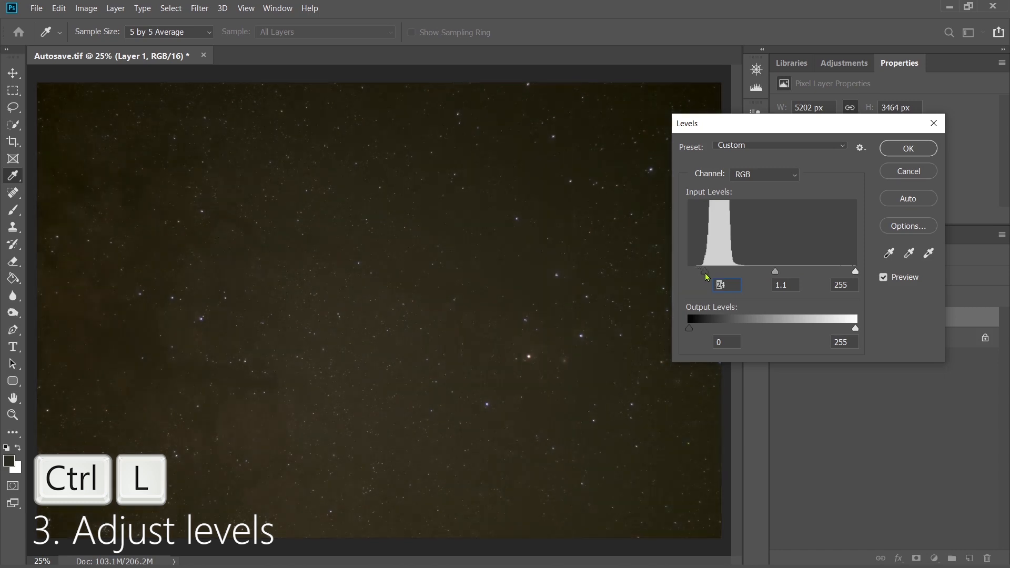
type("10")
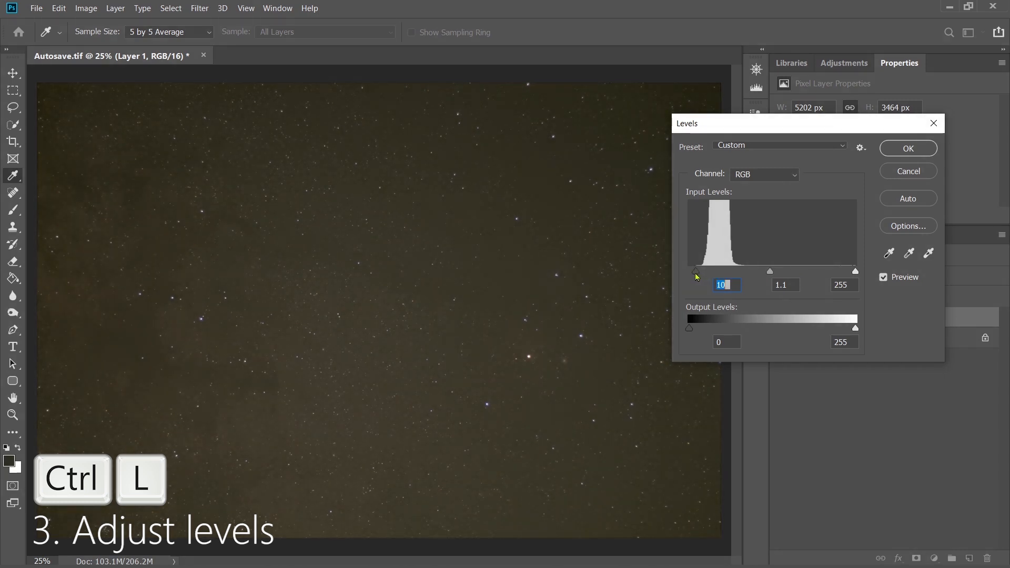
left_click(907, 148)
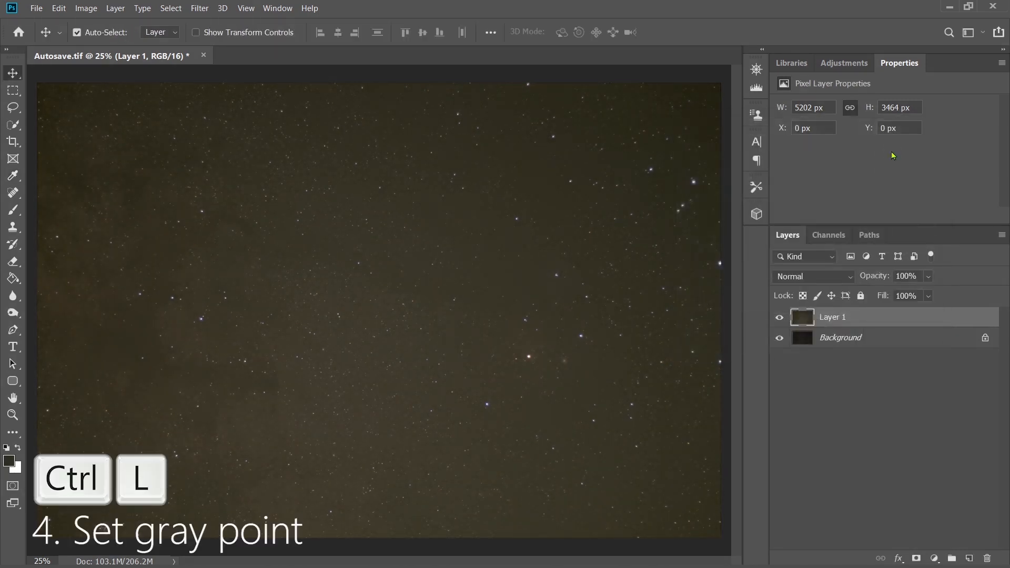
Set a neutral gray point with Levels and stamp visible layers into Layer 2
key("ctrl+l")
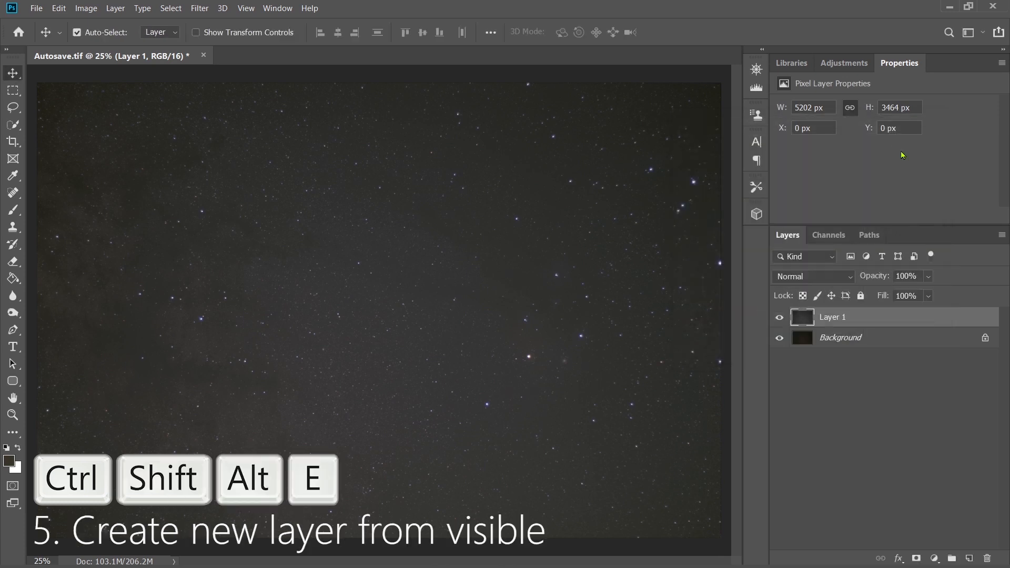
key("ctrl+shift+alt+e")
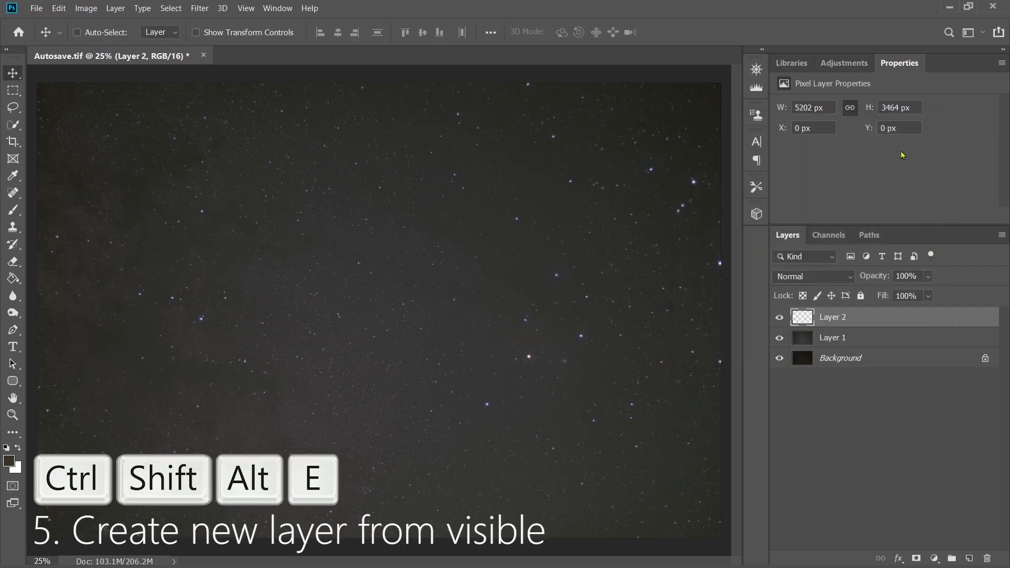
Stretch Layer 2 with Curves, raising midtones and pulling shadows down
key("ctrl+m")
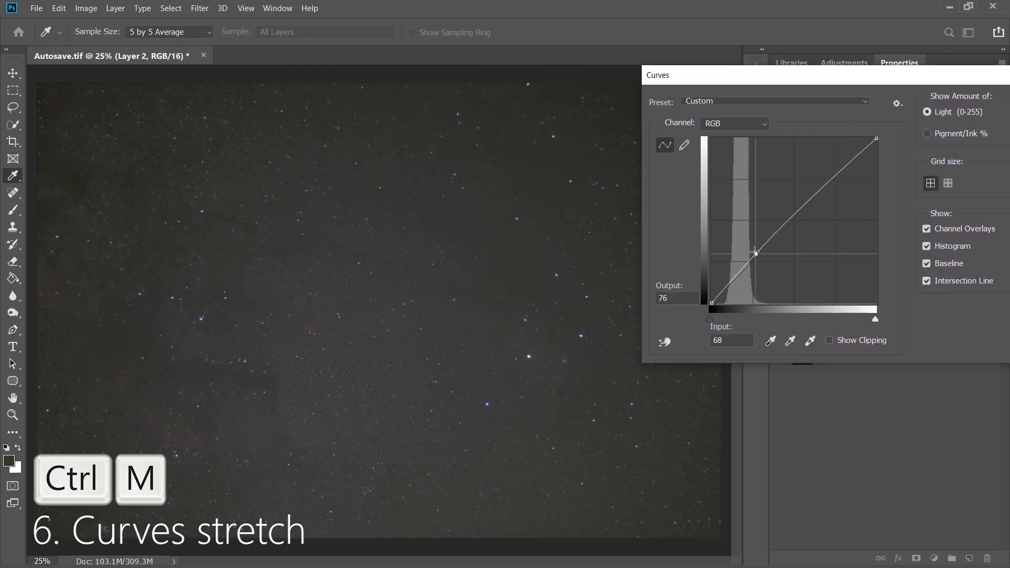
left_click_drag(755, 253, 752, 249)
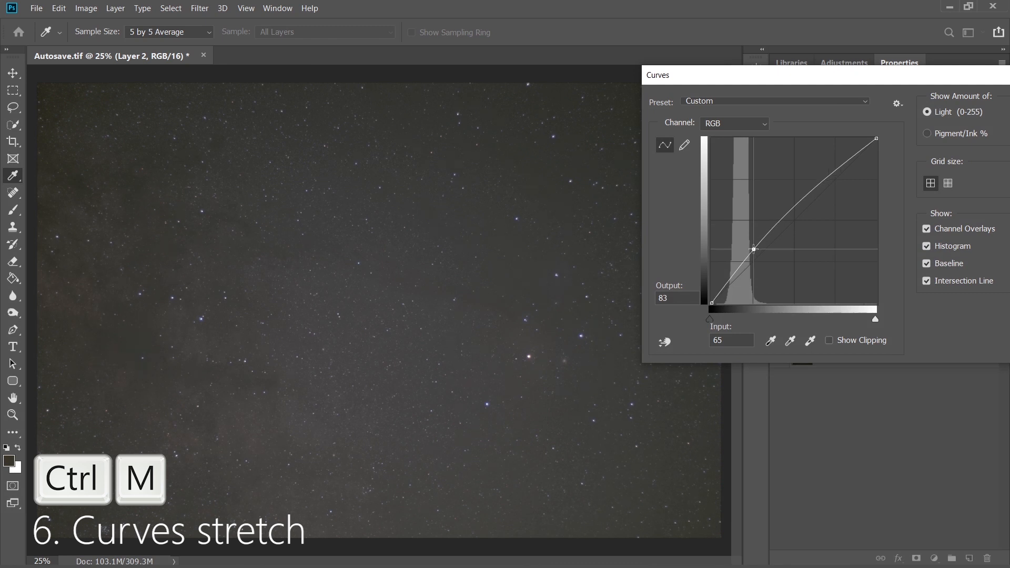
left_click_drag(754, 250, 727, 292)
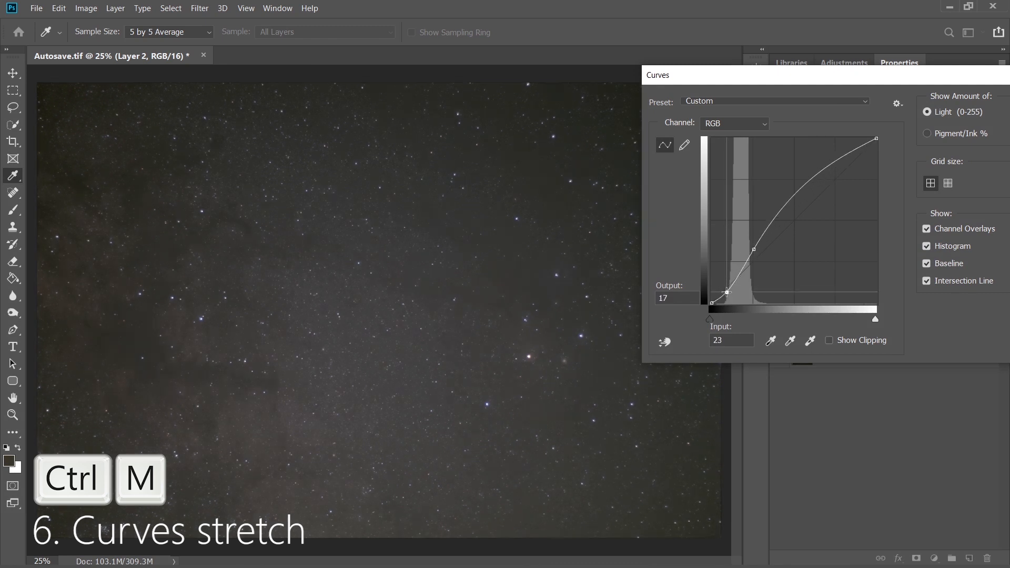
left_click_drag(727, 292, 723, 295)
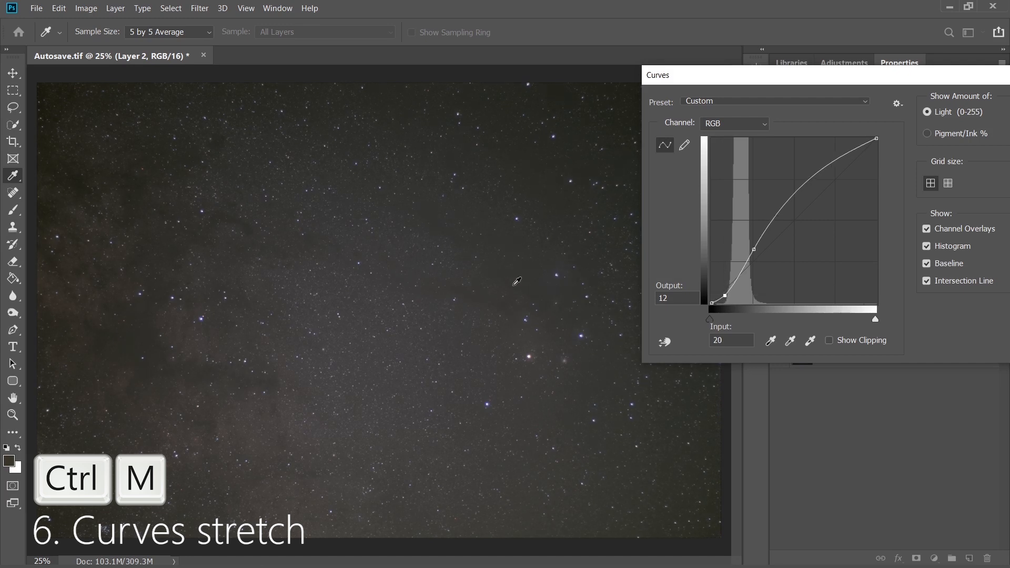
mouse_move(852, 76)
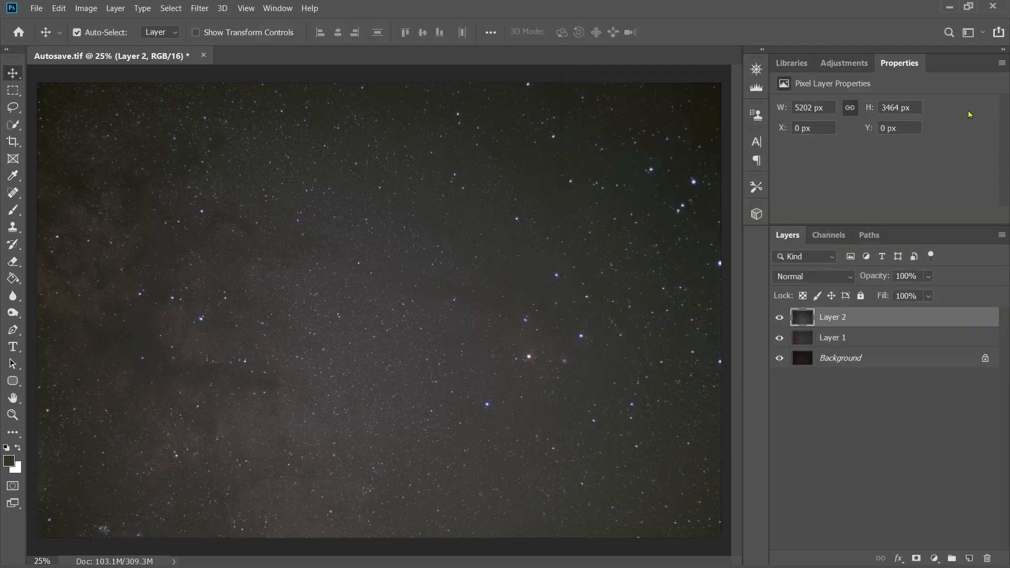
Neutralize the sky with the Levels gray eyedropper, then apply a midtone-lifting curves stretch
key("ctrl+l")
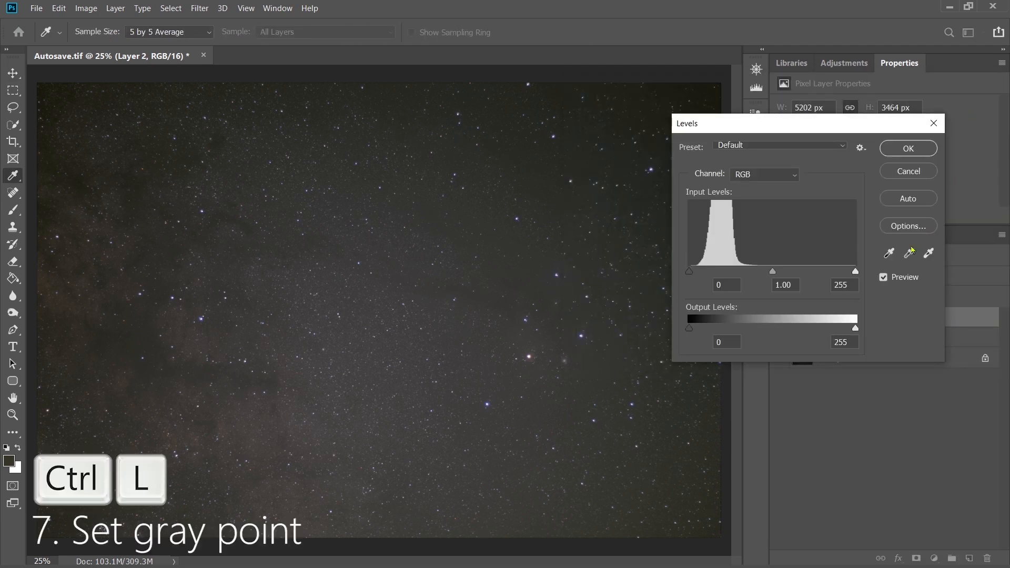
left_click(399, 200)
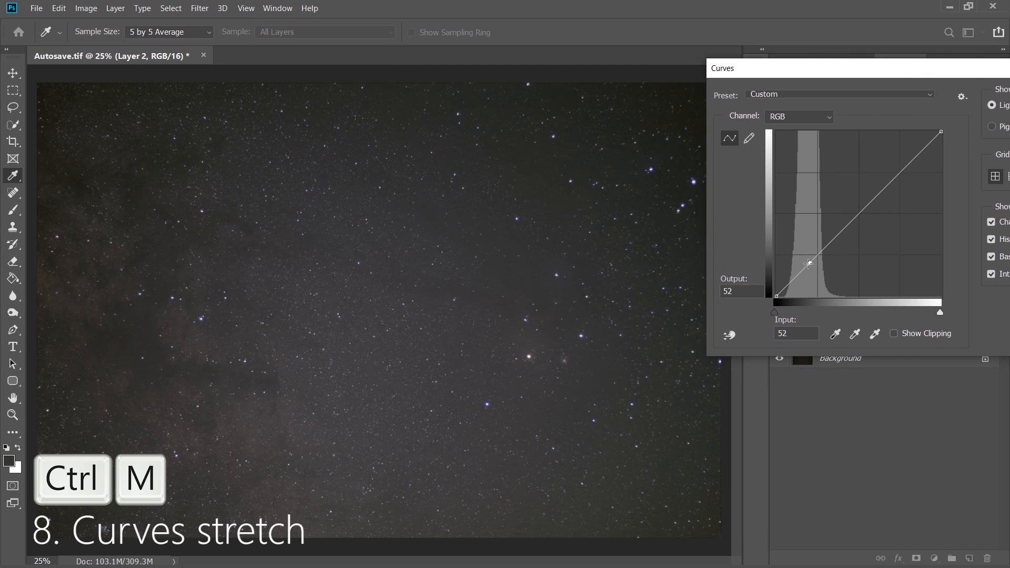
left_click_drag(809, 264, 797, 273)
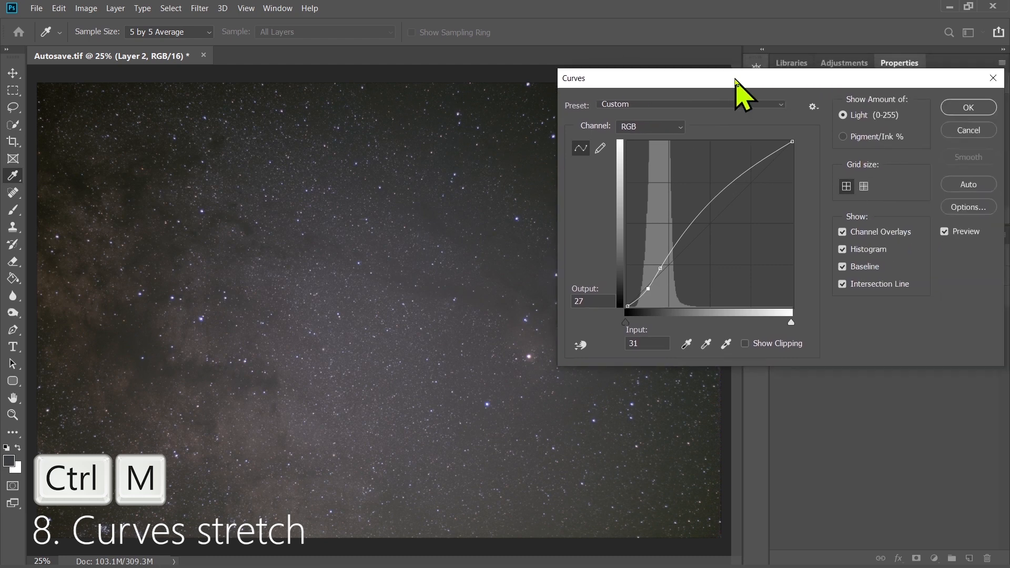
left_click(967, 106)
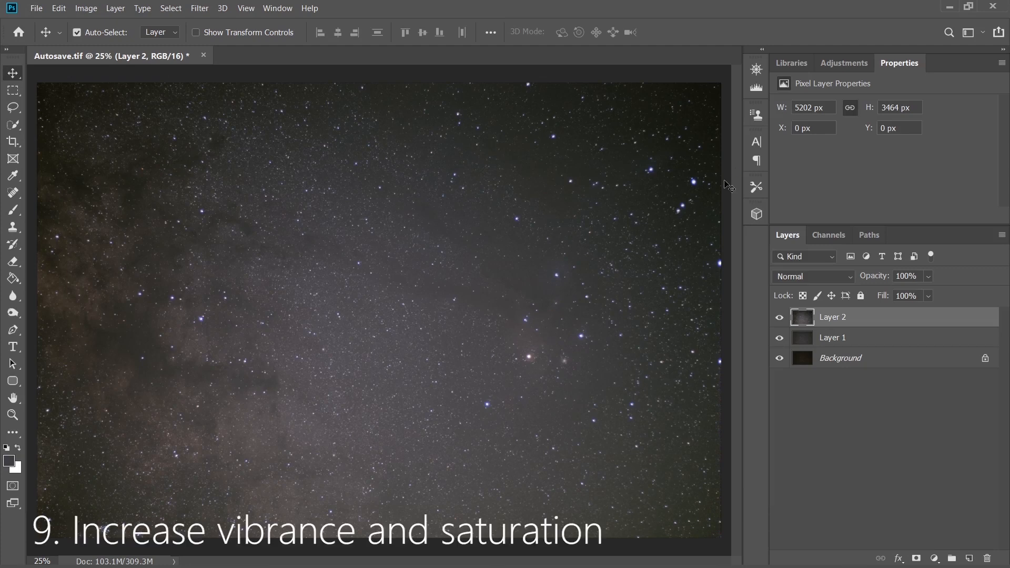
Add a Vibrance 1 adjustment layer with saturation +30 and vibrance +25
left_click(843, 62)
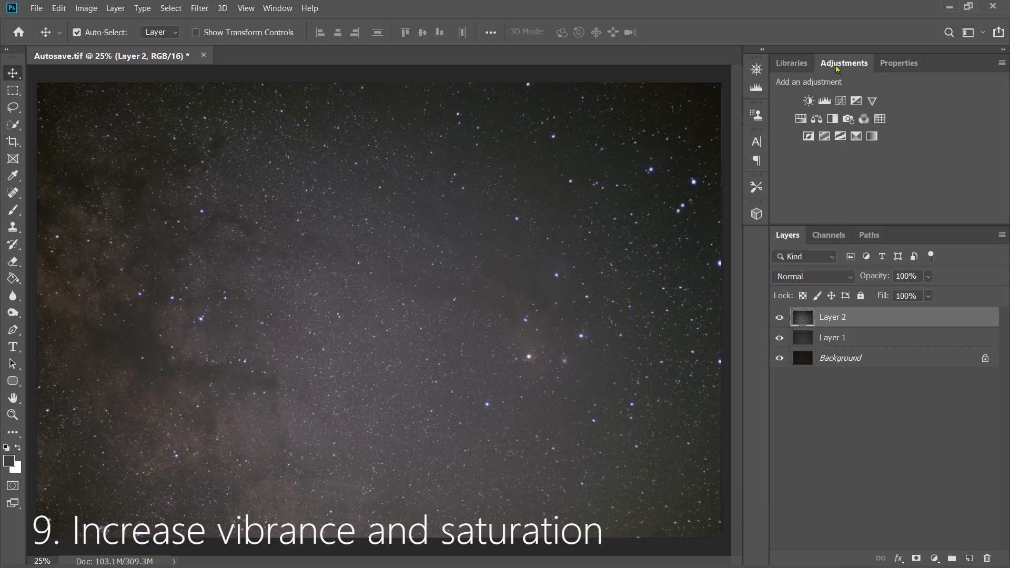
left_click(809, 101)
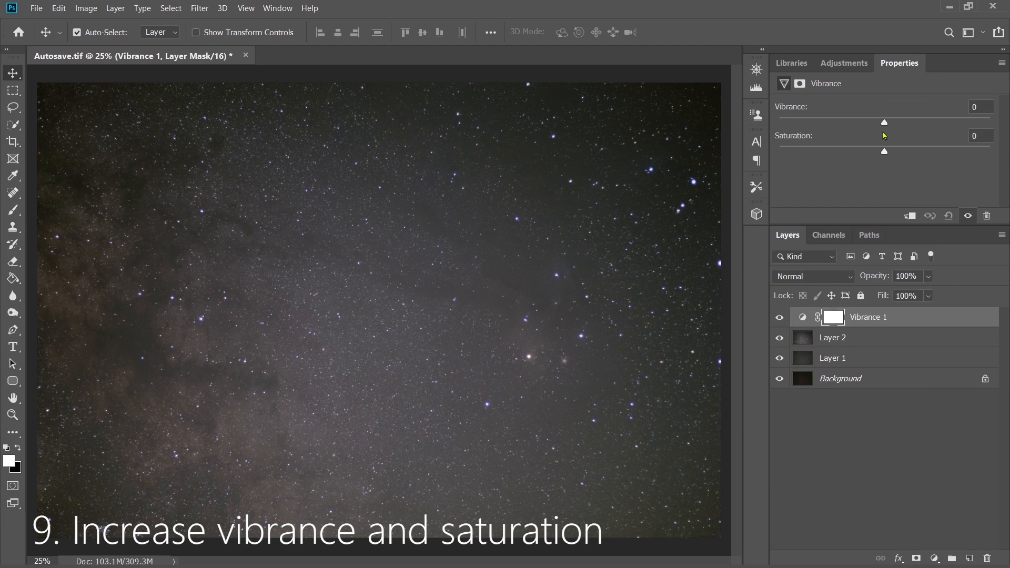
left_click_drag(885, 150, 911, 151)
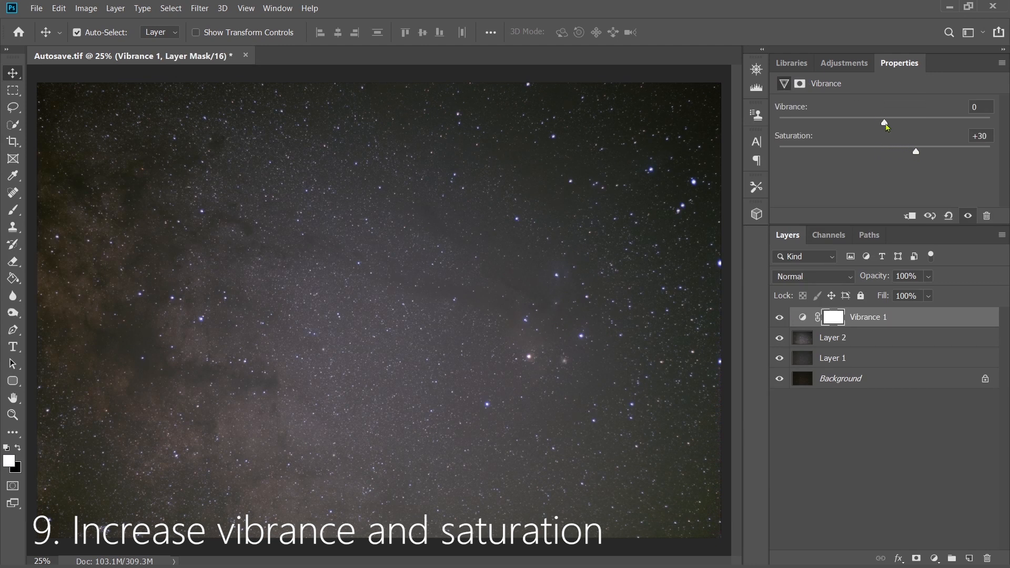
left_click_drag(884, 123, 910, 123)
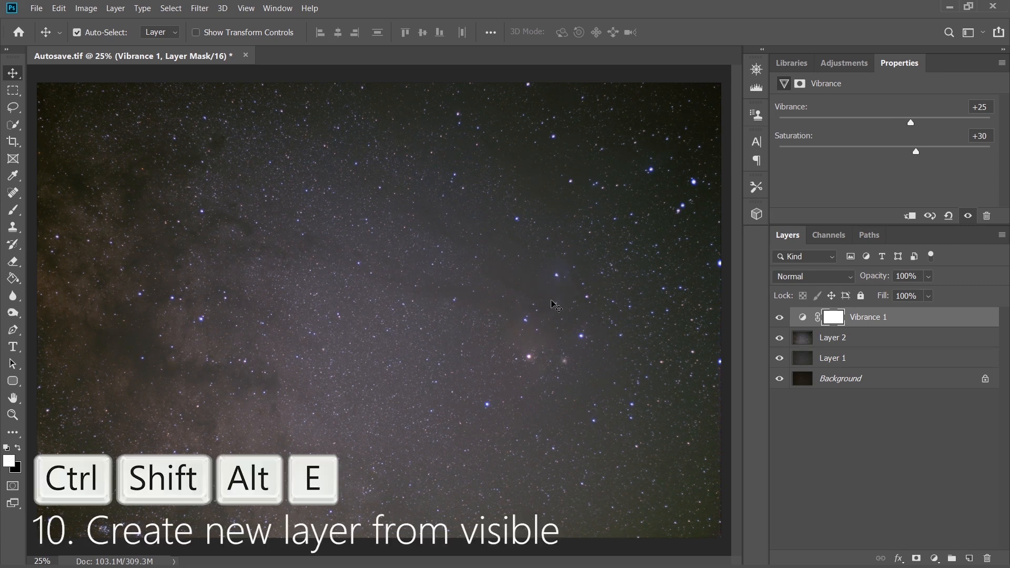
Stamp visible layers into Layer 3 and apply a Camera Raw vignette correction of about +10
key("ctrl+shift+alt+e")
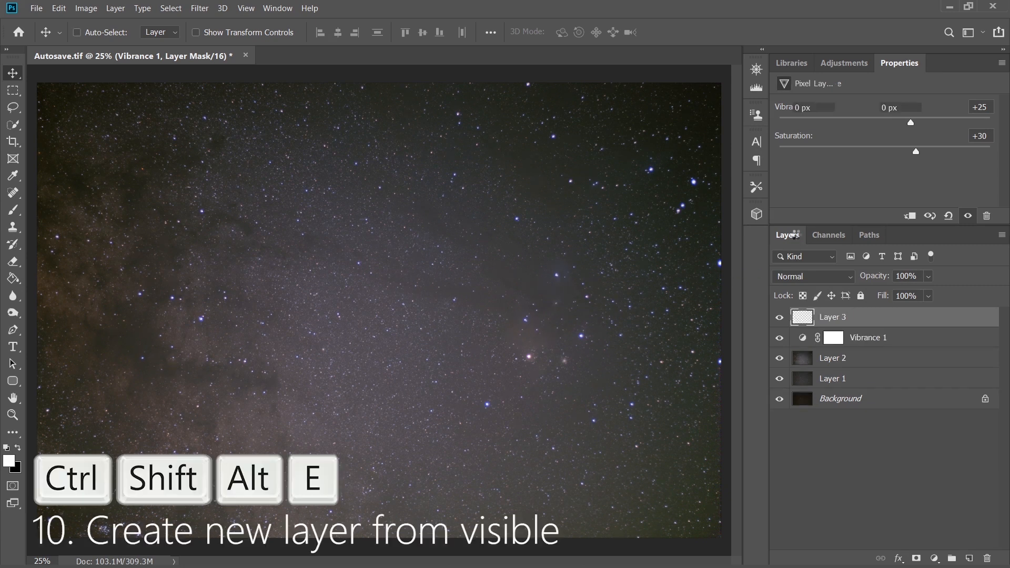
key("ctrl+shift+alt+e")
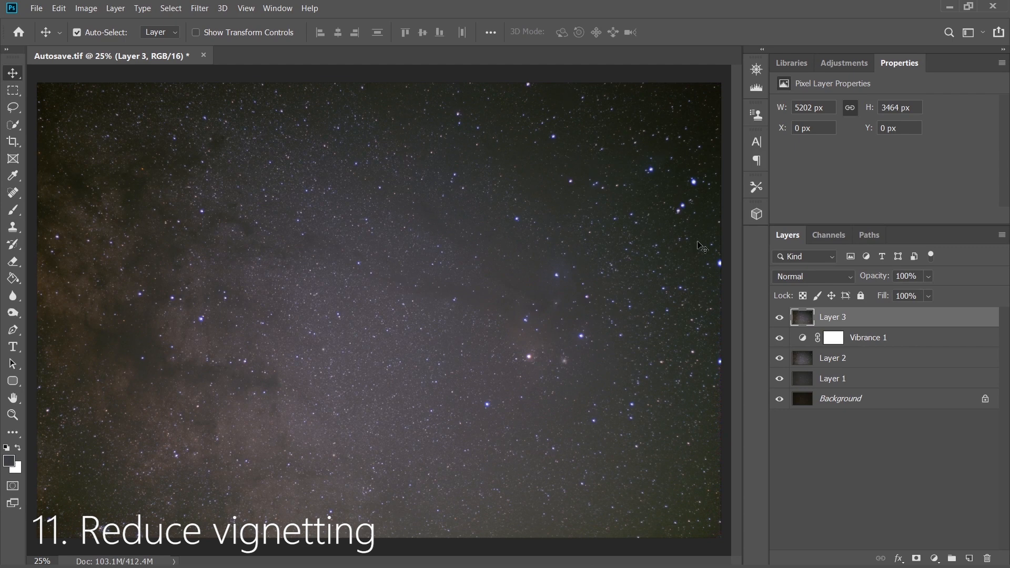
mouse_move(293, 22)
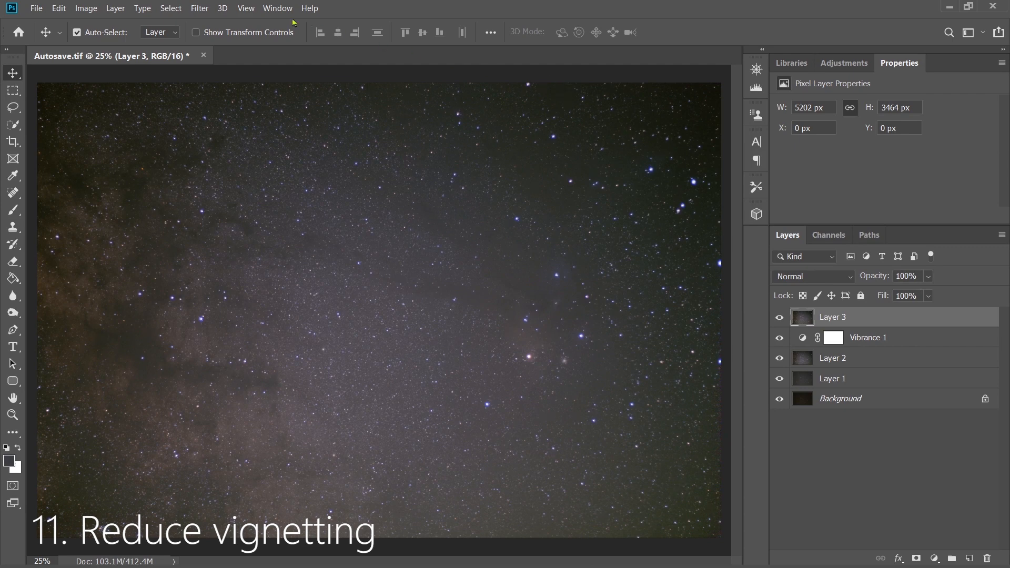
left_click(199, 8)
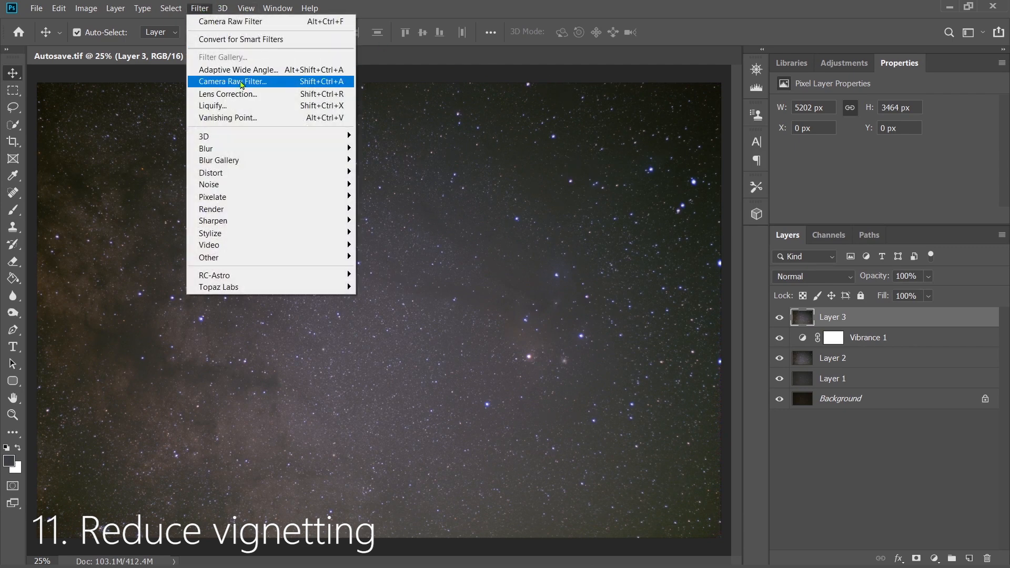
left_click(233, 81)
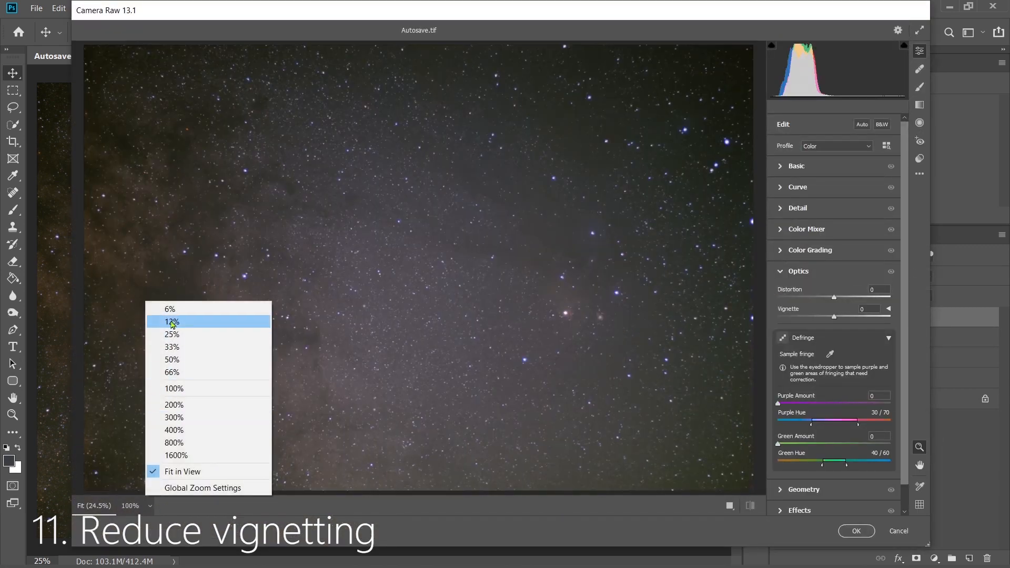
left_click(171, 322)
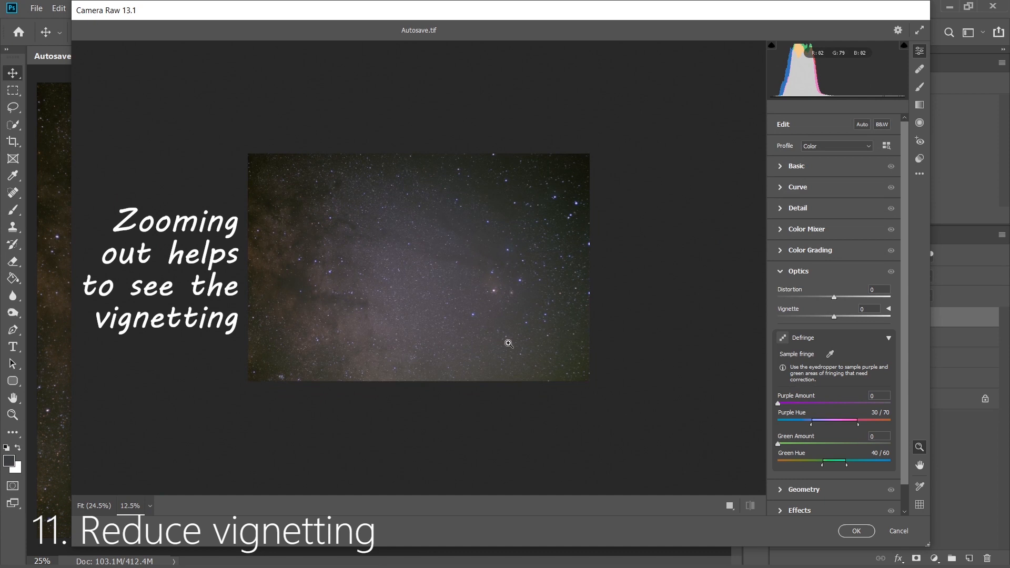
mouse_move(804, 282)
type("+10")
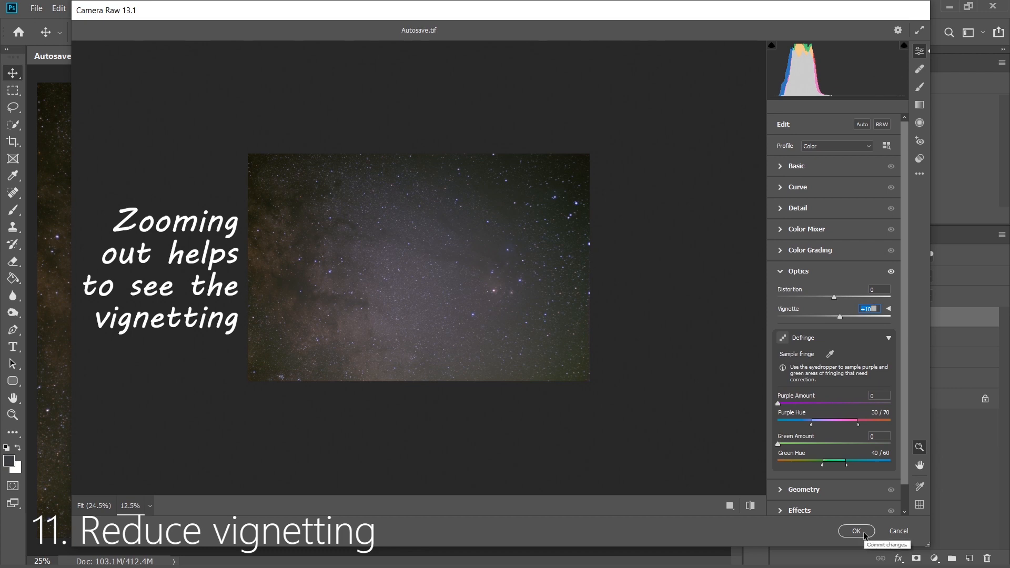
left_click(855, 531)
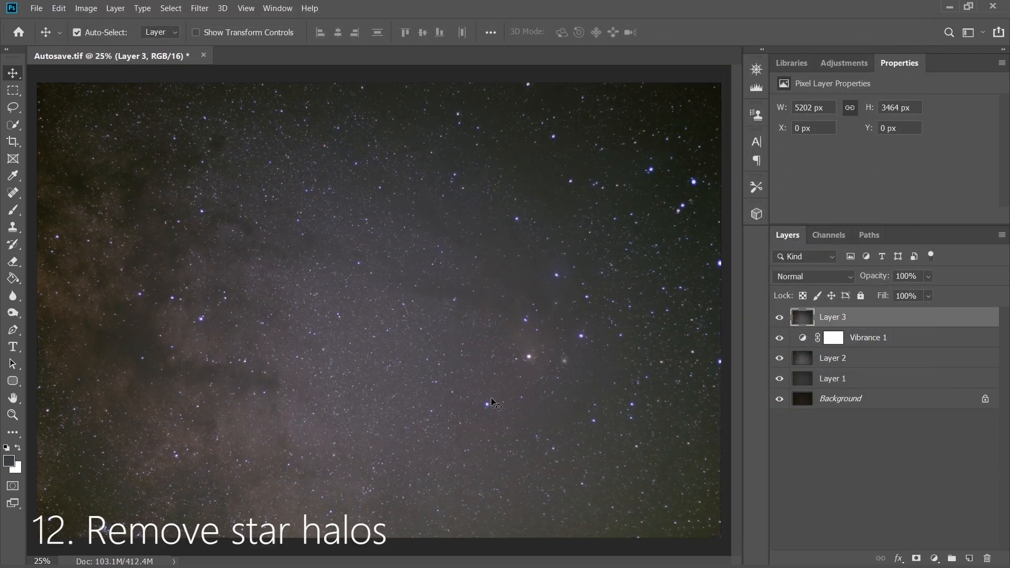
mouse_move(277, 98)
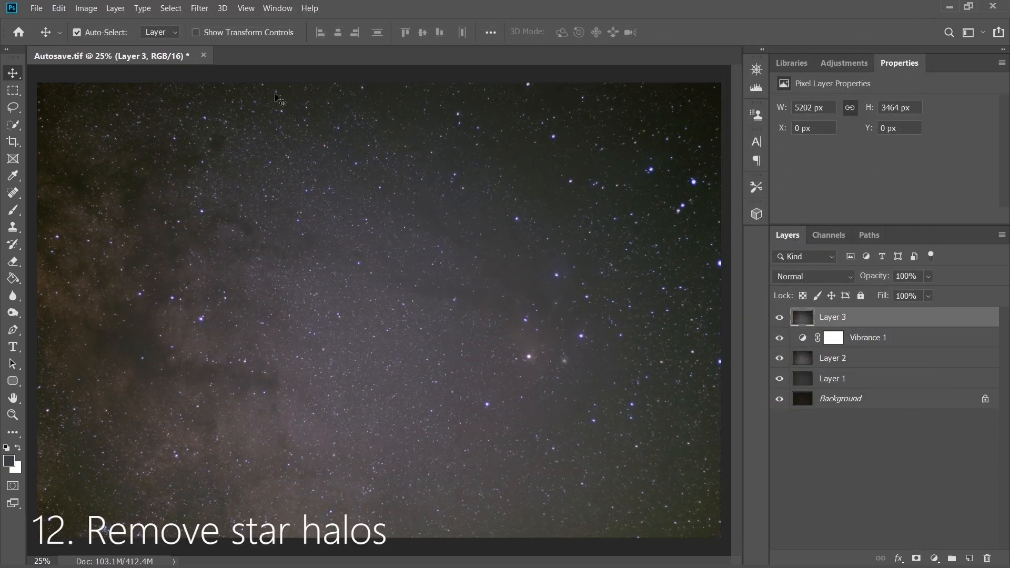
Run a second Camera Raw pass on Layer 3, raising Defringe Purple Amount to remove star halos
left_click(199, 8)
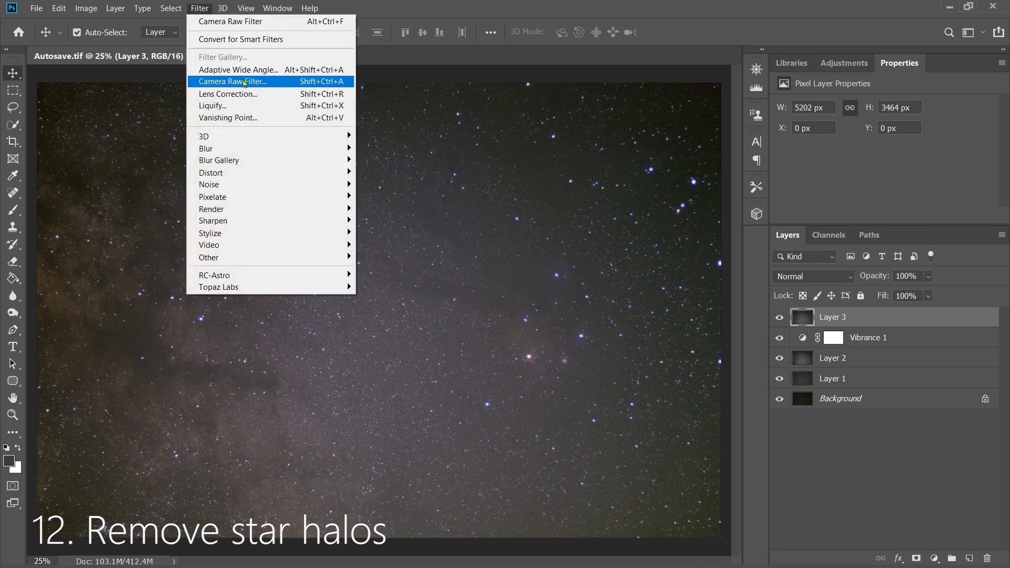
left_click(233, 81)
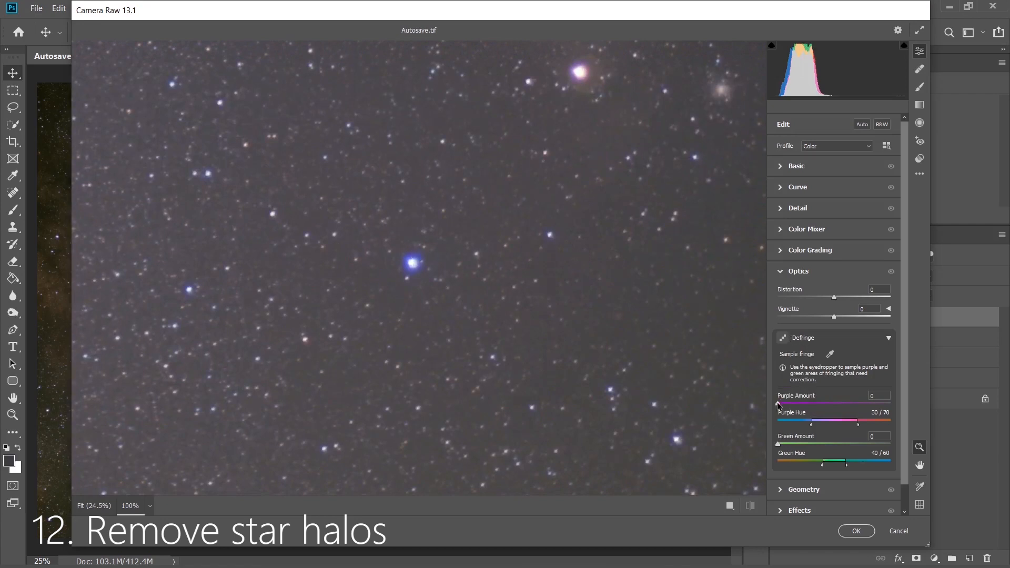
left_click_drag(777, 404, 783, 405)
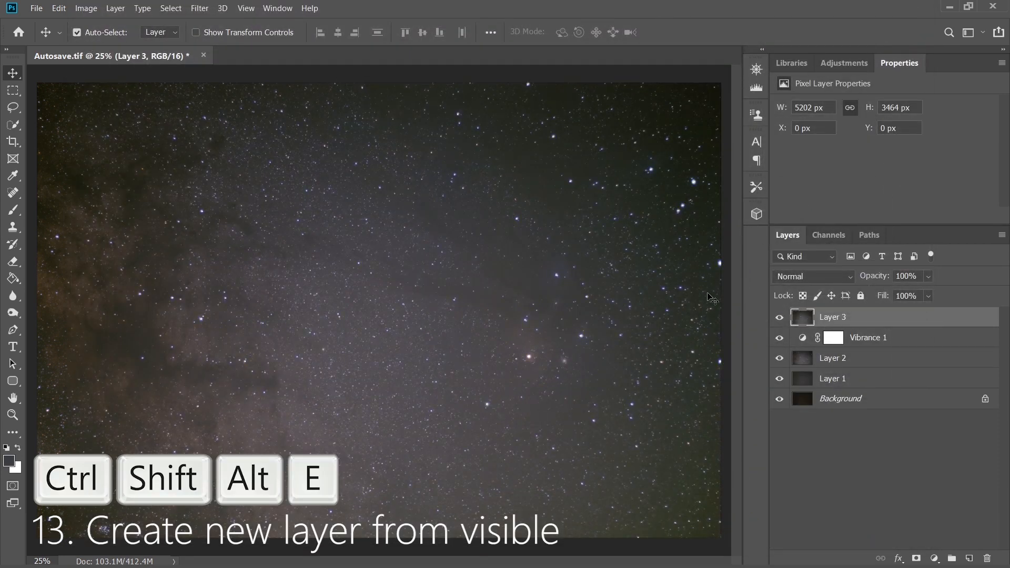
Stamp visible layers into Layer 4 and crop the dark top edge off the star field
key("ctrl+shift+alt+e")
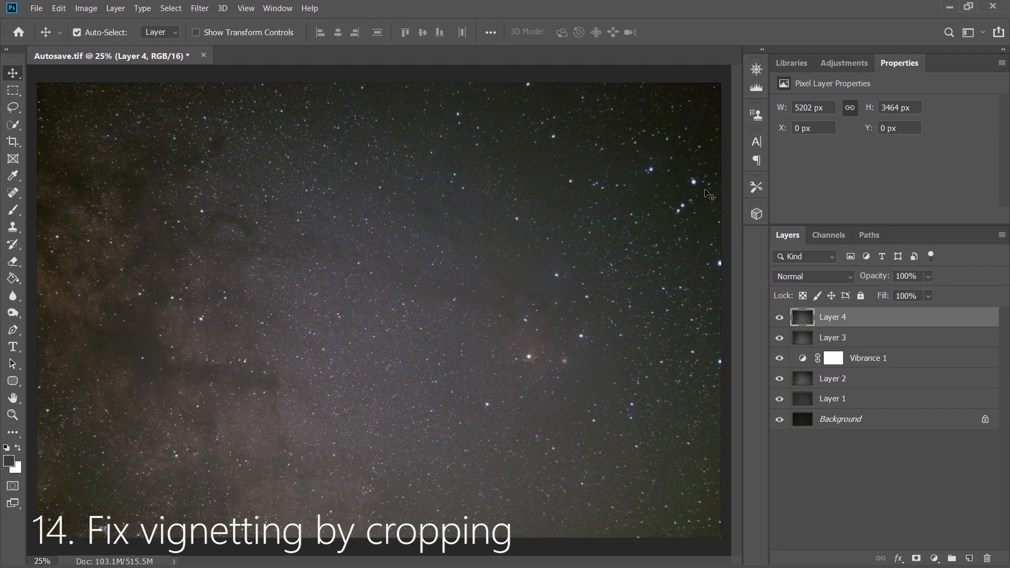
mouse_move(13, 141)
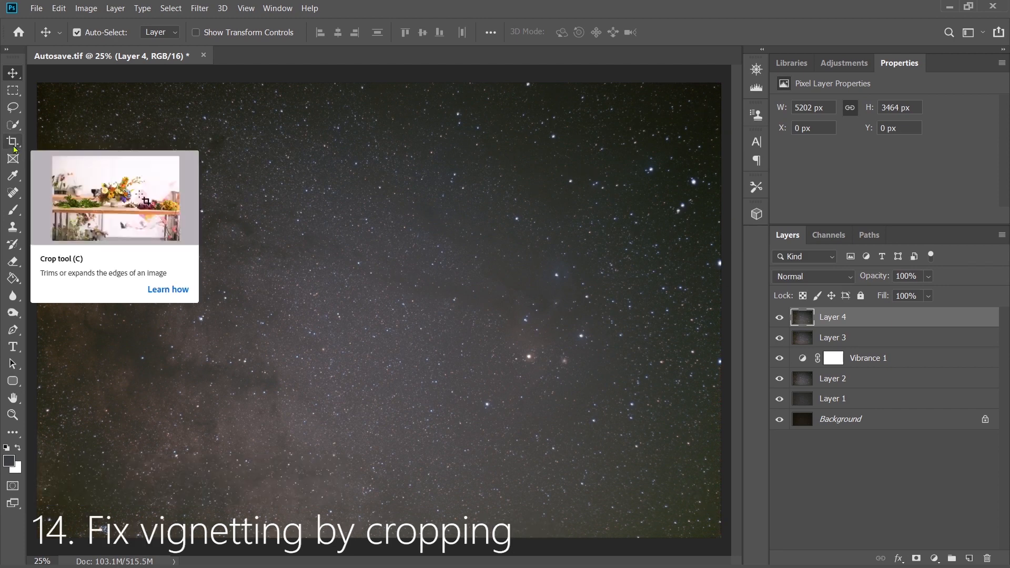
left_click(12, 141)
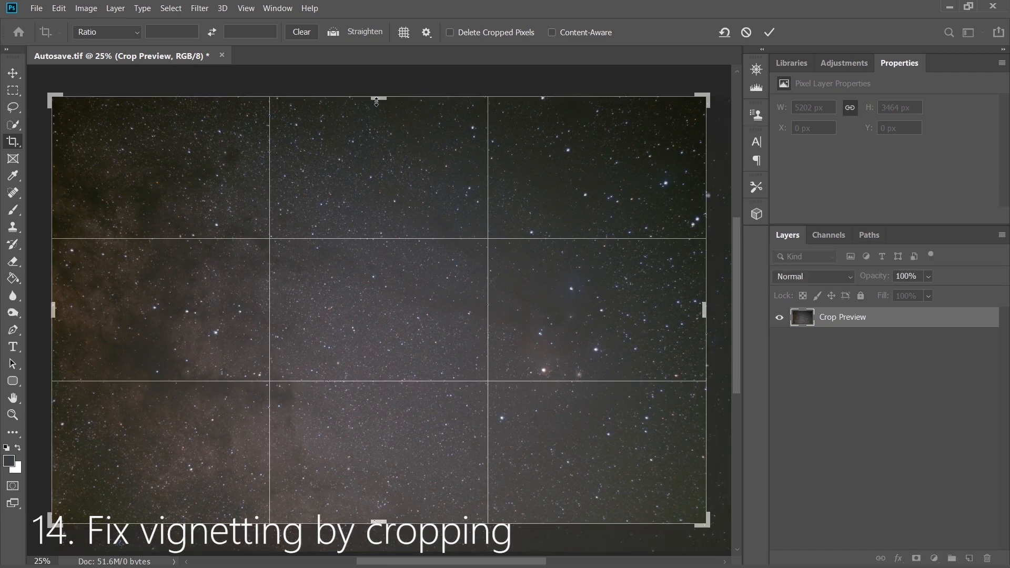
left_click_drag(377, 100, 377, 113)
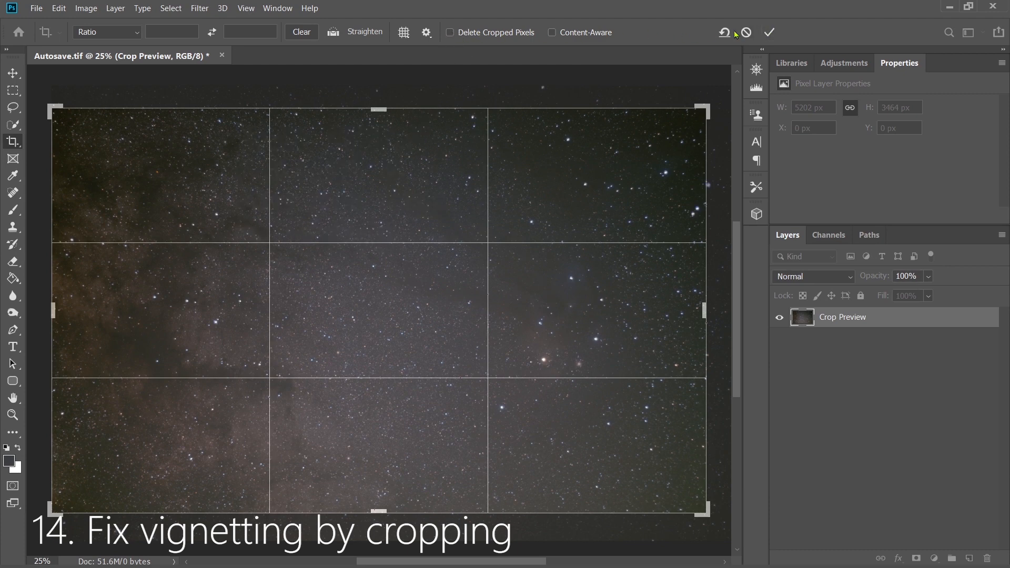
left_click(768, 32)
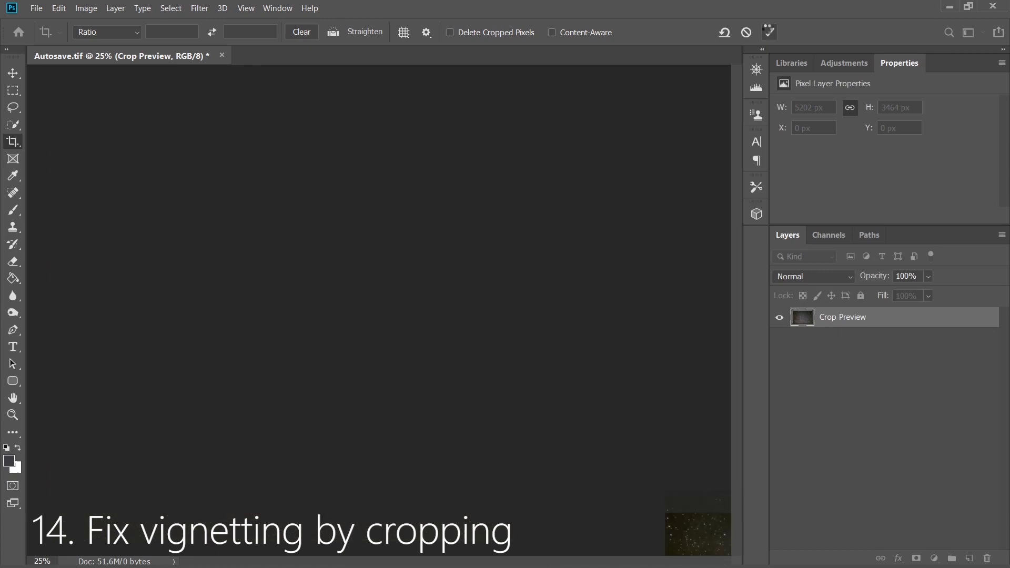
left_click(199, 8)
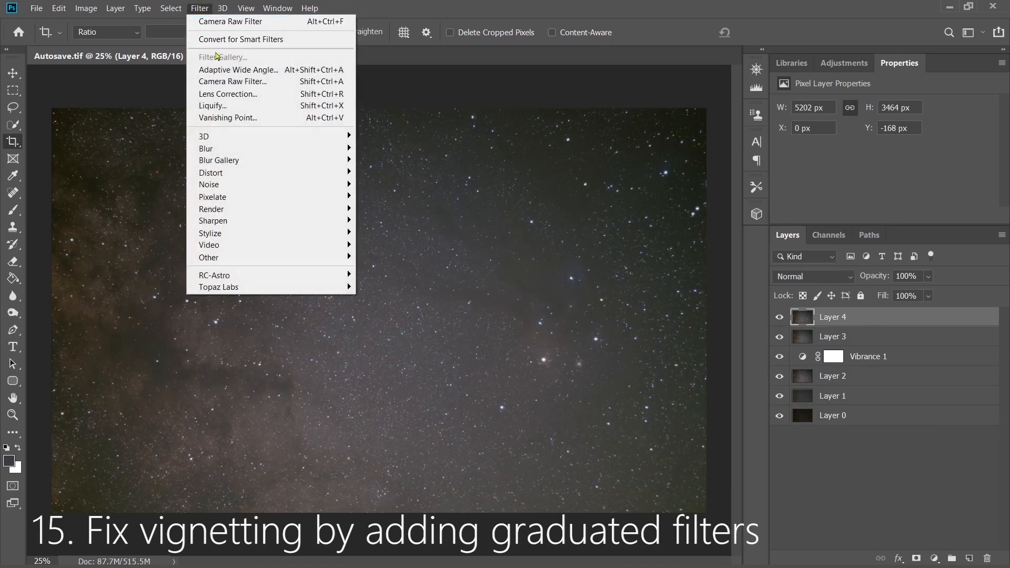
Open Camera Raw on the cropped layer, fit the preview, and draw a graduated filter from the upper right
left_click(232, 81)
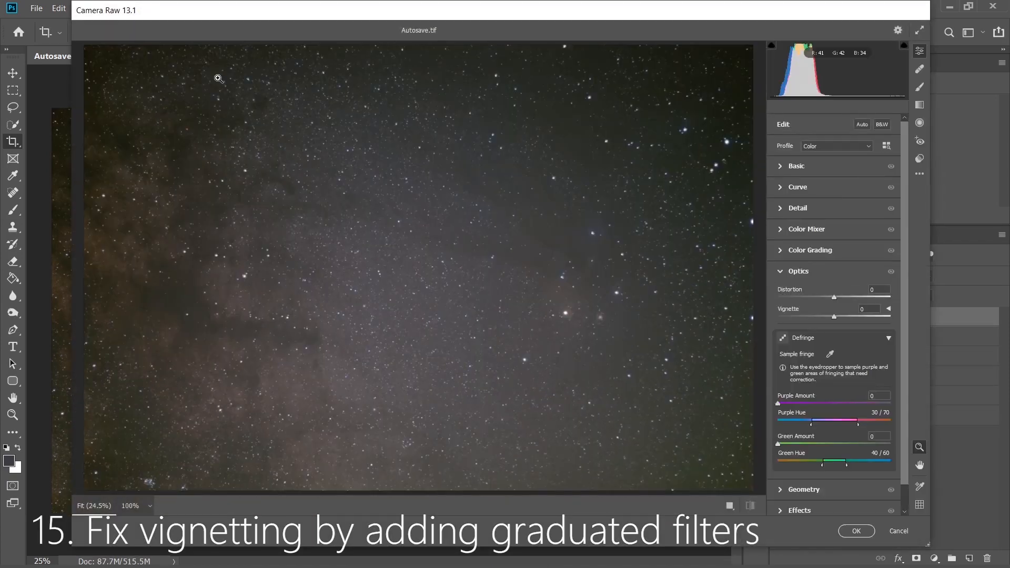
left_click(94, 505)
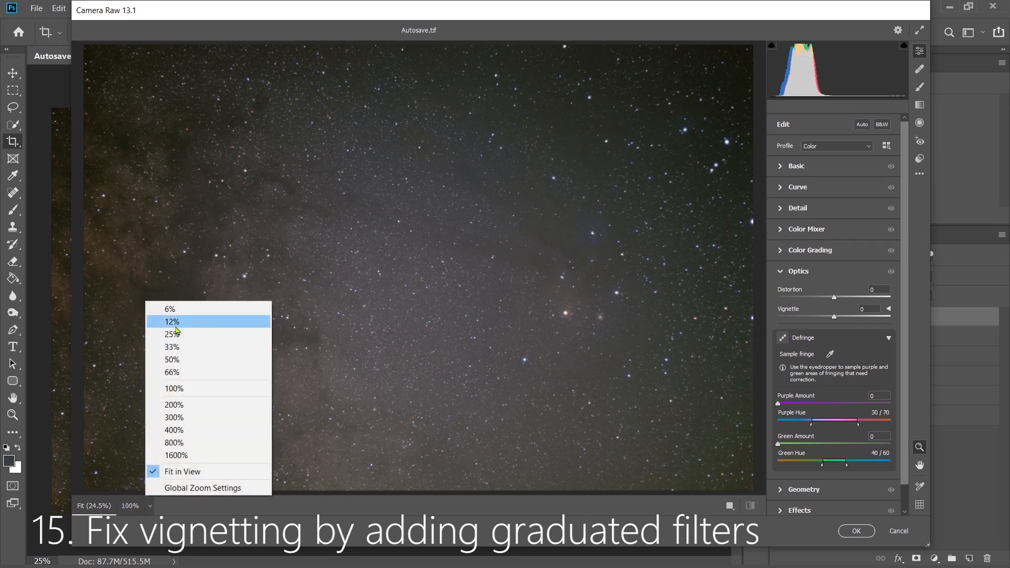
left_click(172, 322)
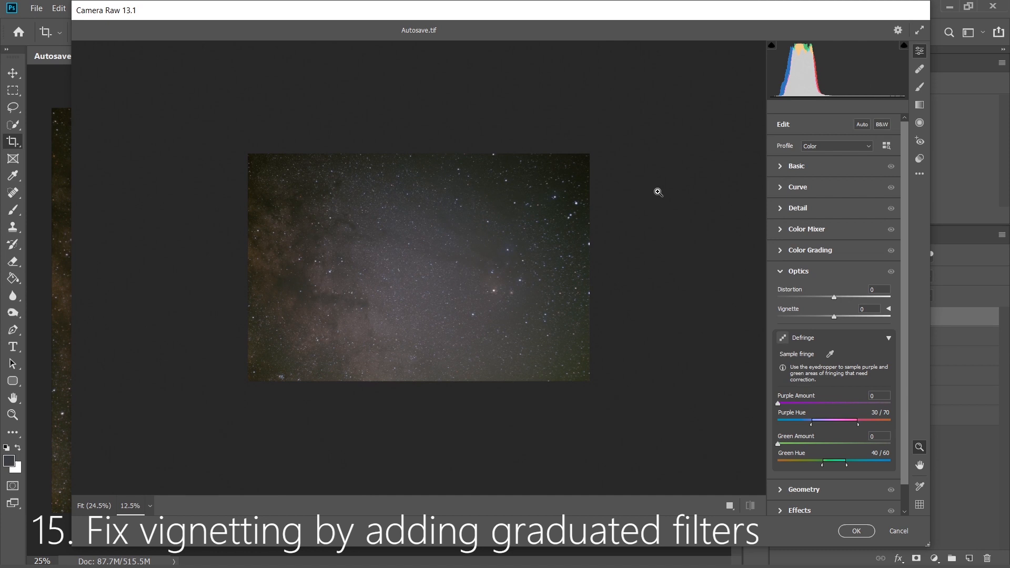
mouse_move(920, 104)
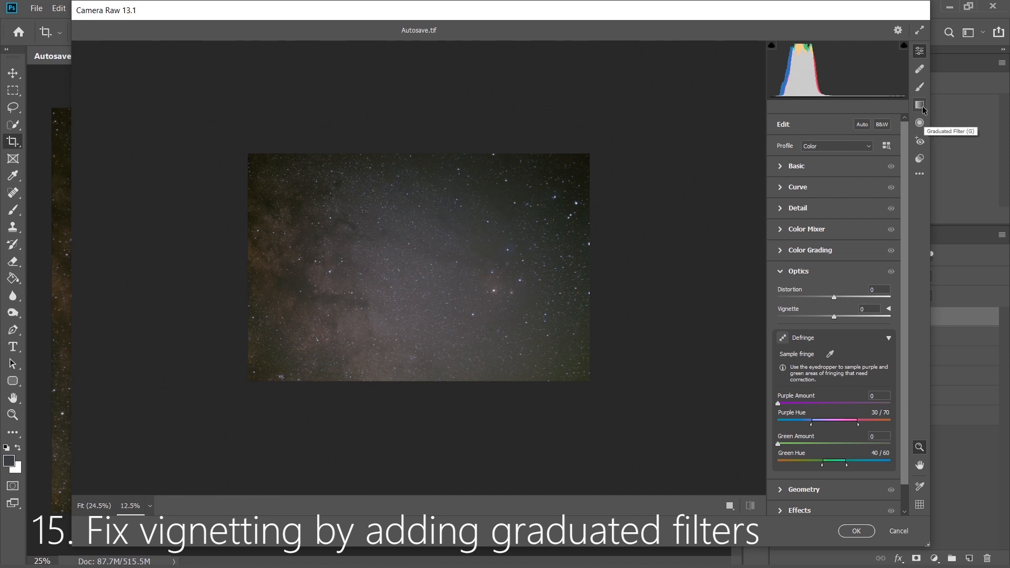
left_click(920, 104)
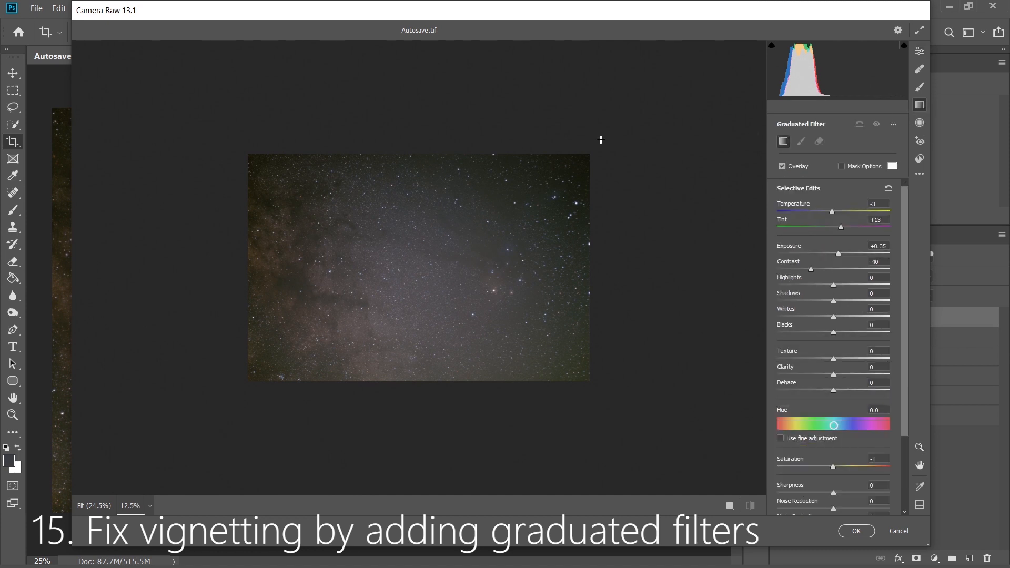
left_click_drag(600, 140, 498, 221)
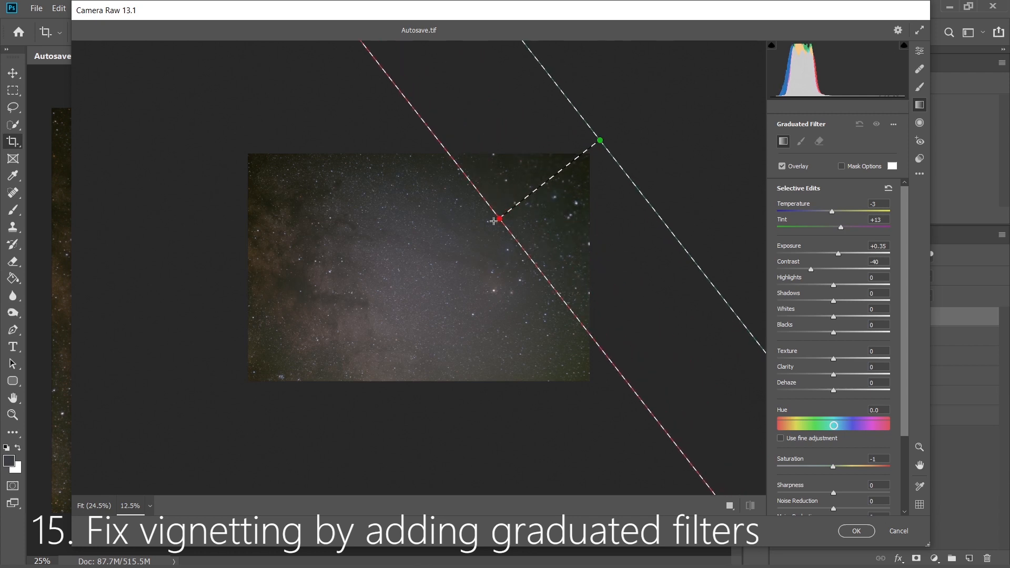
left_click_drag(498, 220, 482, 231)
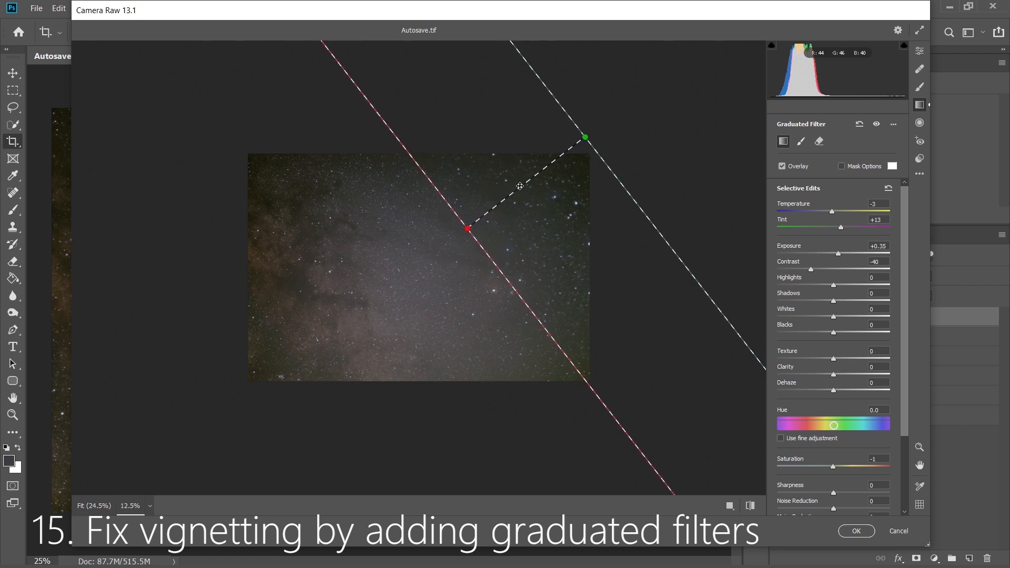
Give that graduated area tint around +50, a cooler temperature, and exposure +1.10
left_click_drag(840, 228, 846, 227)
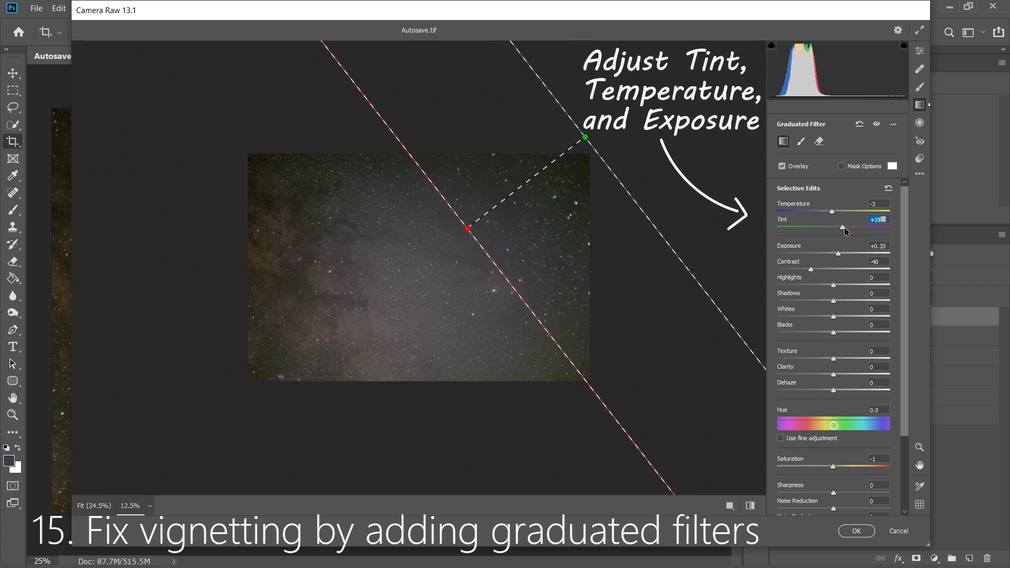
left_click_drag(843, 229, 861, 229)
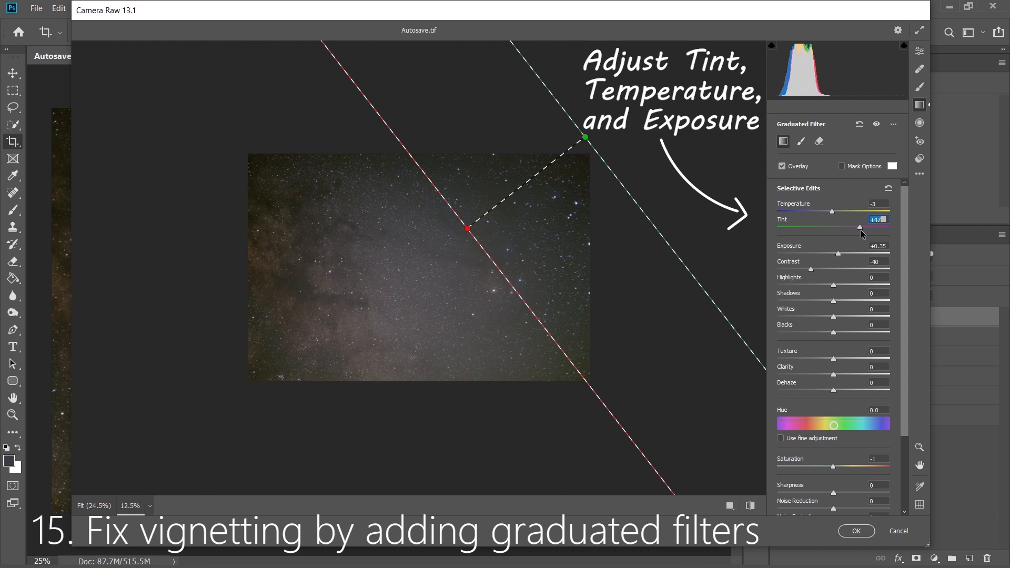
left_click_drag(857, 230, 862, 230)
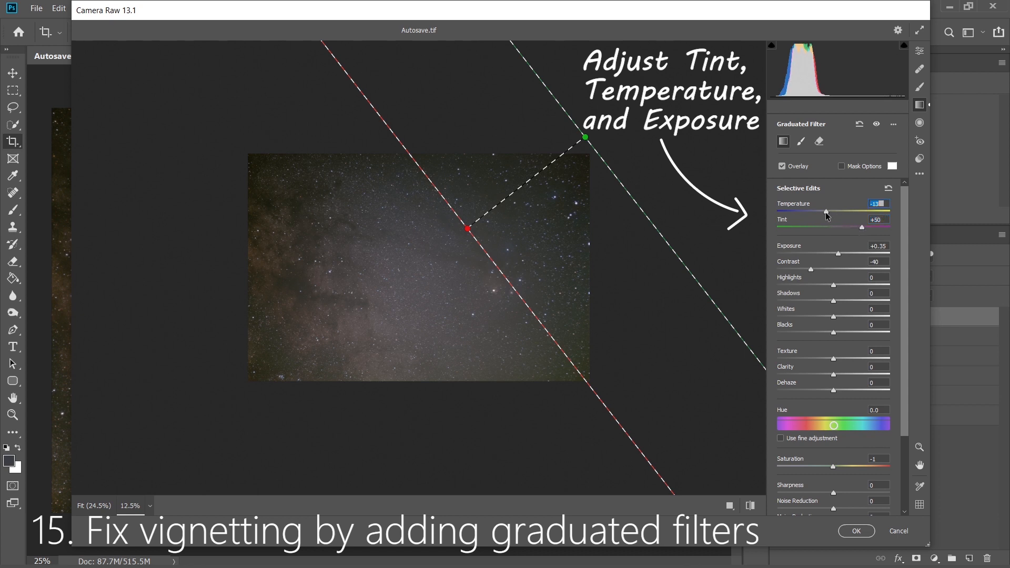
left_click_drag(827, 212, 824, 212)
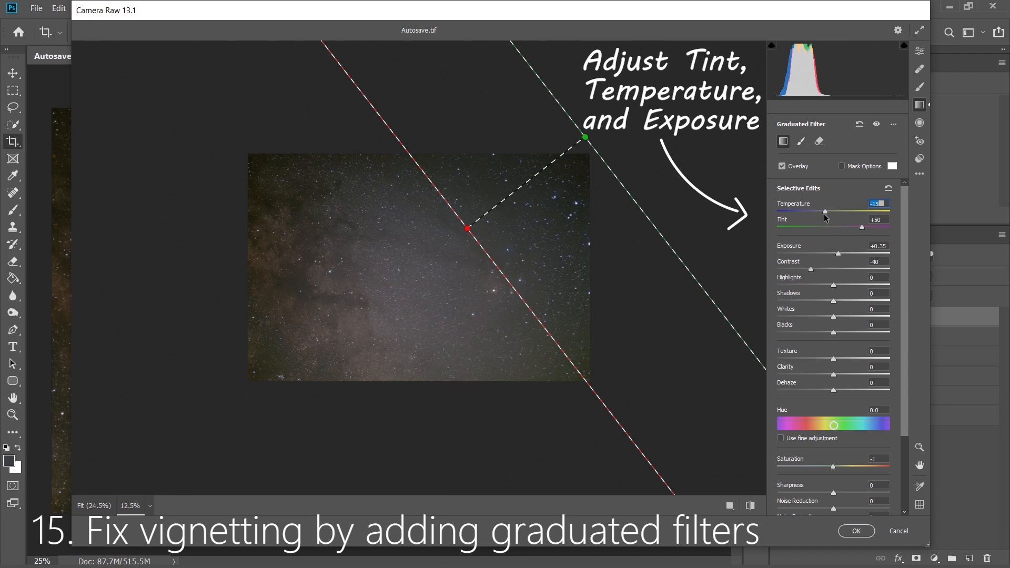
left_click_drag(825, 212, 821, 212)
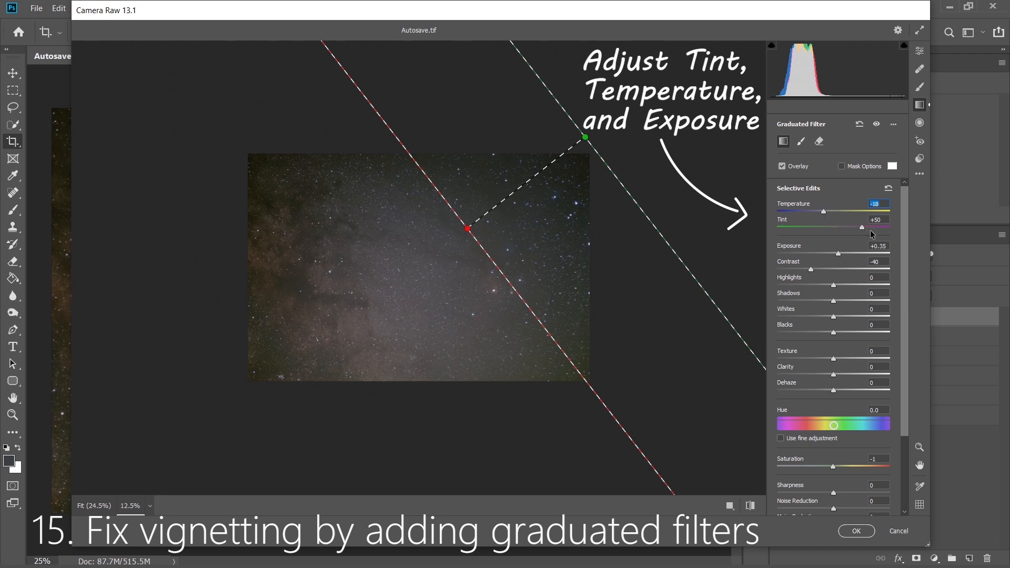
left_click_drag(837, 254, 847, 253)
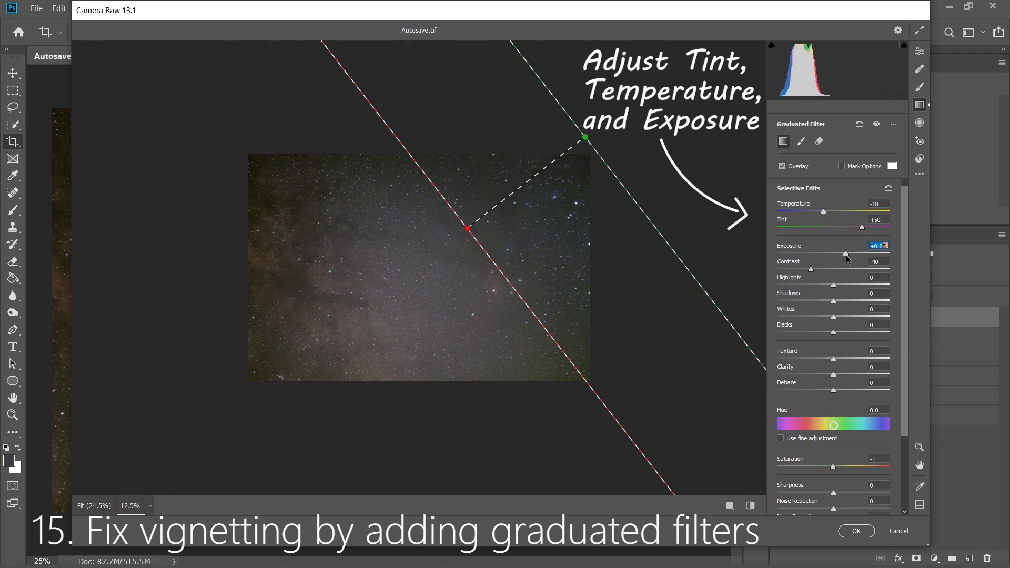
left_click_drag(844, 254, 850, 254)
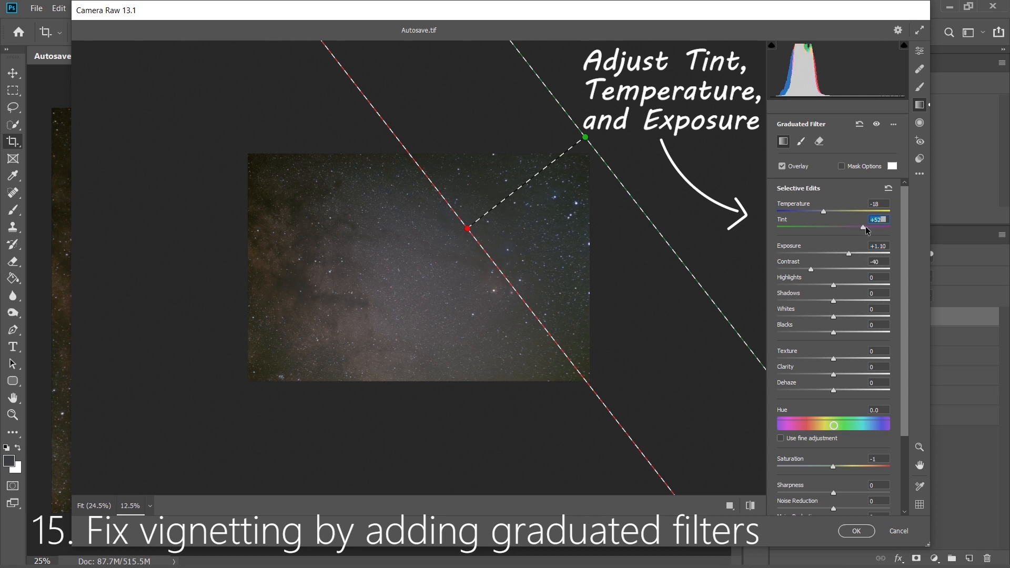
left_click_drag(865, 227, 883, 228)
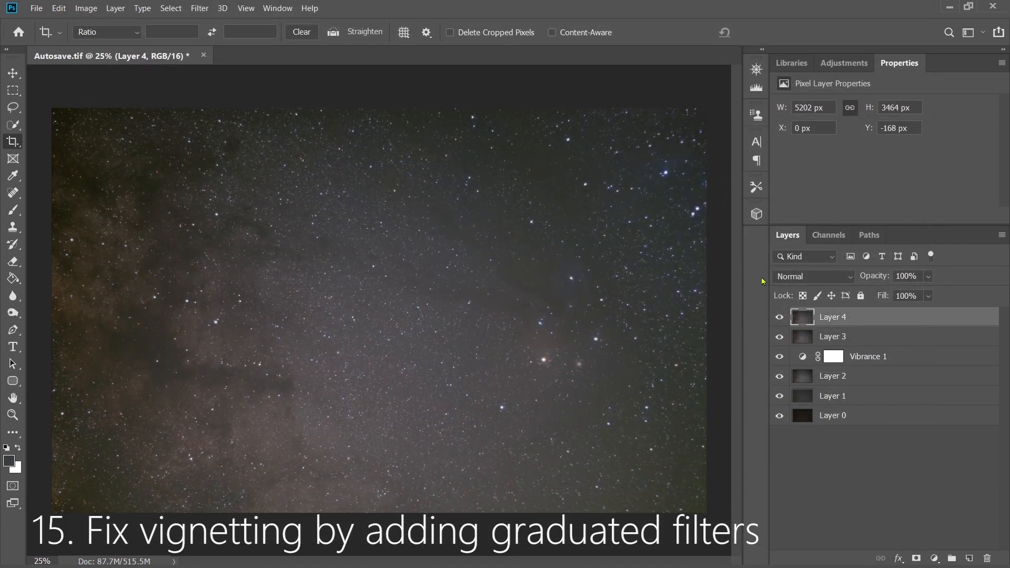
mouse_move(411, 159)
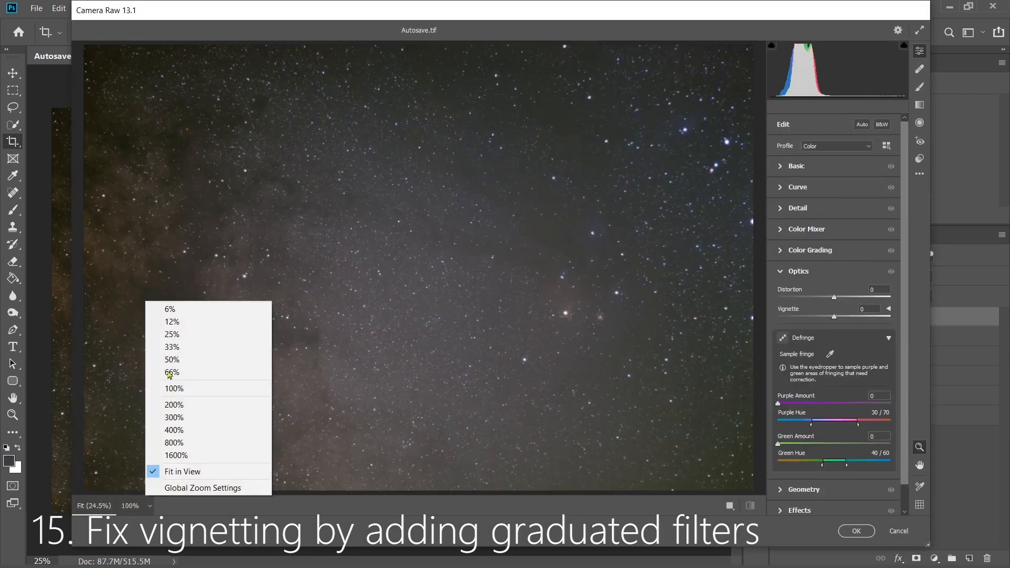
Lay a graduated filter across the top edge with Temperature -21, Tint +43, Exposure +0.20, and apply
left_click(171, 321)
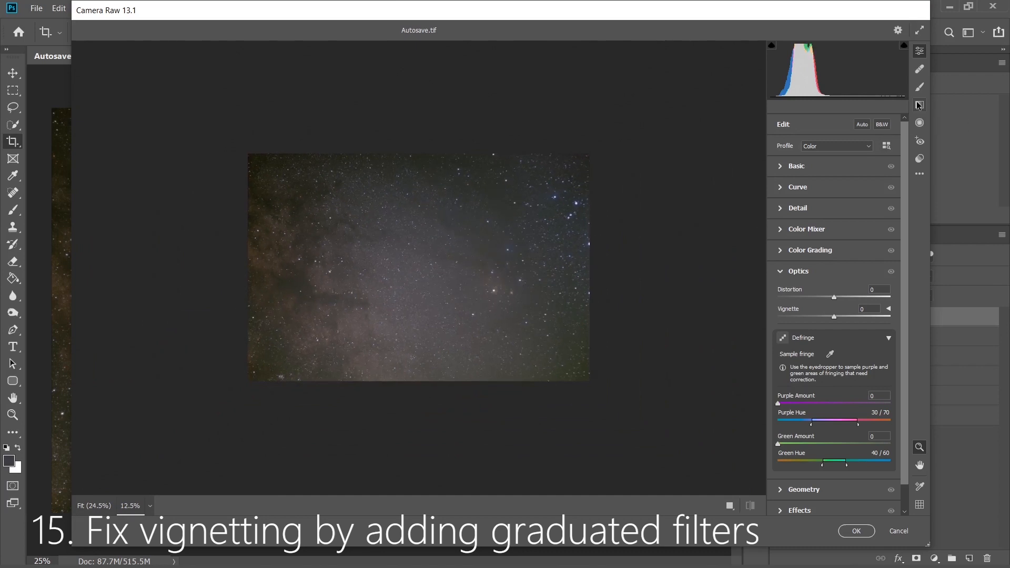
left_click_drag(398, 137, 399, 182)
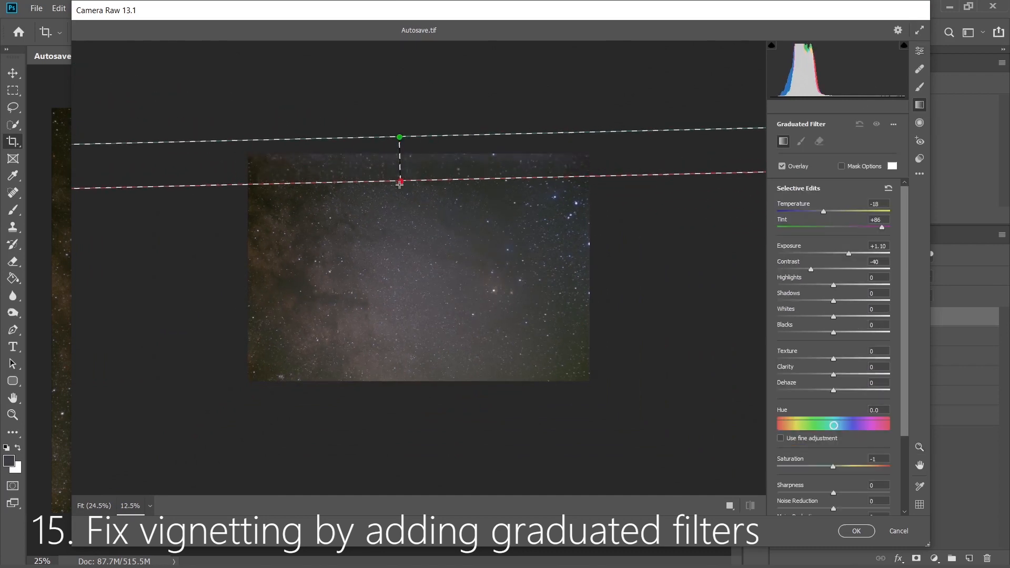
left_click_drag(400, 181, 399, 213)
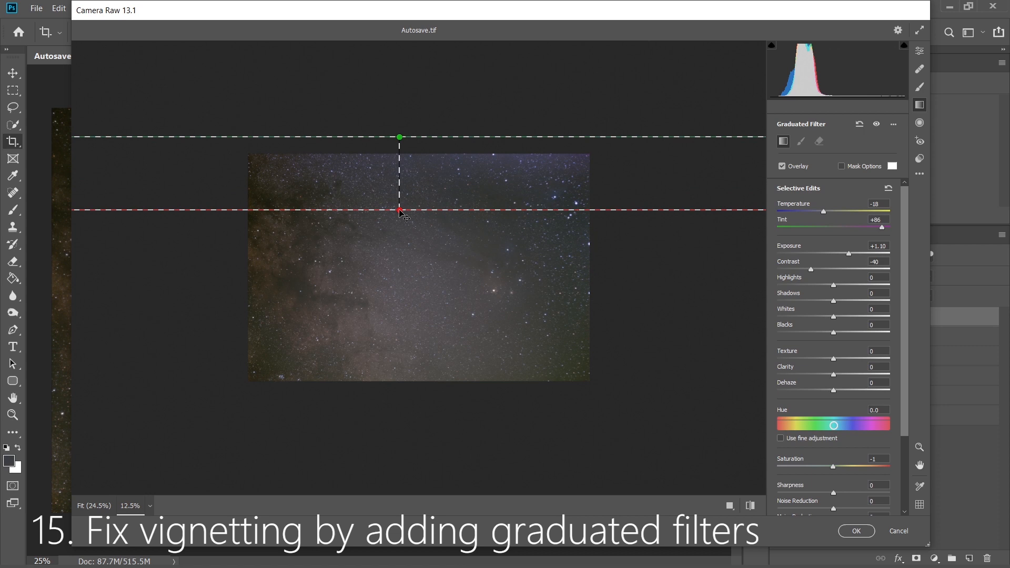
left_click_drag(881, 229, 849, 229)
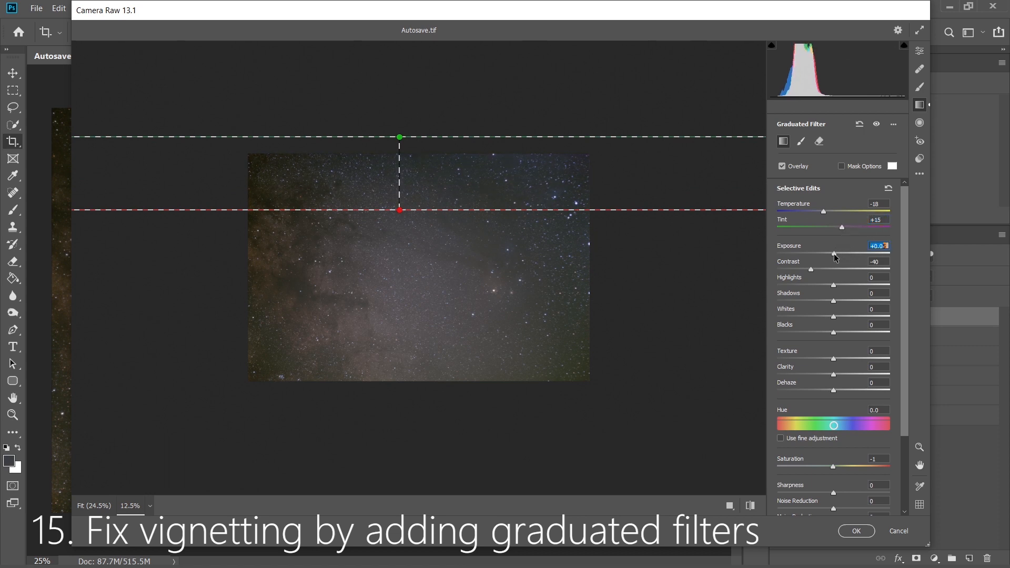
left_click_drag(833, 255, 839, 254)
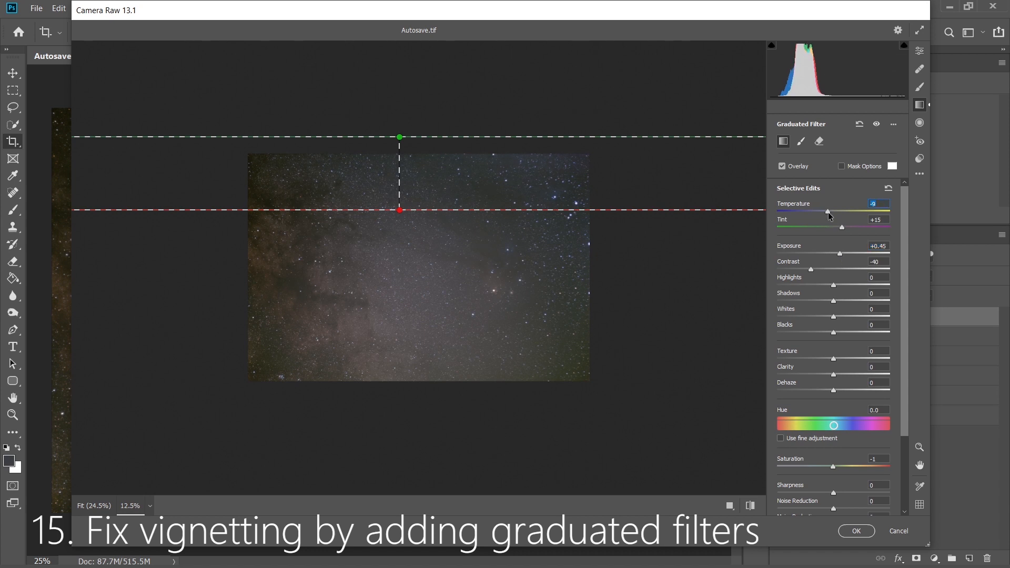
left_click_drag(827, 211, 841, 212)
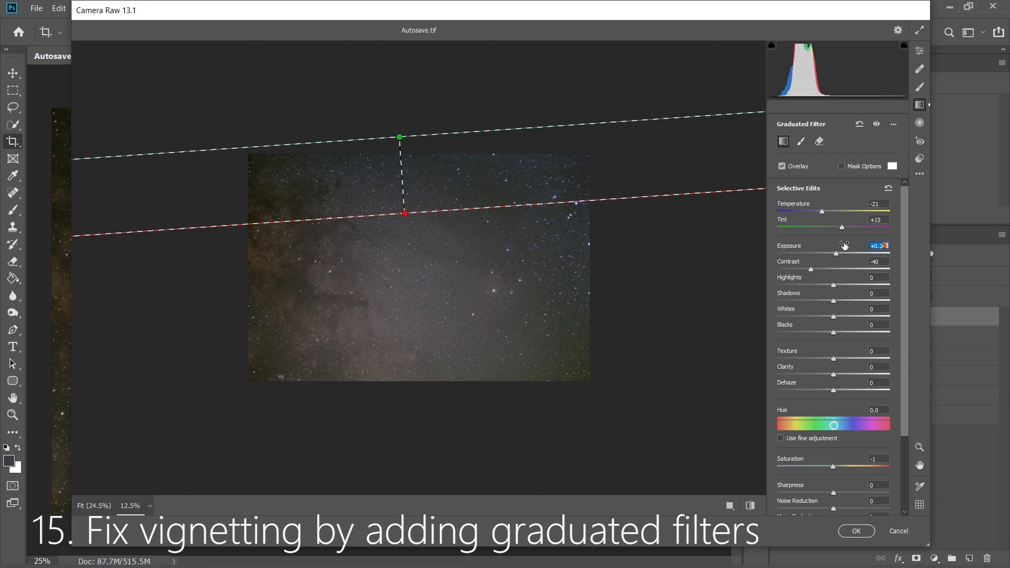
left_click_drag(840, 226, 862, 227)
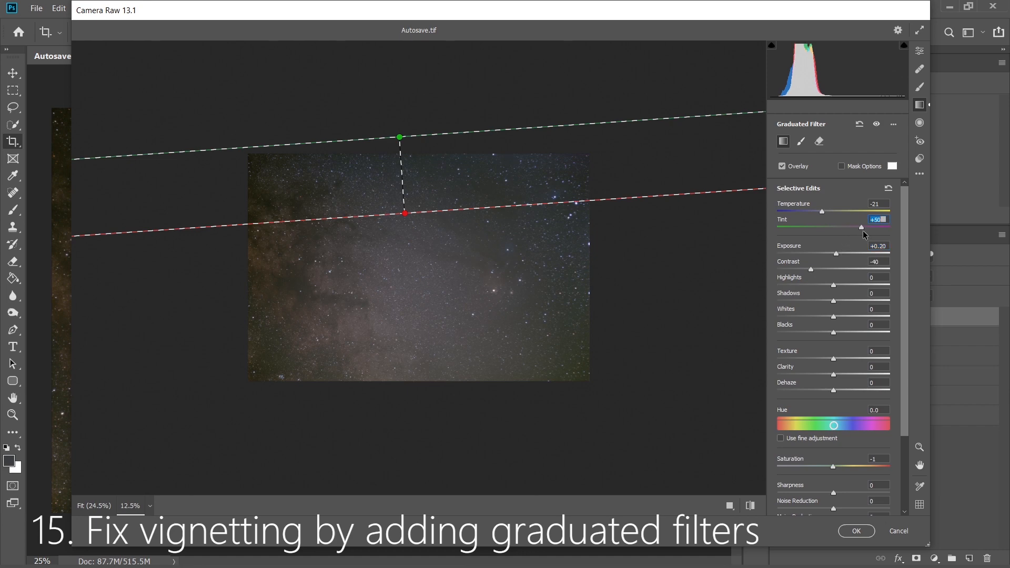
left_click_drag(864, 227, 857, 227)
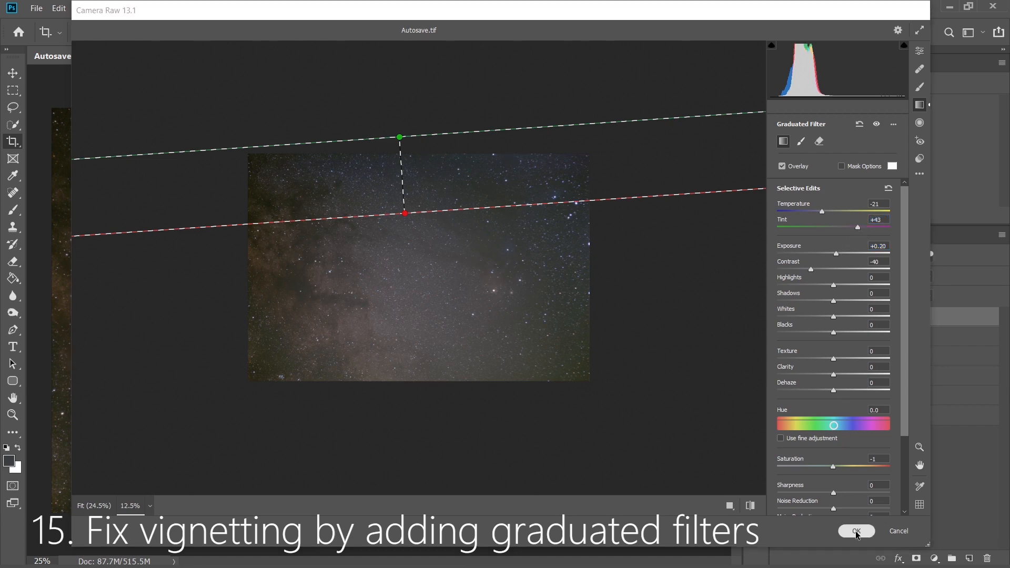
left_click(856, 531)
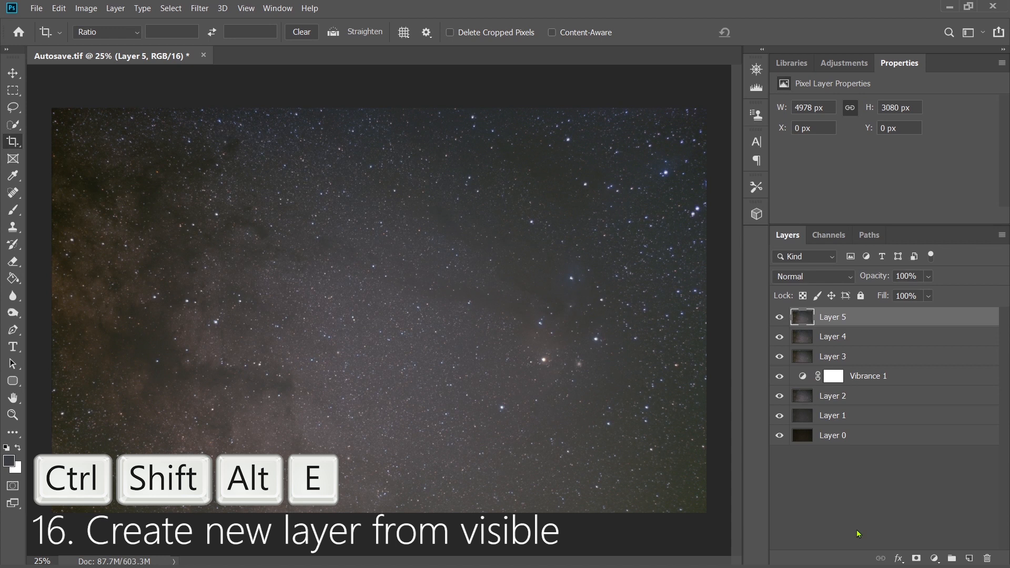
Stamp visible into Layer 6 and apply a gentle two-point Curves stretch
key("ctrl+l")
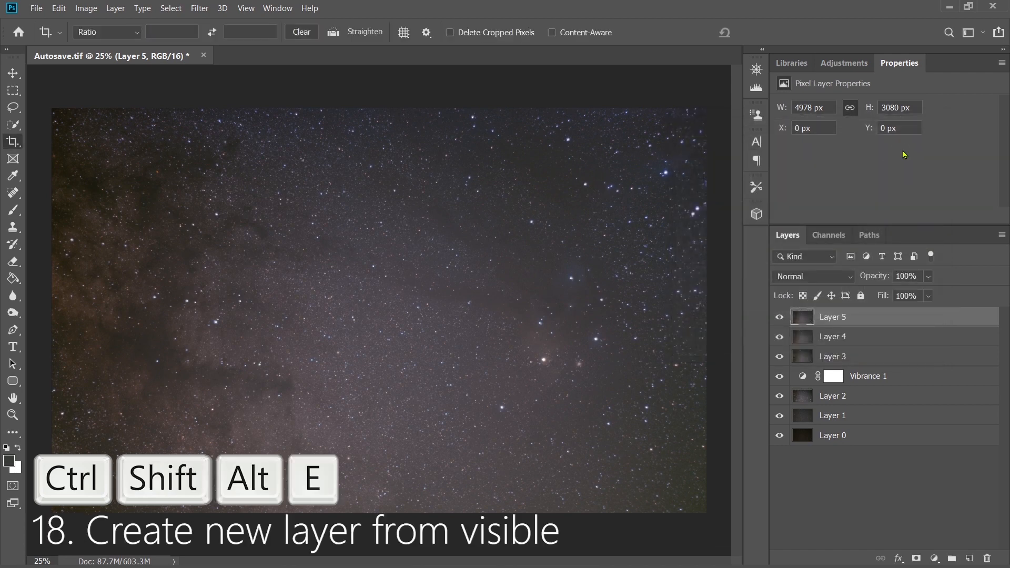
key("ctrl+m")
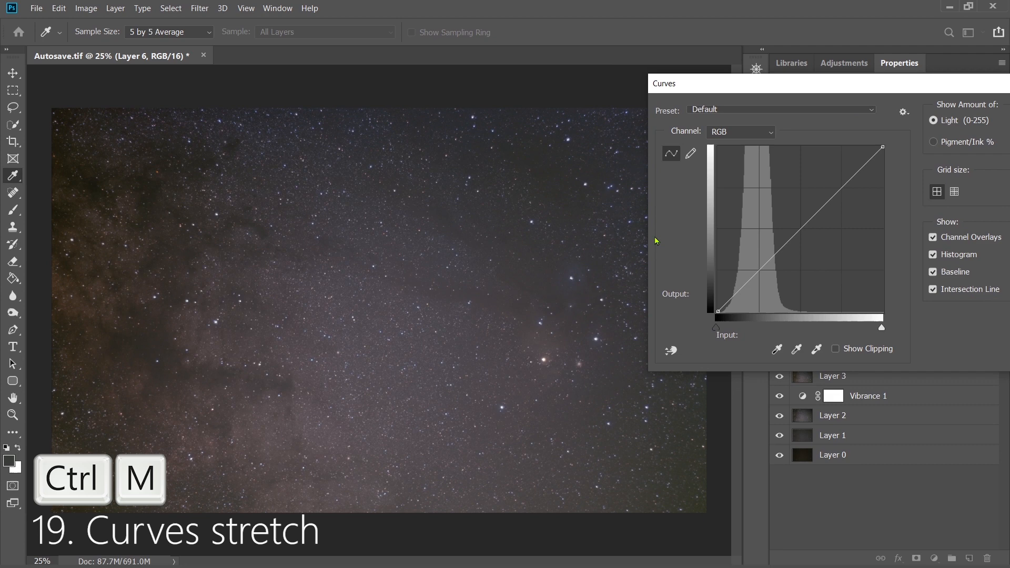
left_click(758, 271)
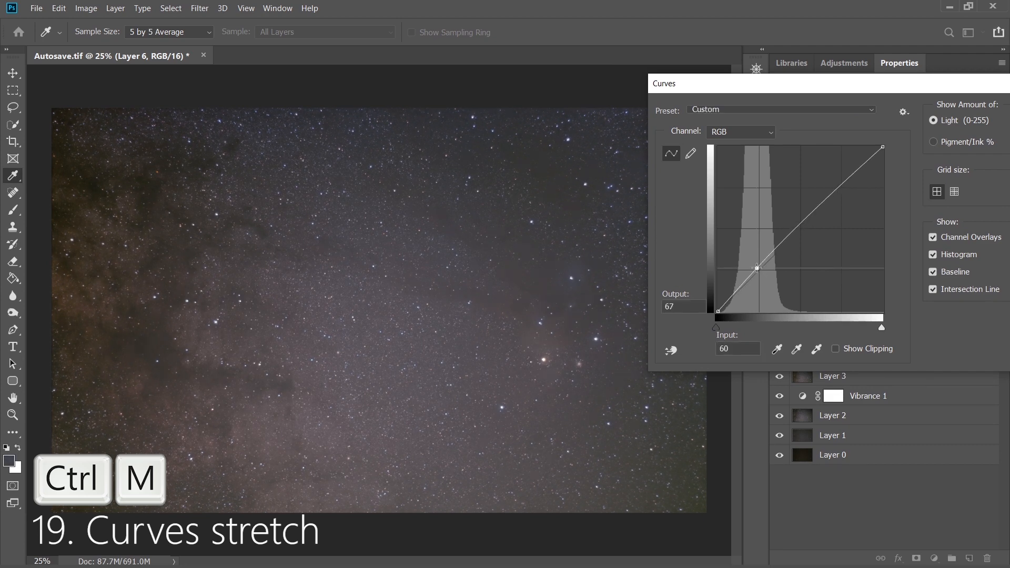
left_click_drag(757, 268, 740, 291)
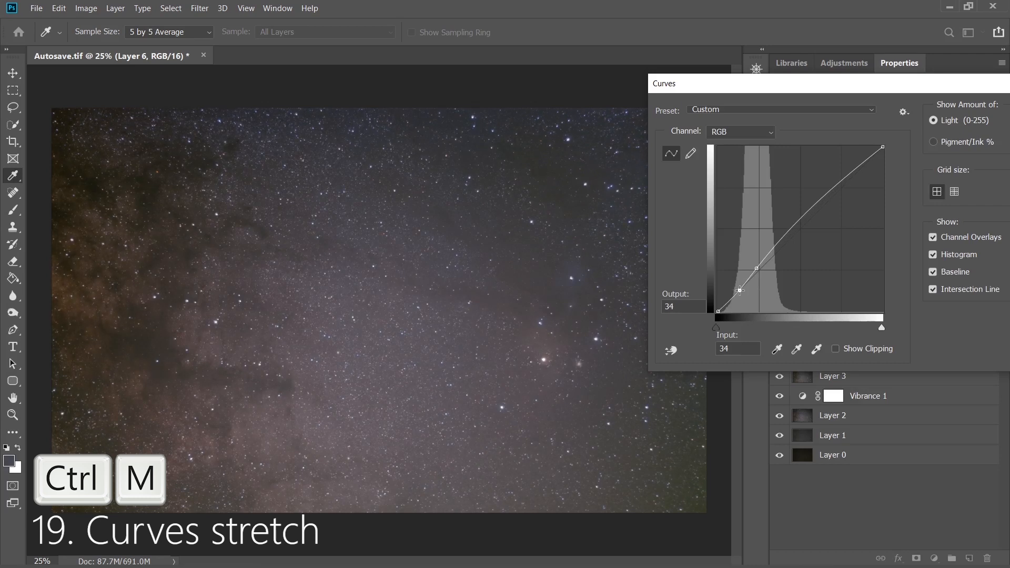
left_click_drag(739, 290, 741, 290)
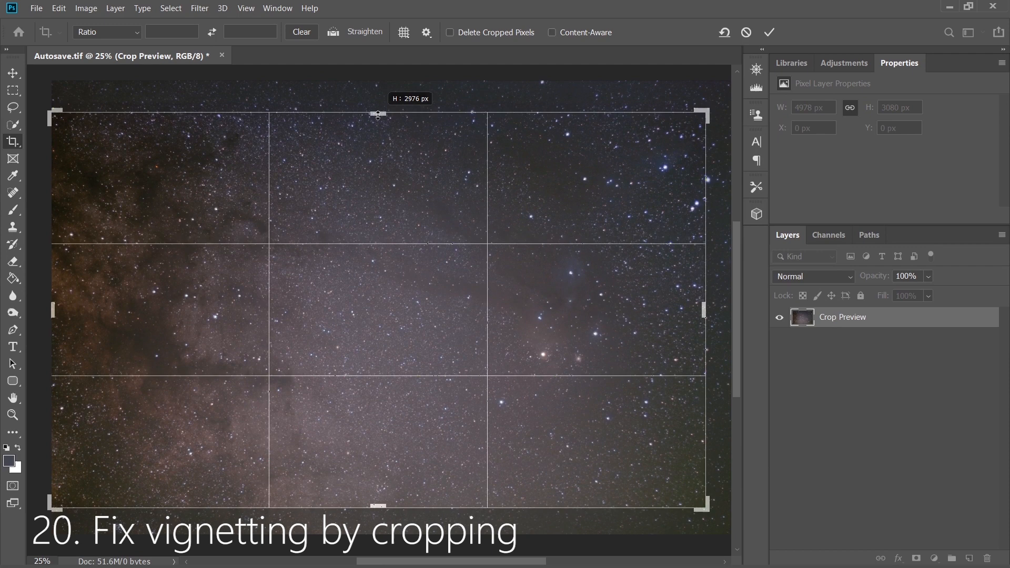
Commit a second crop at about 2976 px height, trimming the vignetted edge
left_click(769, 32)
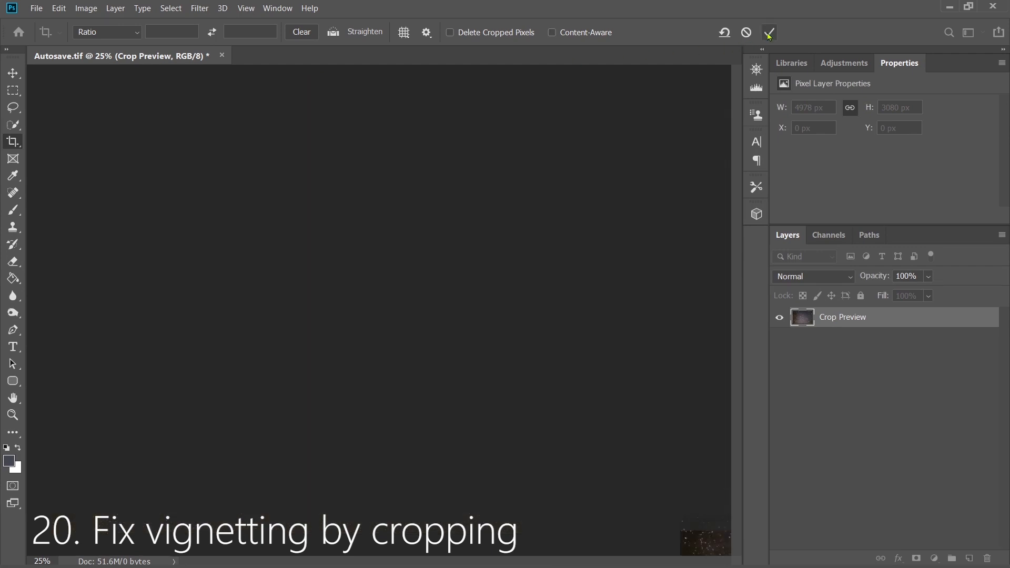
left_click(768, 32)
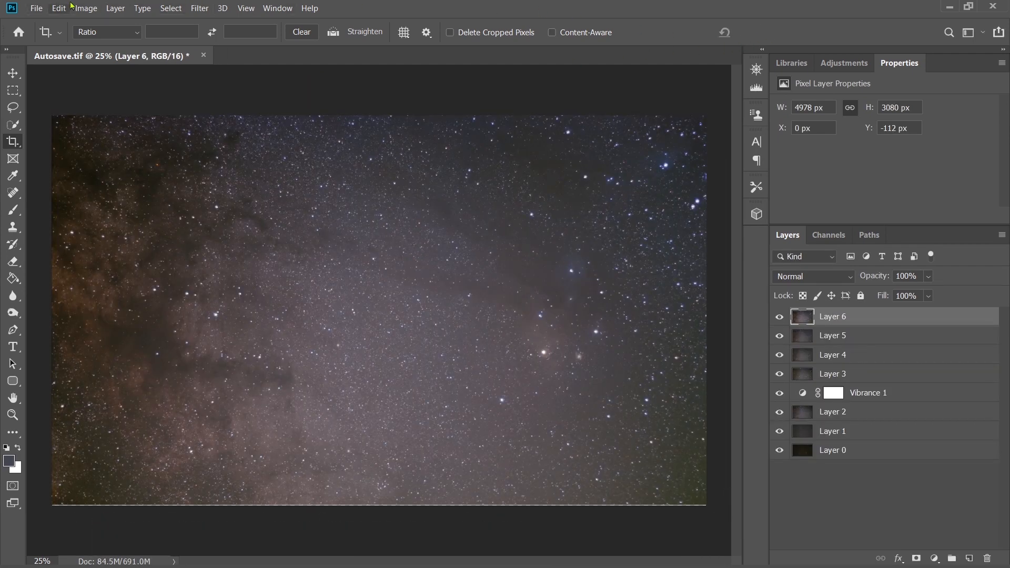
left_click(85, 7)
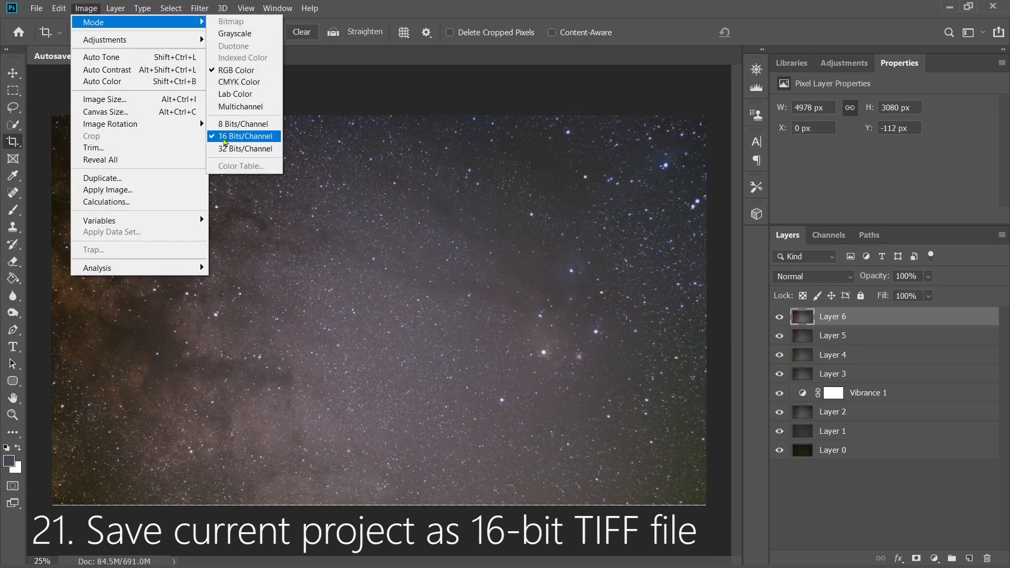
Keep 16 Bits/Channel and save as 'One for Starnet' TIFF with no compression
left_click(36, 8)
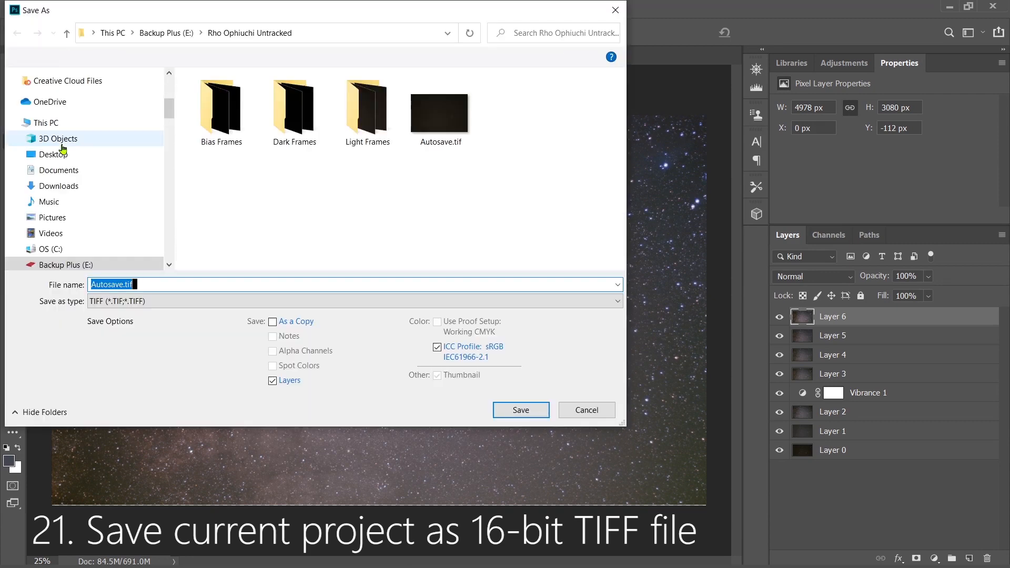
type("One for Starnet")
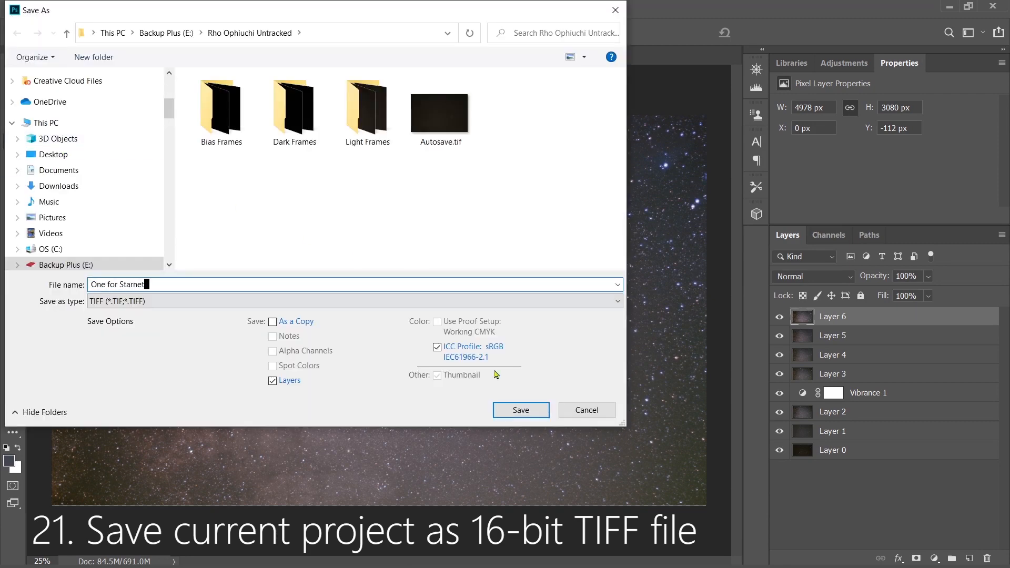
left_click(520, 411)
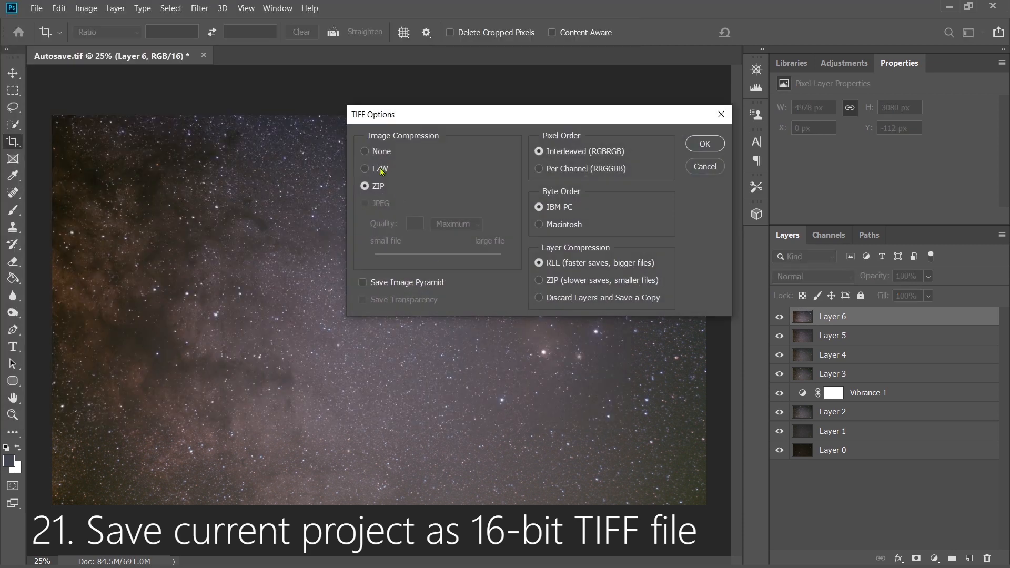
left_click(364, 151)
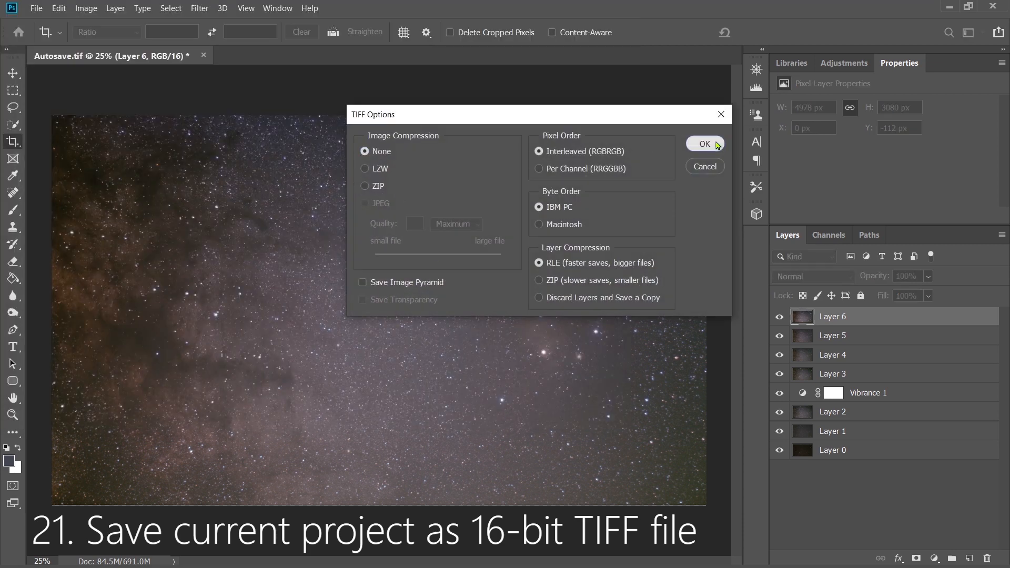
left_click(702, 144)
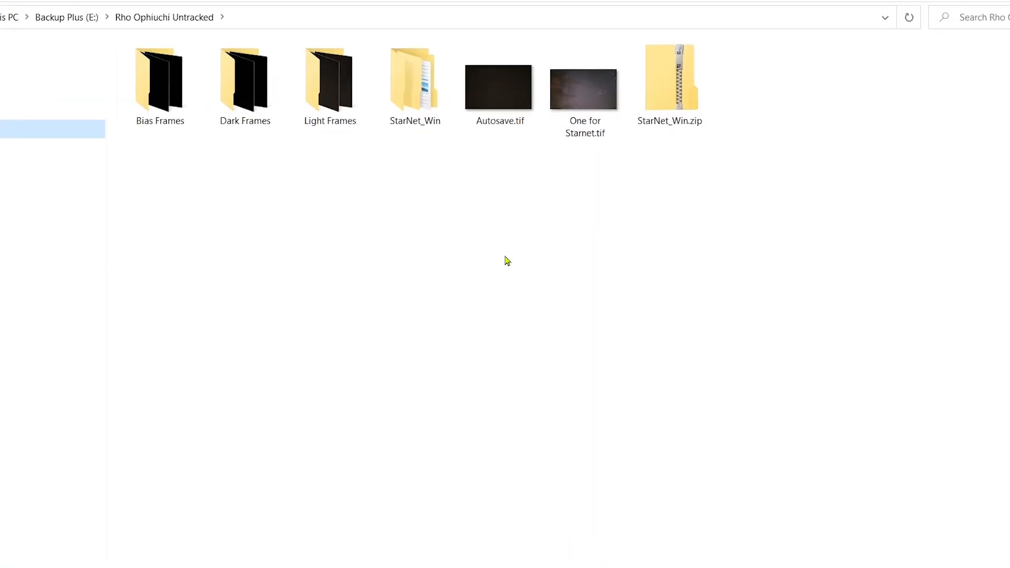
Extract StarNet_Win.zip and drop One for Starnet.tif onto rgb_starnet++.exe, producing starless.tif
right_click(660, 77)
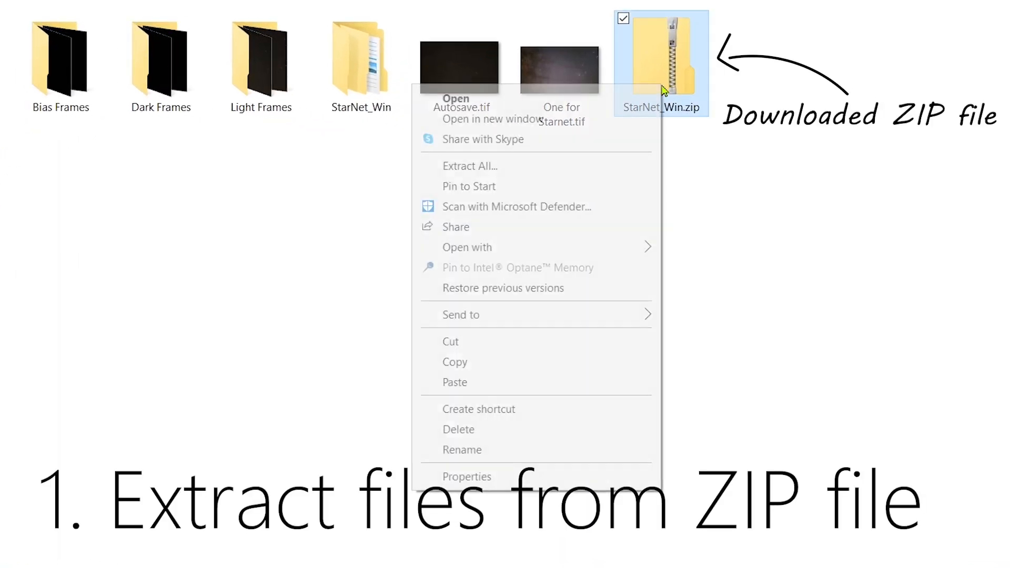
mouse_move(471, 166)
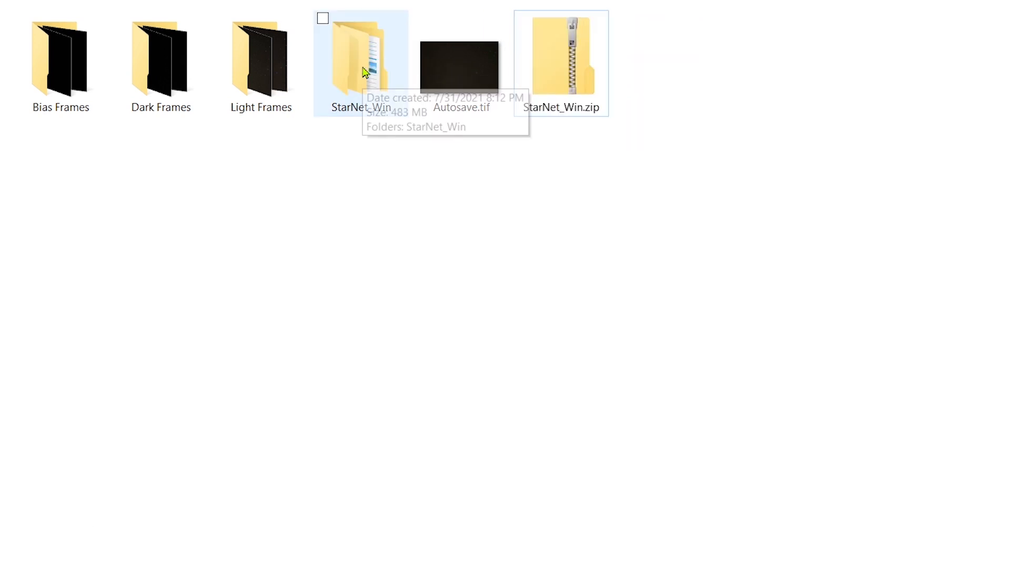
double_click(361, 58)
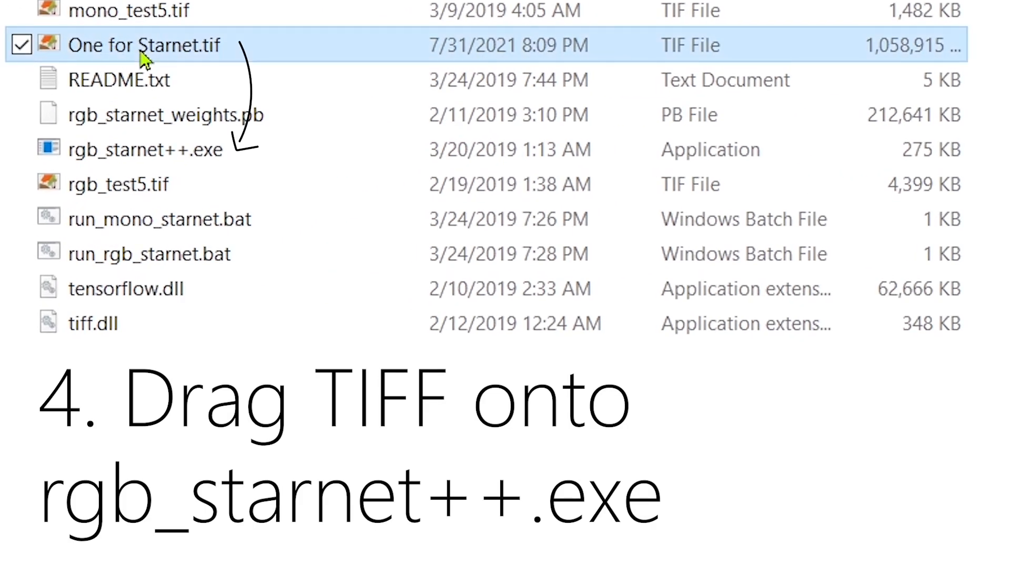
left_click_drag(141, 45, 174, 150)
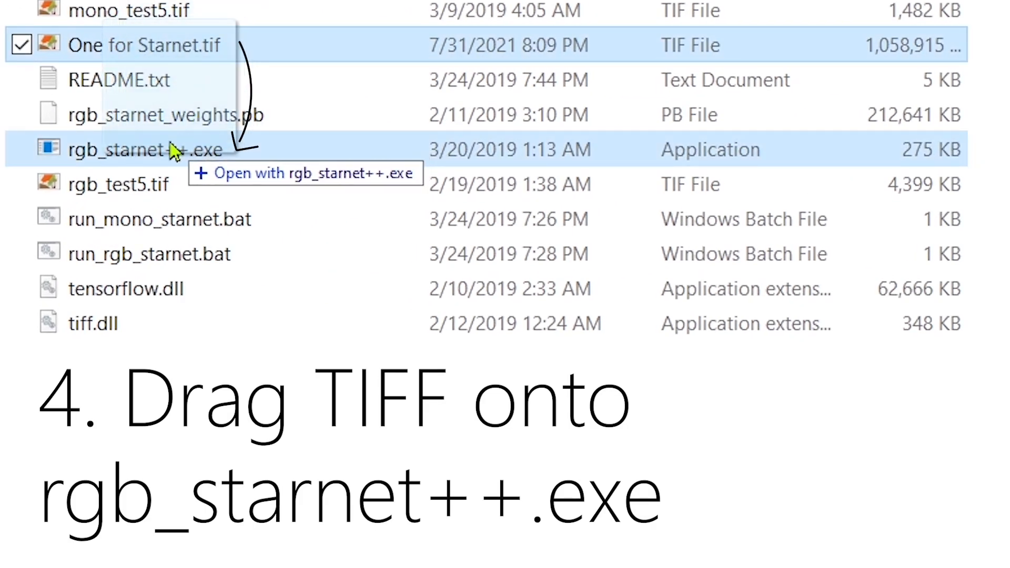
left_click_drag(146, 45, 145, 150)
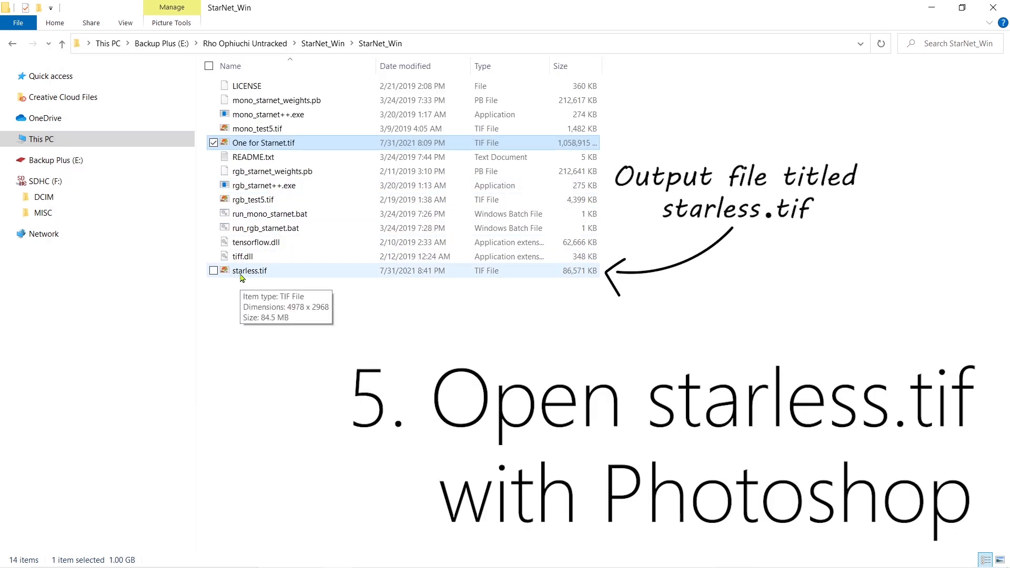
right_click(249, 270)
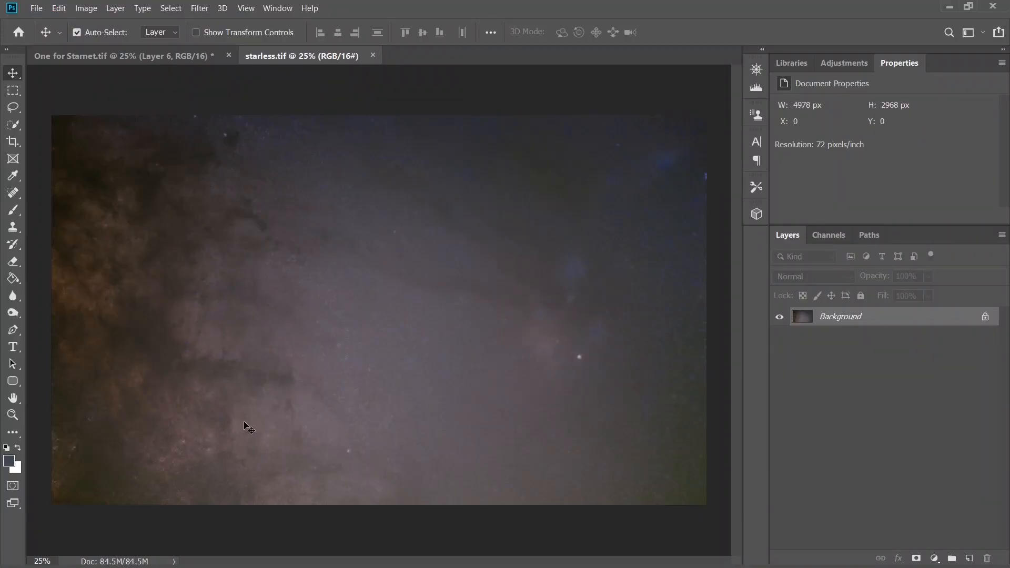
Stamp visible layers and erase leftover star remnants with a 50 px Spot Healing Brush
key("ctrl+shift+alt+e")
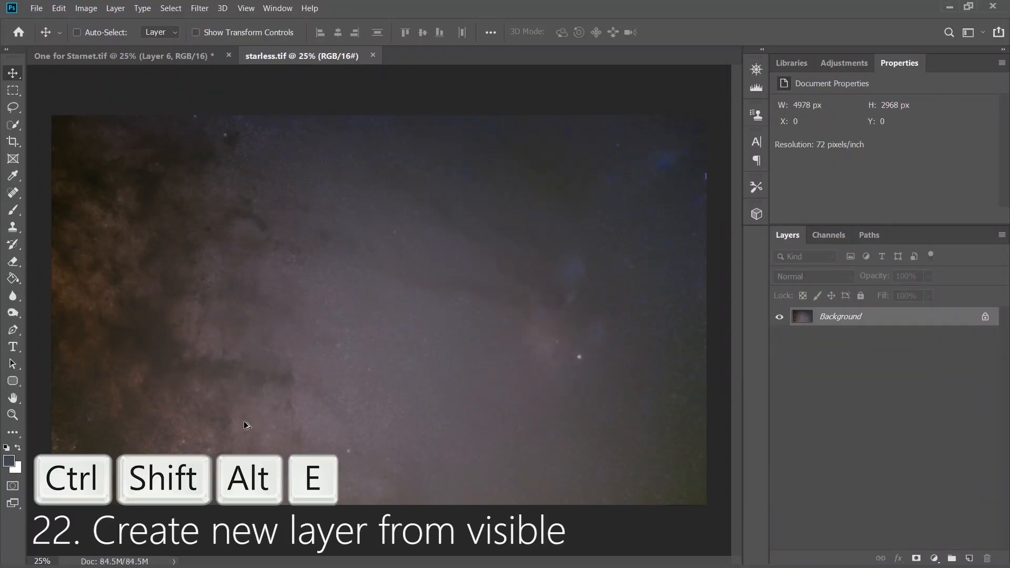
key("ctrl+shift+alt+e")
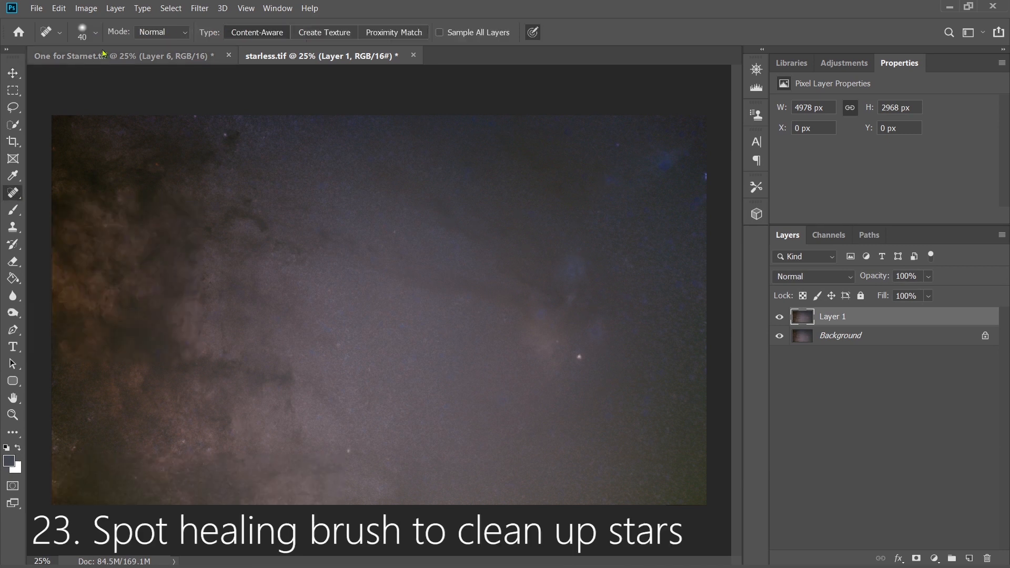
left_click(94, 33)
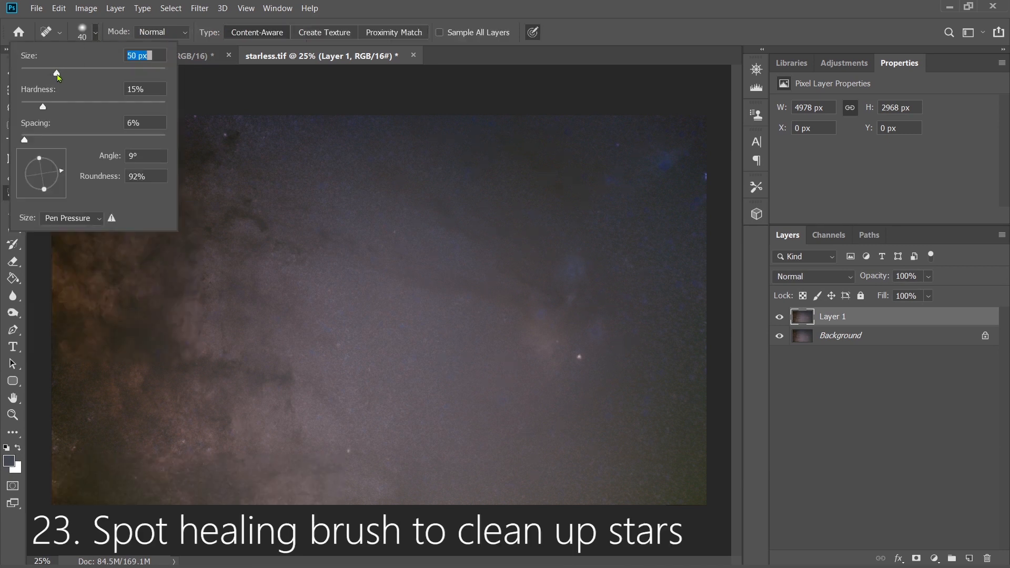
left_click_drag(57, 72, 62, 73)
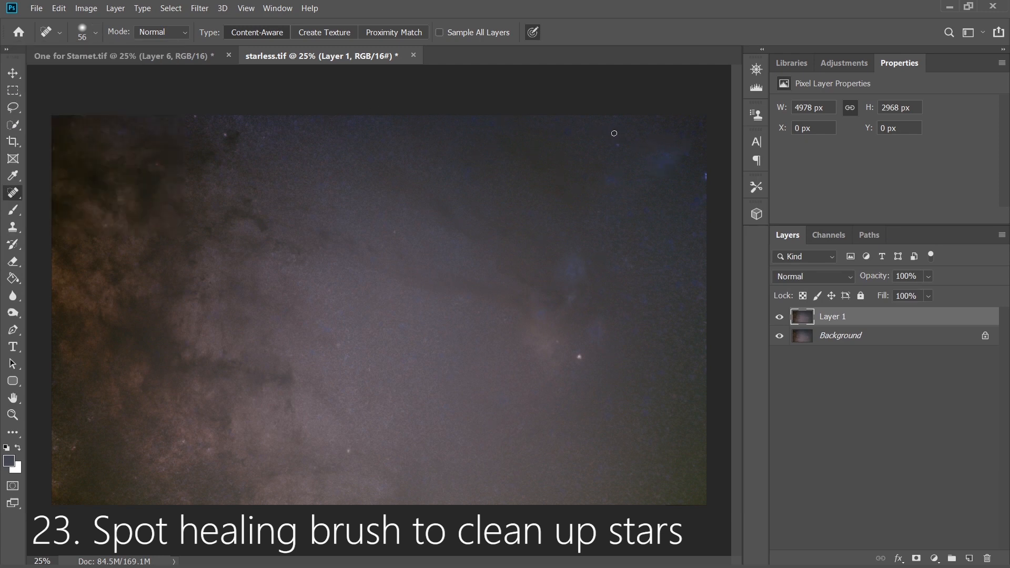
left_click(608, 179)
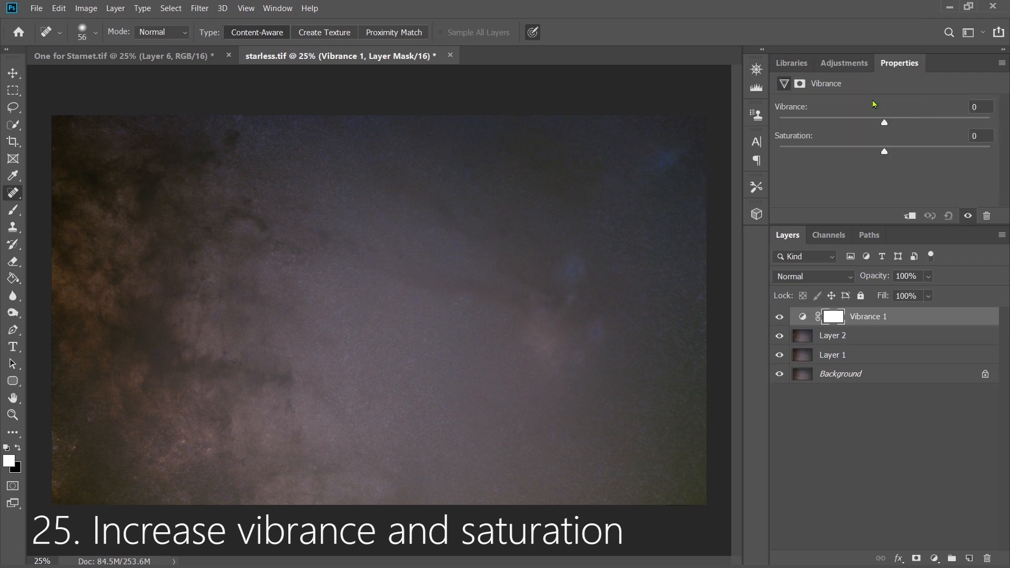
Set Vibrance 1 to +10 vibrance and +15 saturation, then stamp visible into Layer 3
left_click_drag(885, 123, 891, 123)
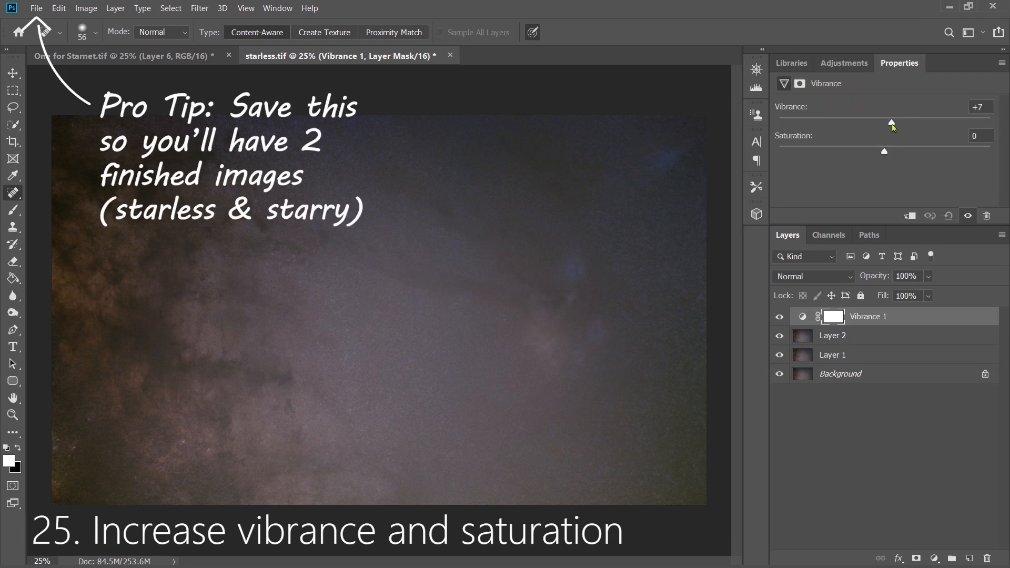
left_click_drag(891, 123, 895, 123)
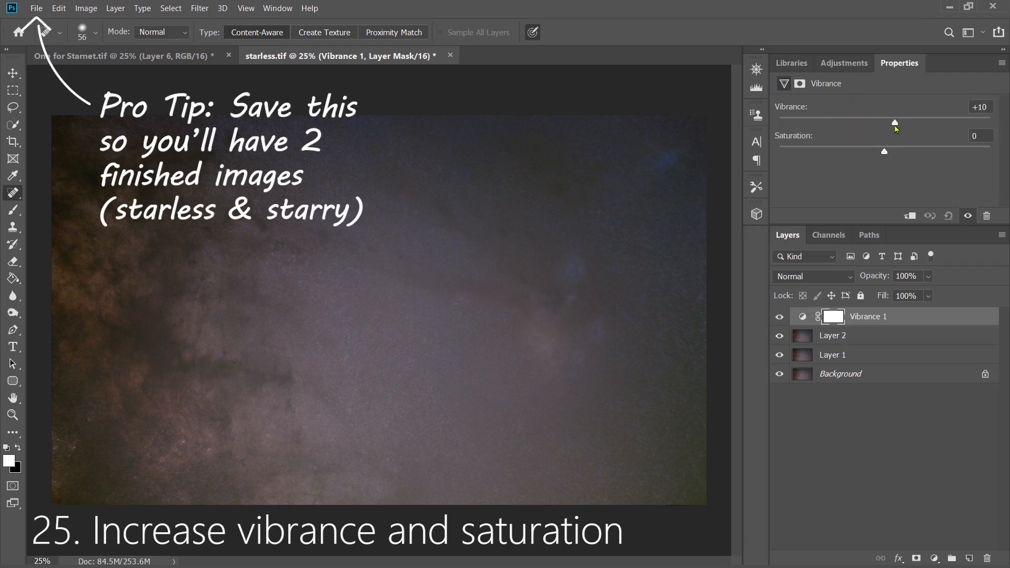
left_click_drag(885, 152, 900, 151)
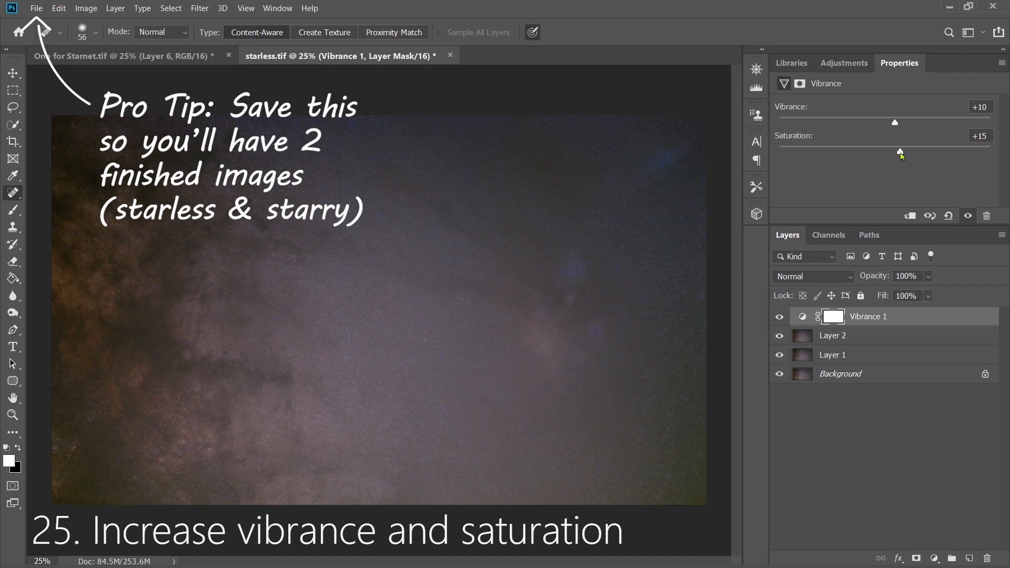
key("ctrl+shift+alt+e")
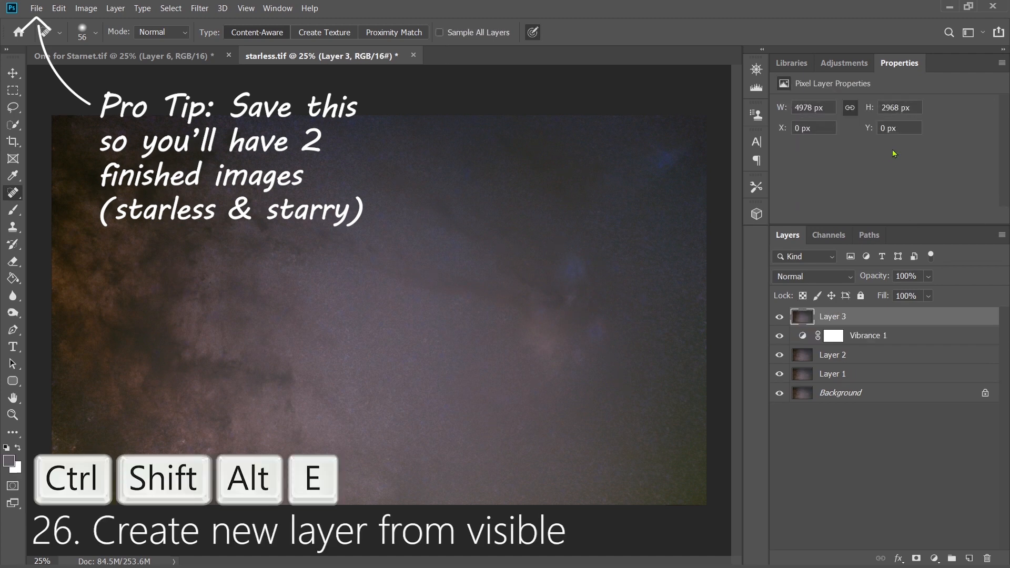
key("ctrl+shift+alt+e")
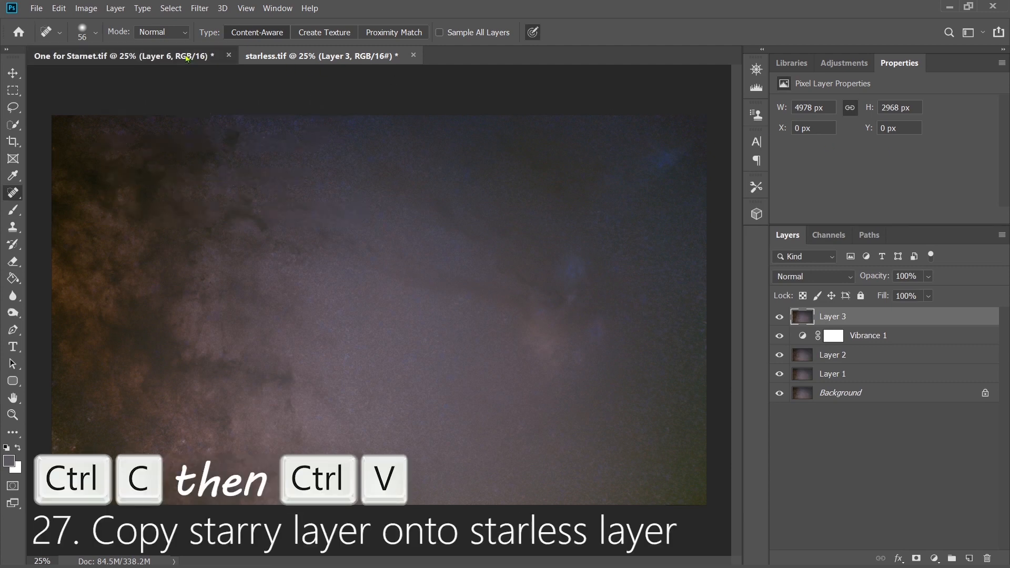
Paste the starry image as Layer 4 at 75% opacity and stamp visible into Layer 5
key("ctrl+v")
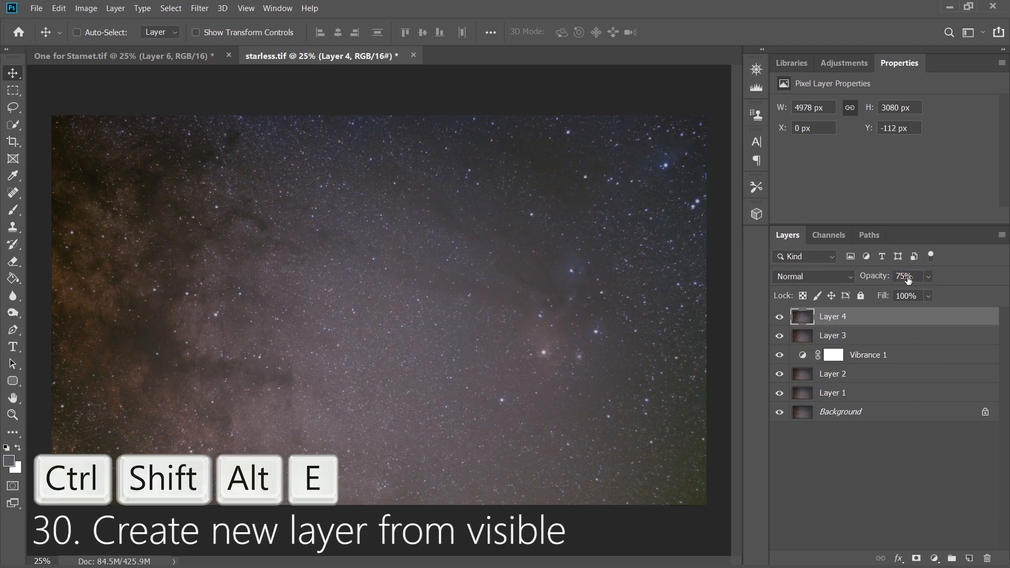
key("ctrl+shift+alt+e")
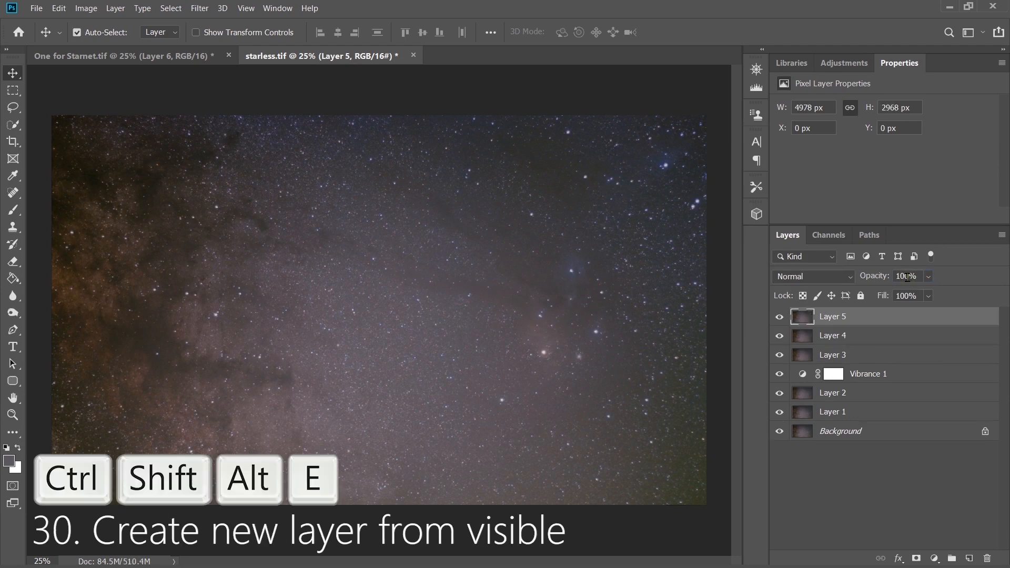
key("ctrl+m")
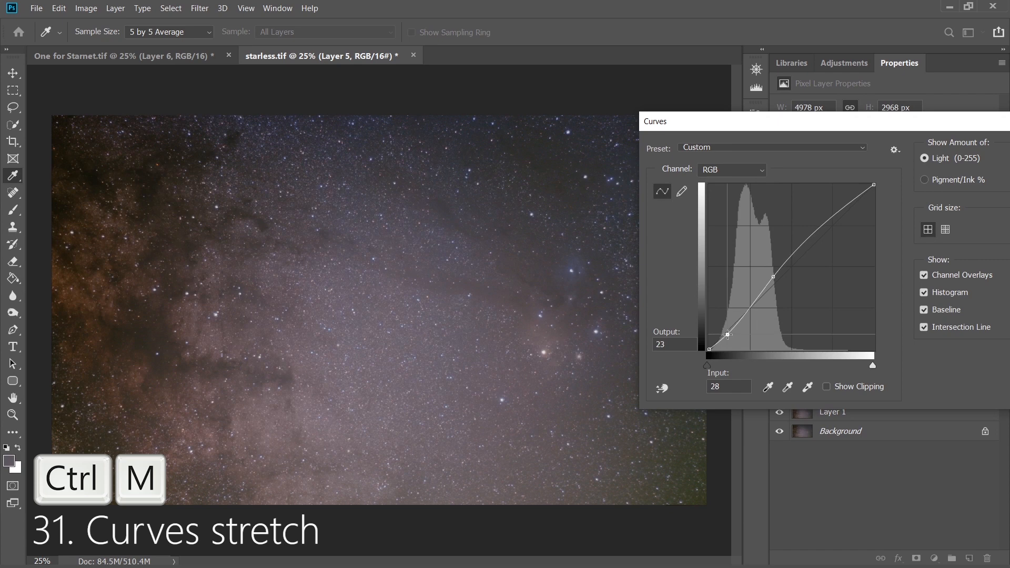
Brighten the image with an upward RGB curve, then gray-balance merged Layer 6 in Levels
left_click_drag(727, 334, 734, 333)
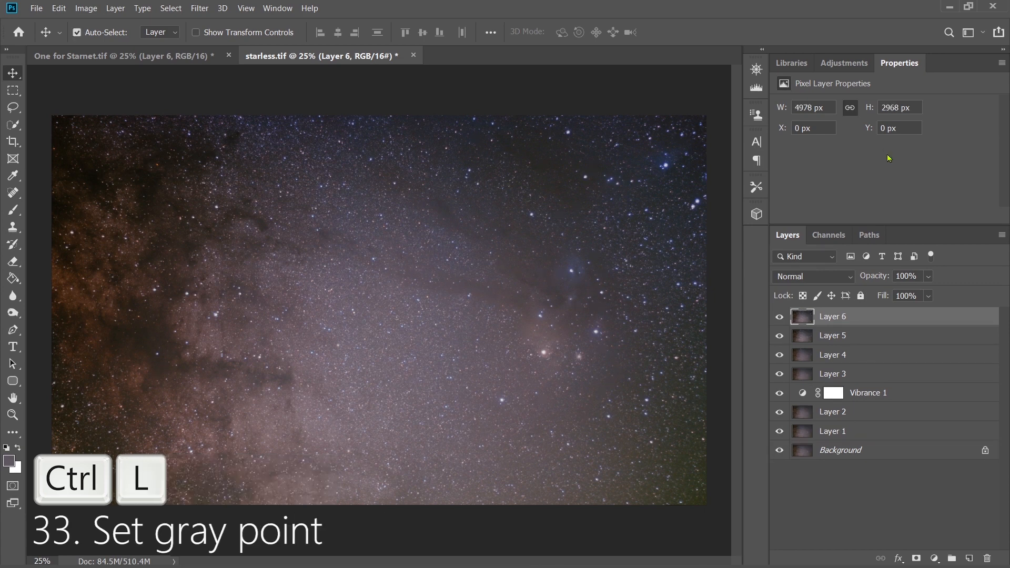
key("ctrl+l")
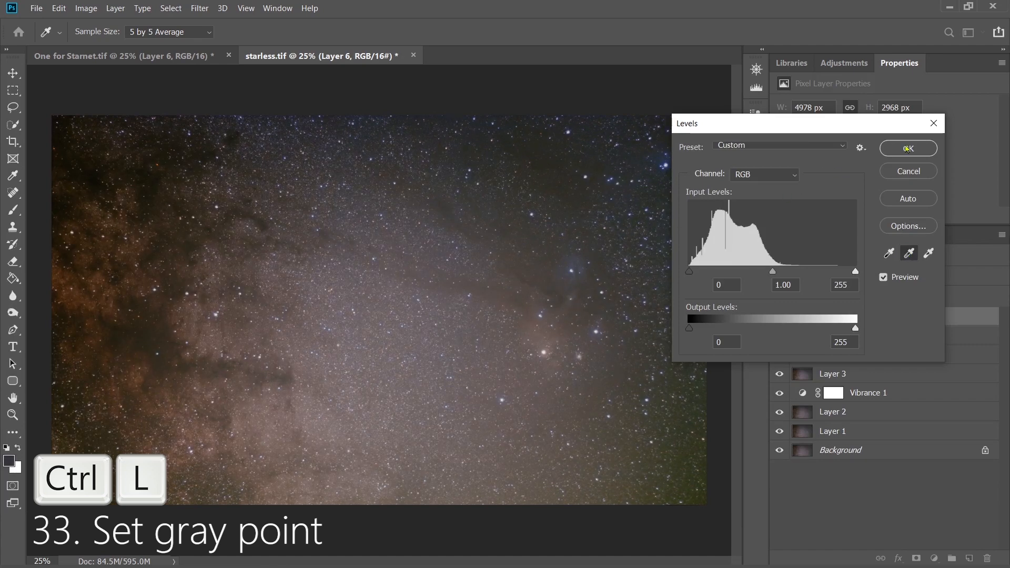
left_click(908, 148)
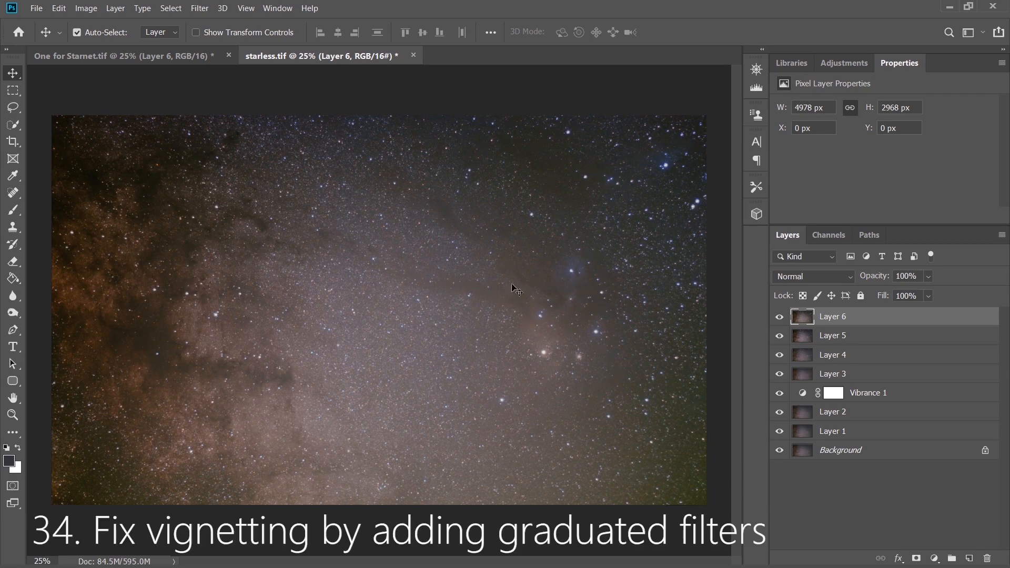
In Camera Raw Filter, add a graduated filter over the lower-right corner and adjust its temperature
left_click(199, 8)
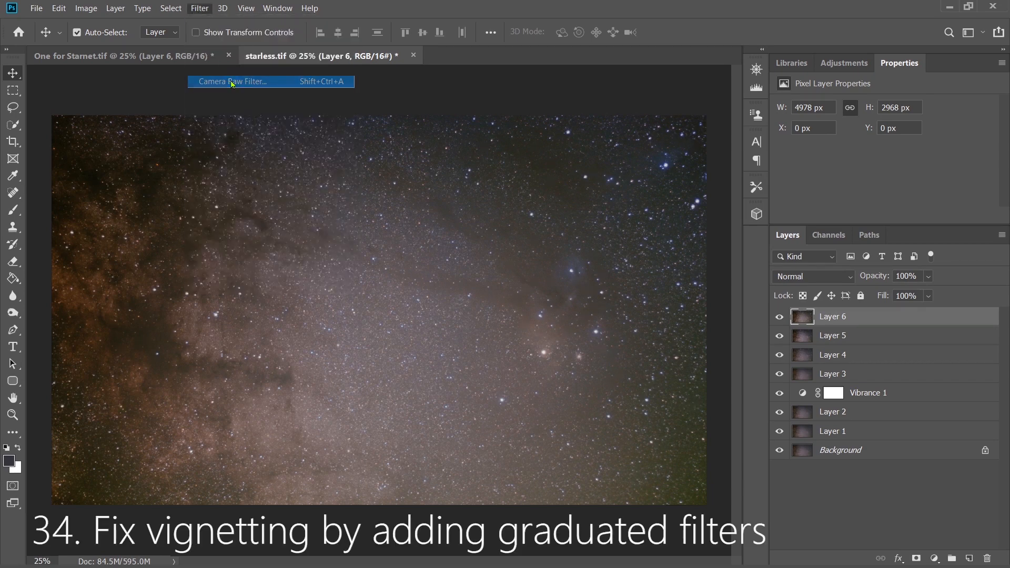
left_click(231, 81)
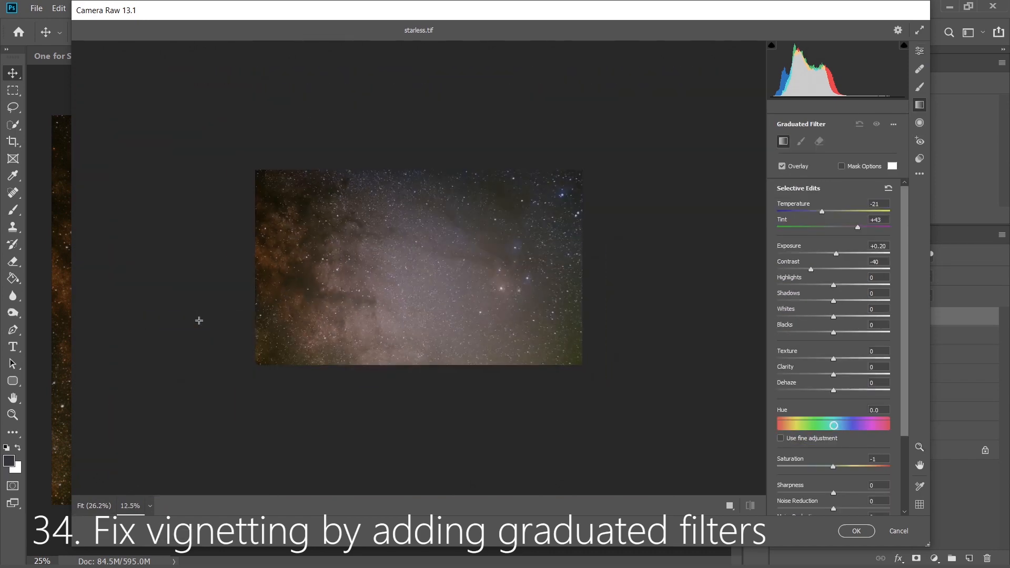
left_click_drag(531, 290, 597, 373)
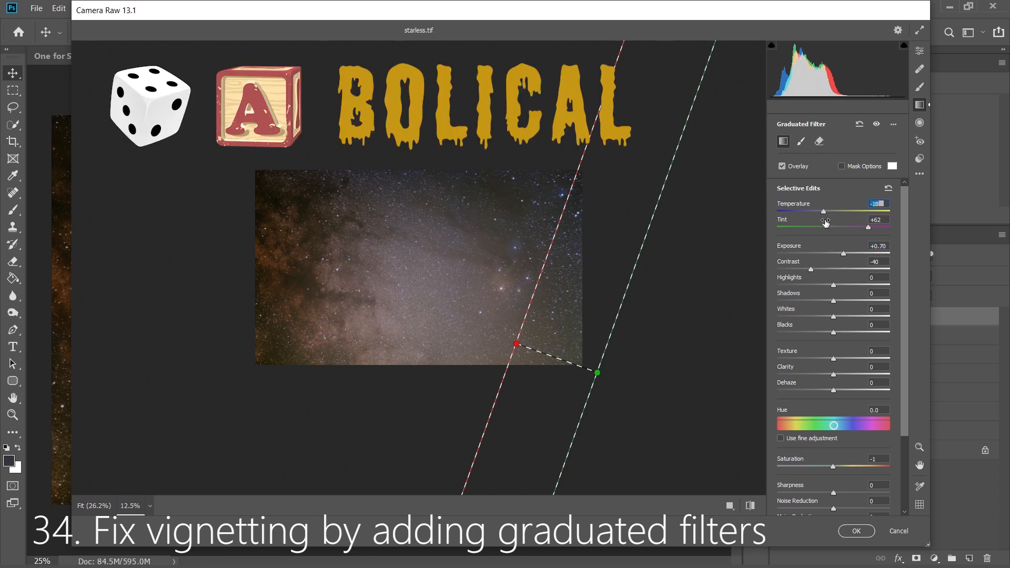
left_click(856, 531)
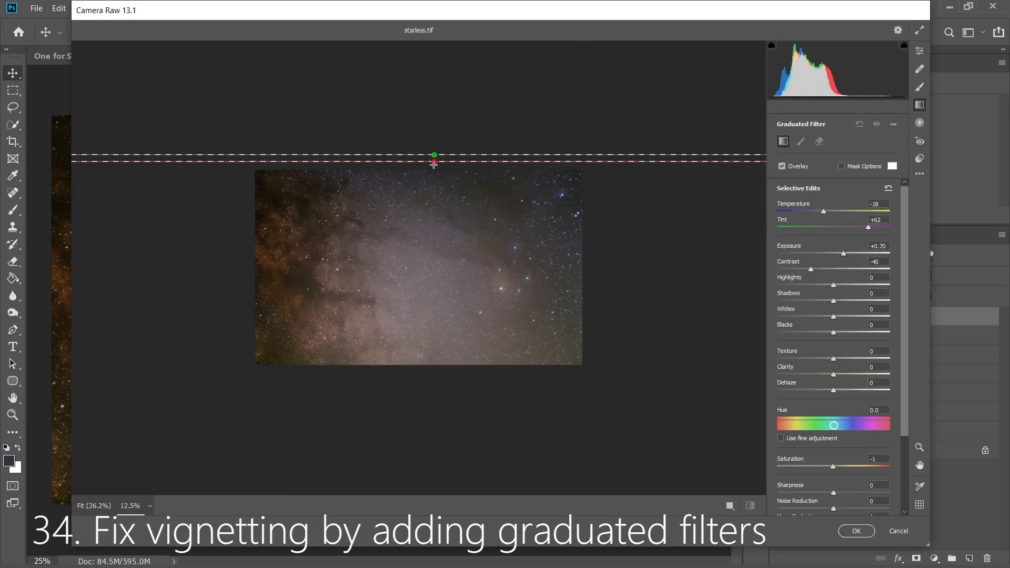
Add a second graduated filter from the top edge and warm its temperature
left_click_drag(433, 164, 434, 208)
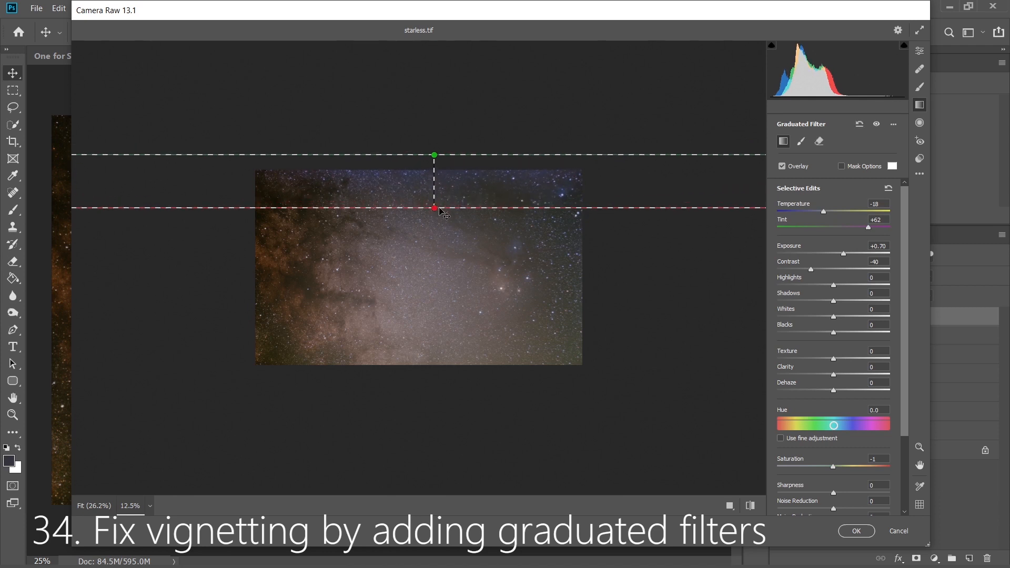
left_click_drag(803, 212, 850, 211)
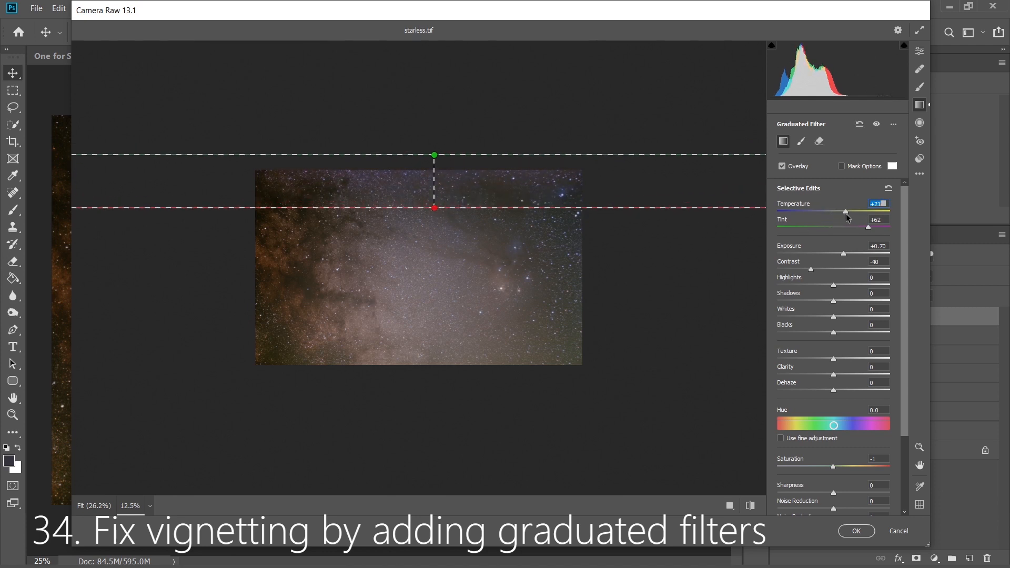
left_click_drag(896, 227, 833, 227)
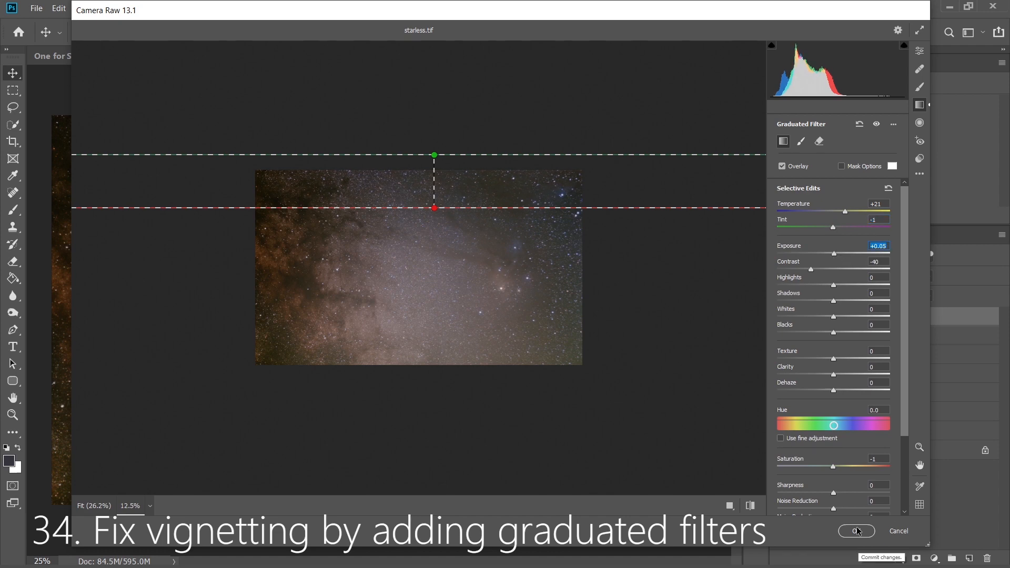
Apply the graduated filters, then gray-balance merged Layer 7 by sampling neutral sky in Levels
left_click(856, 531)
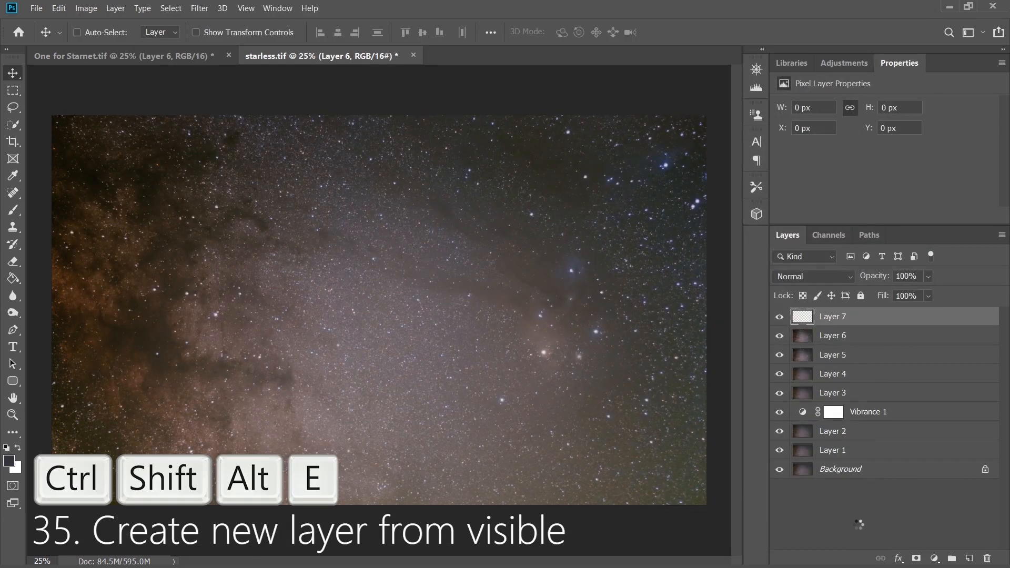
key("ctrl+l")
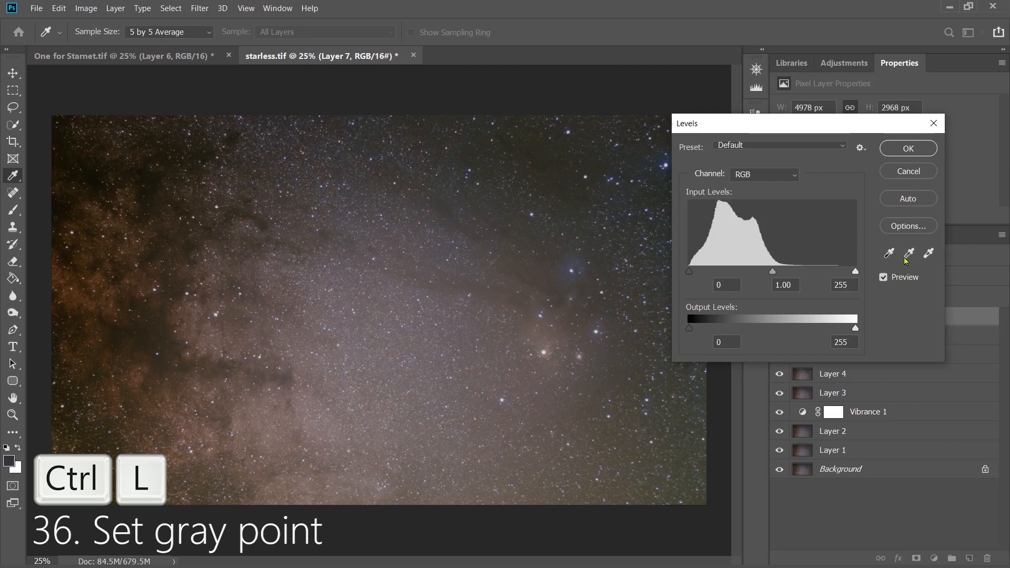
left_click(421, 237)
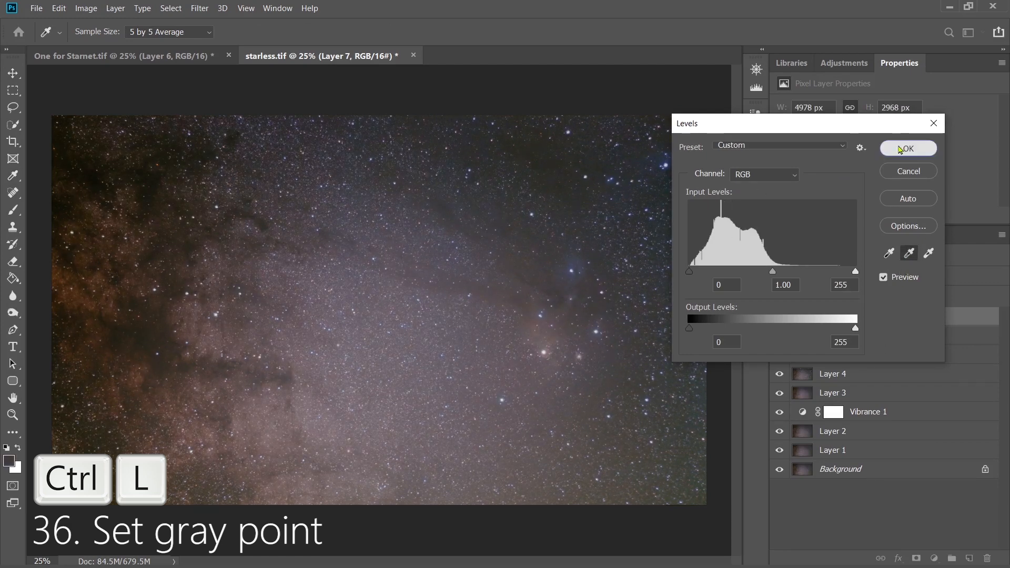
left_click(908, 147)
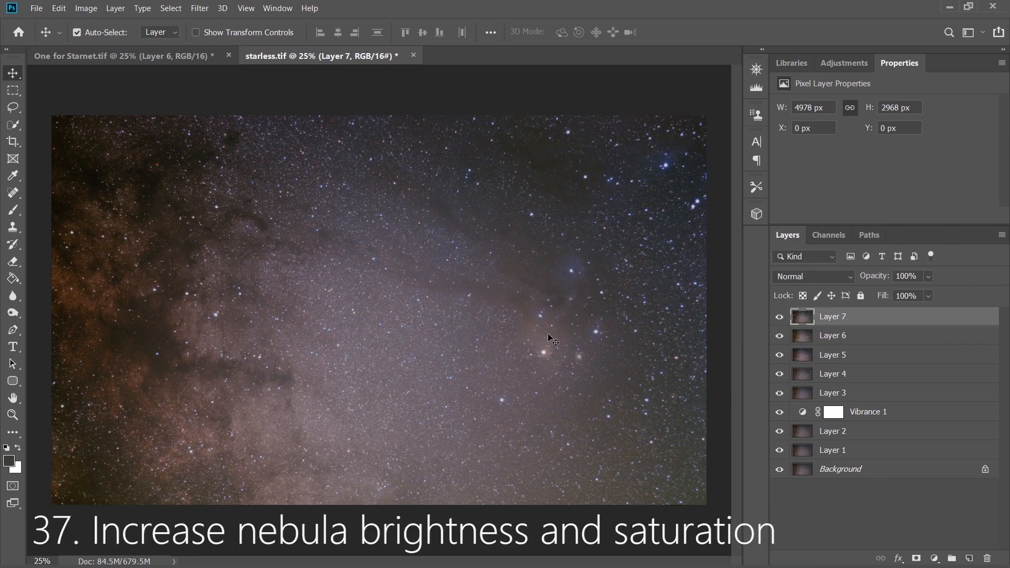
Select the nebula region using Select > Color Range
left_click(170, 8)
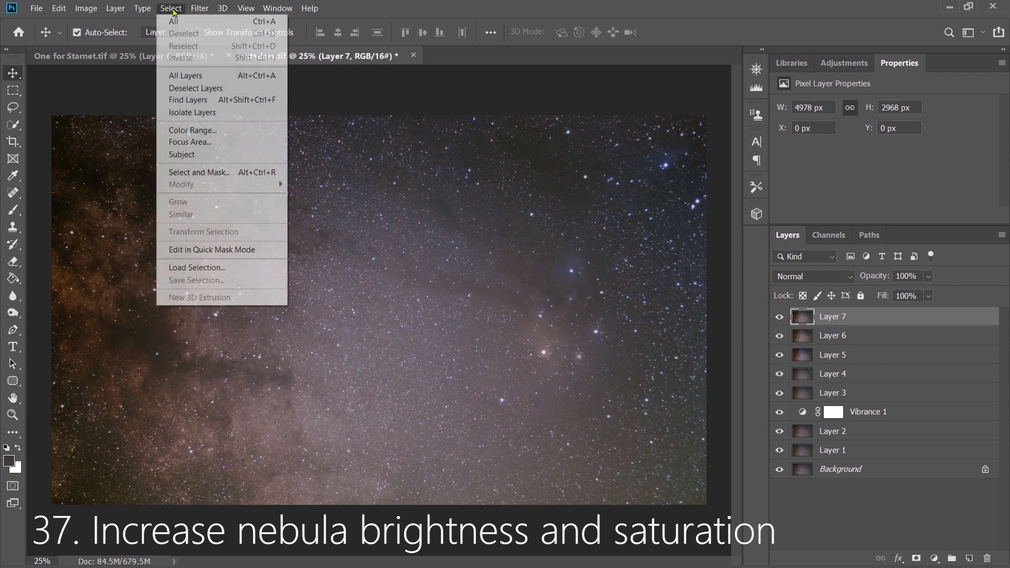
left_click(192, 130)
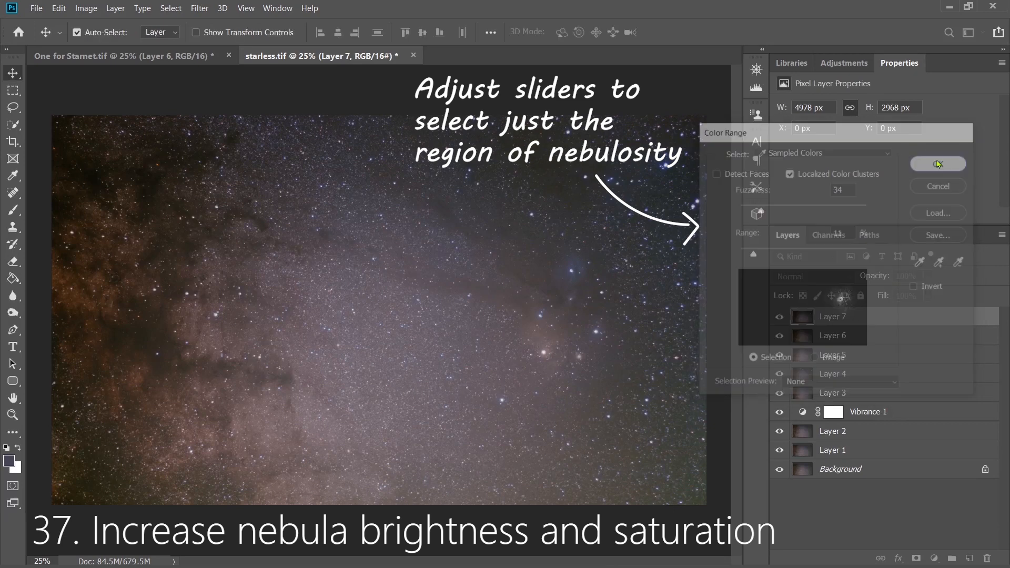
left_click(936, 164)
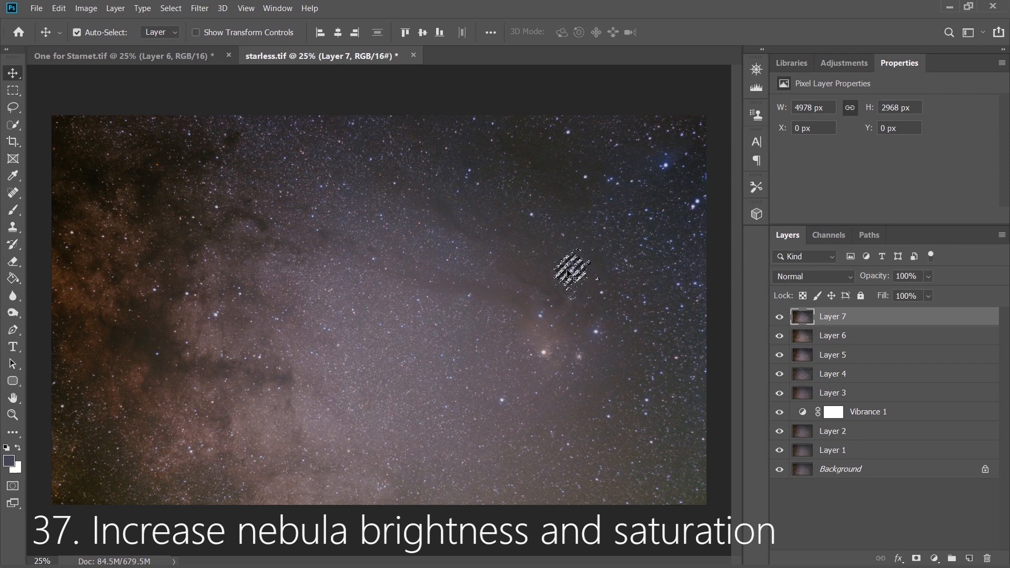
Add a Brightness/Contrast adjustment layer that raises the selected nebula's brightness
left_click(844, 63)
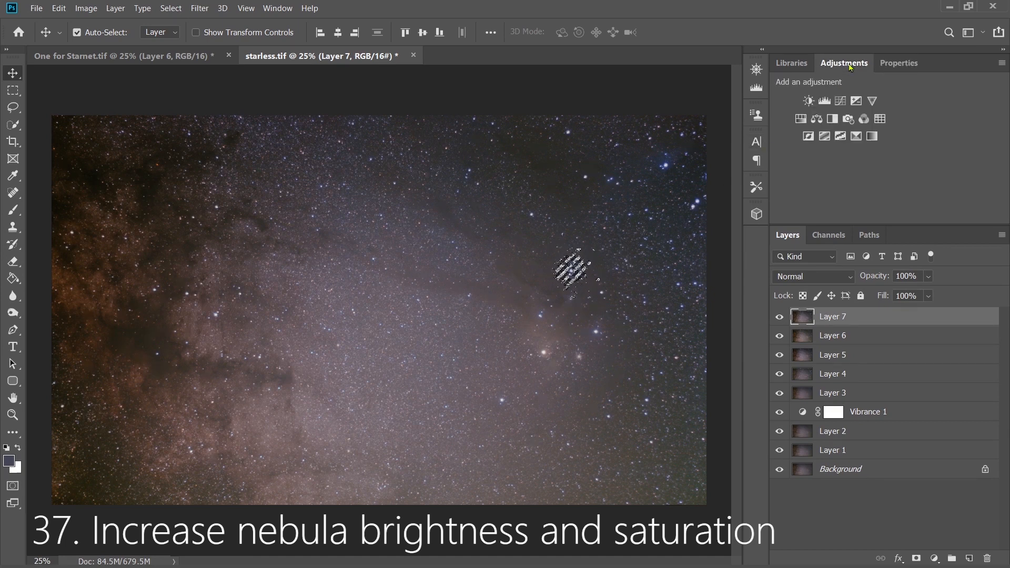
left_click(809, 101)
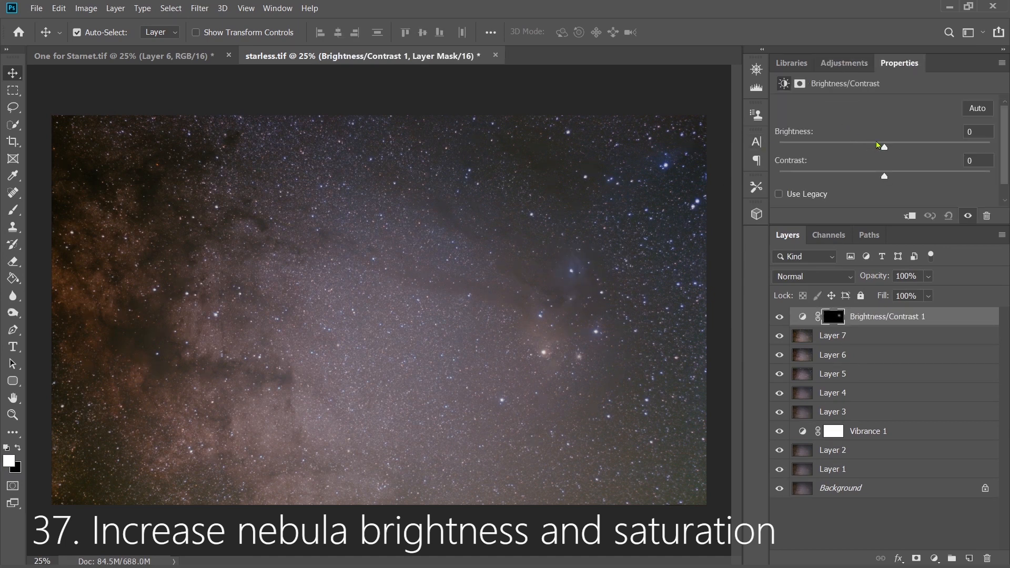
left_click_drag(883, 146, 894, 146)
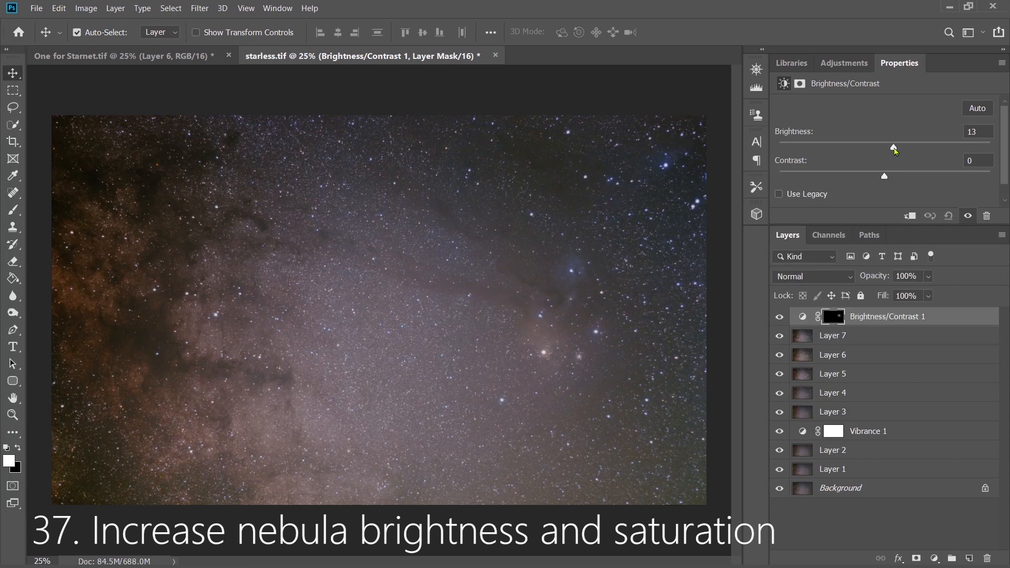
left_click_drag(893, 148, 898, 148)
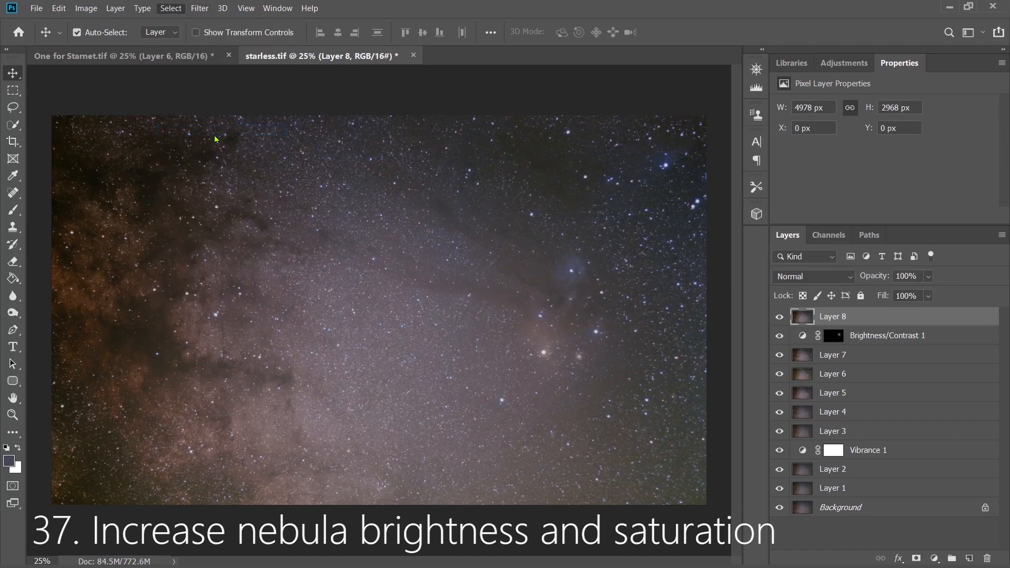
Color-range select the nebula near the bright star and boost Saturation to +25 and Vibrance
left_click(170, 8)
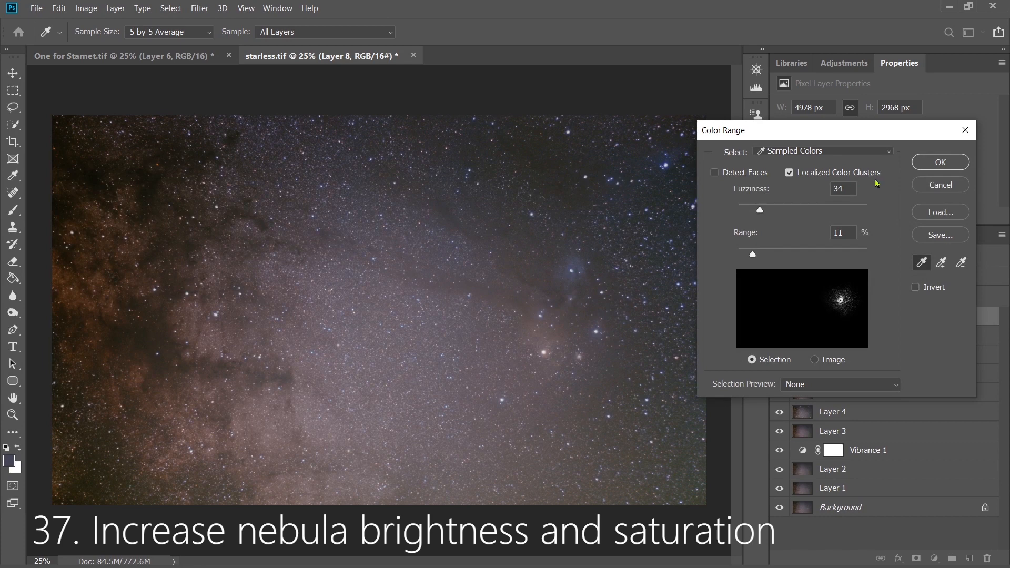
left_click(939, 161)
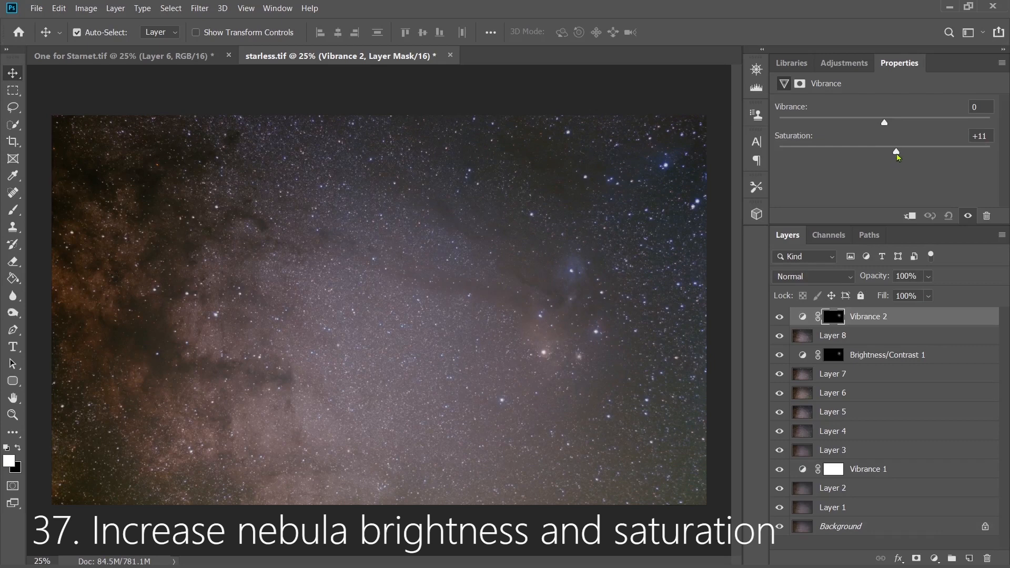
left_click_drag(895, 151, 908, 151)
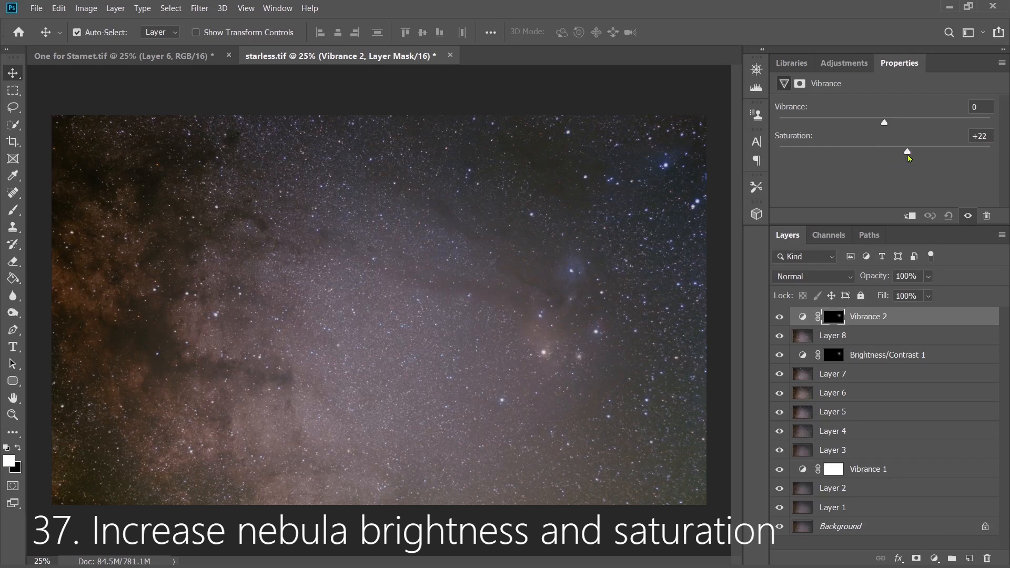
left_click_drag(884, 151, 911, 151)
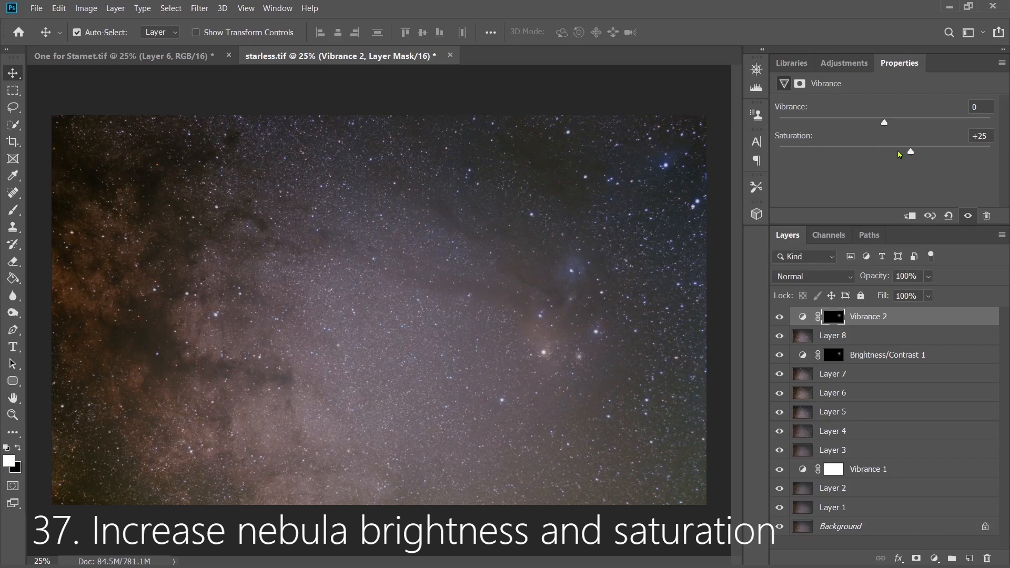
left_click_drag(885, 123, 893, 123)
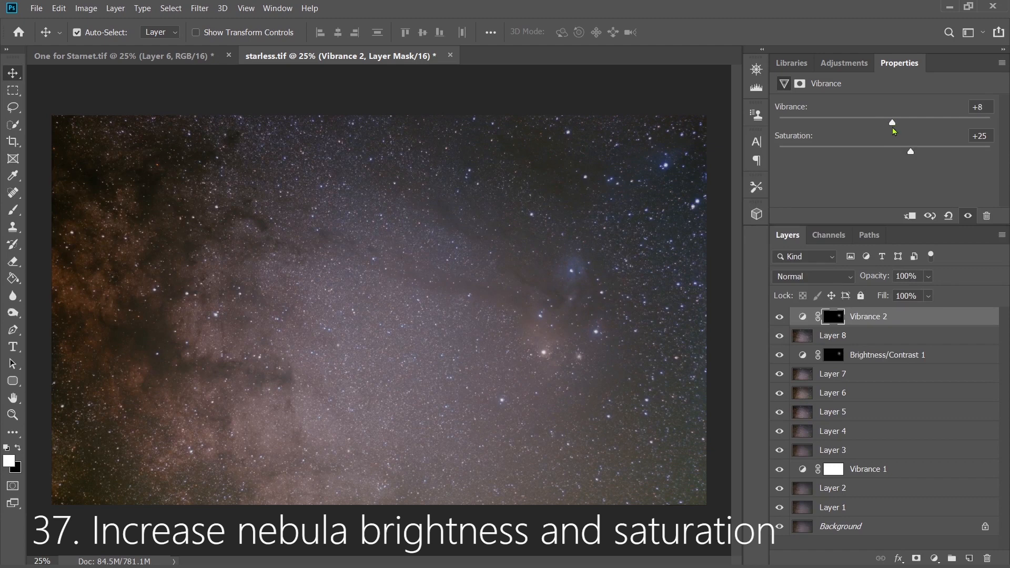
left_click_drag(892, 123, 895, 123)
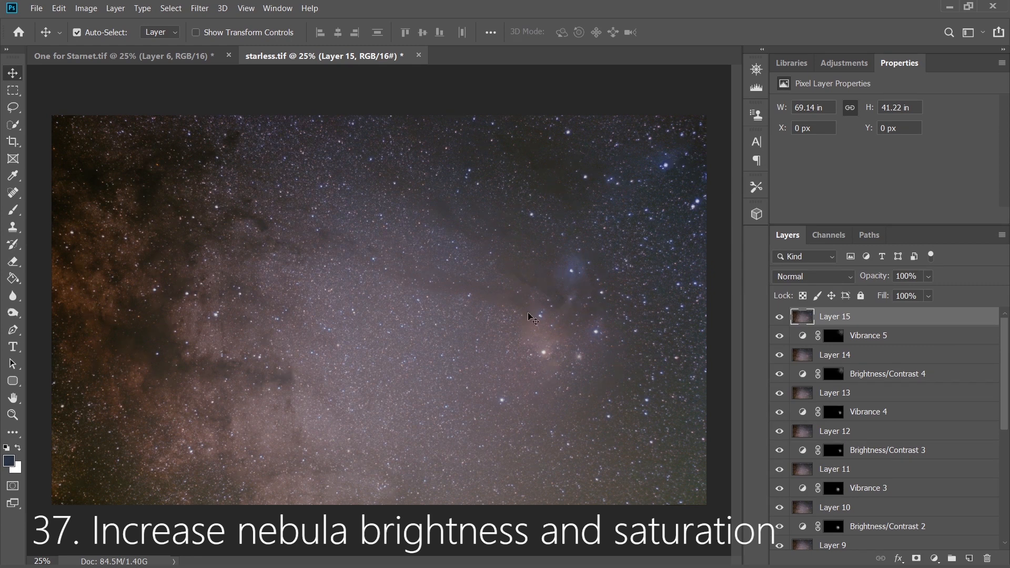
Gray-balance Layer 15 by sampling a neutral sky area with the Levels gray-point eyedropper
key("ctrl+l")
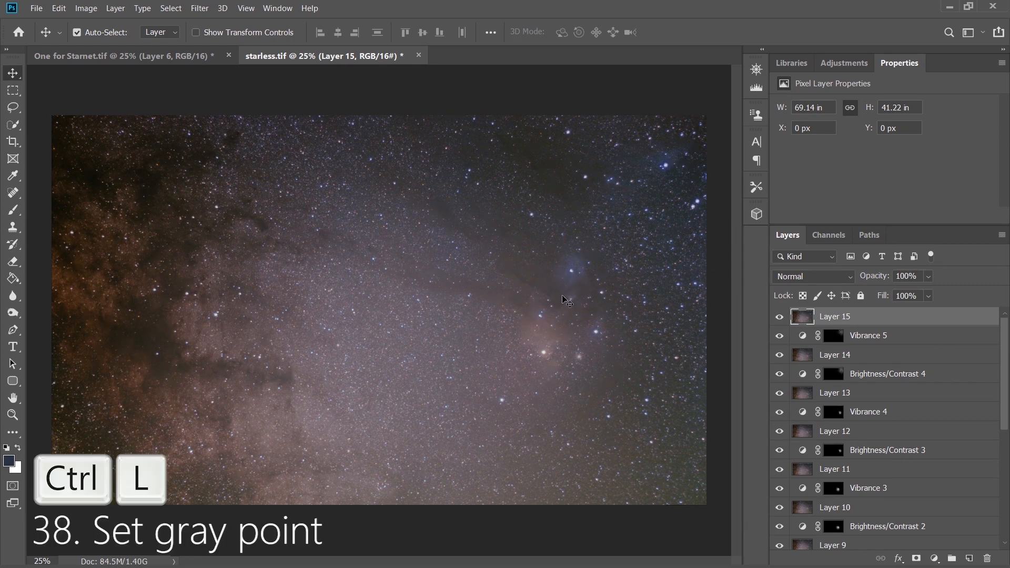
key("ctrl+l")
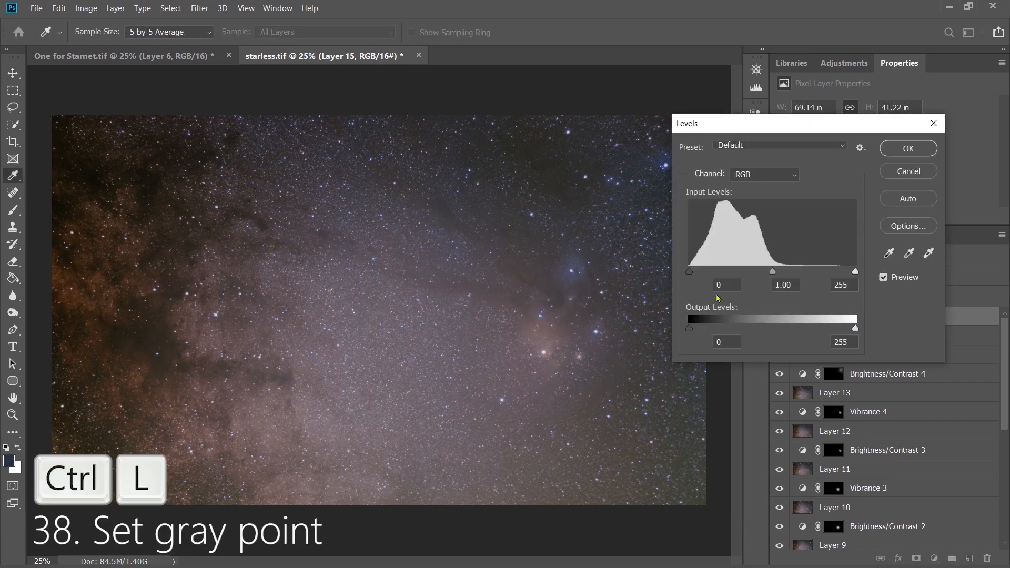
left_click(616, 244)
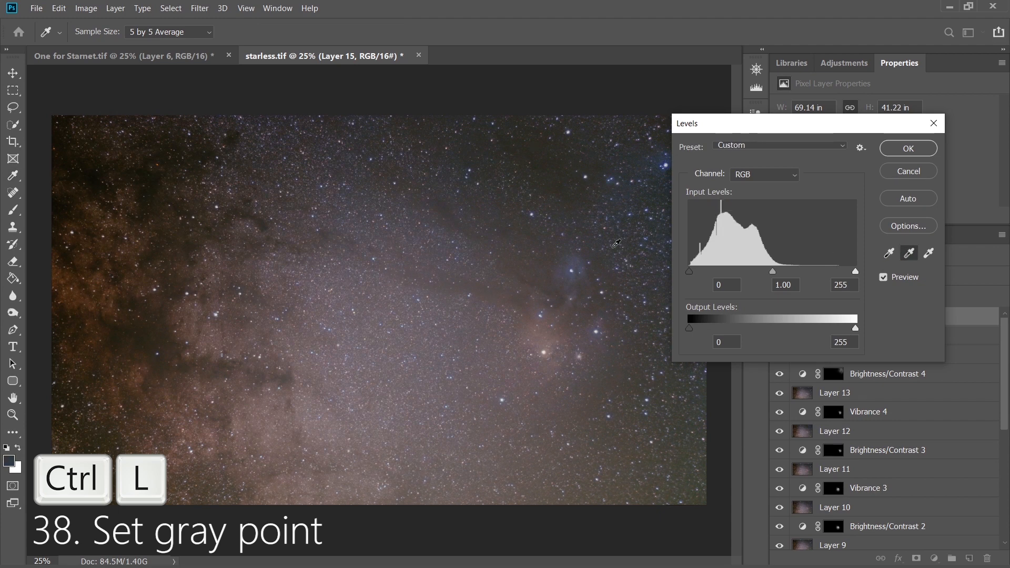
mouse_move(900, 150)
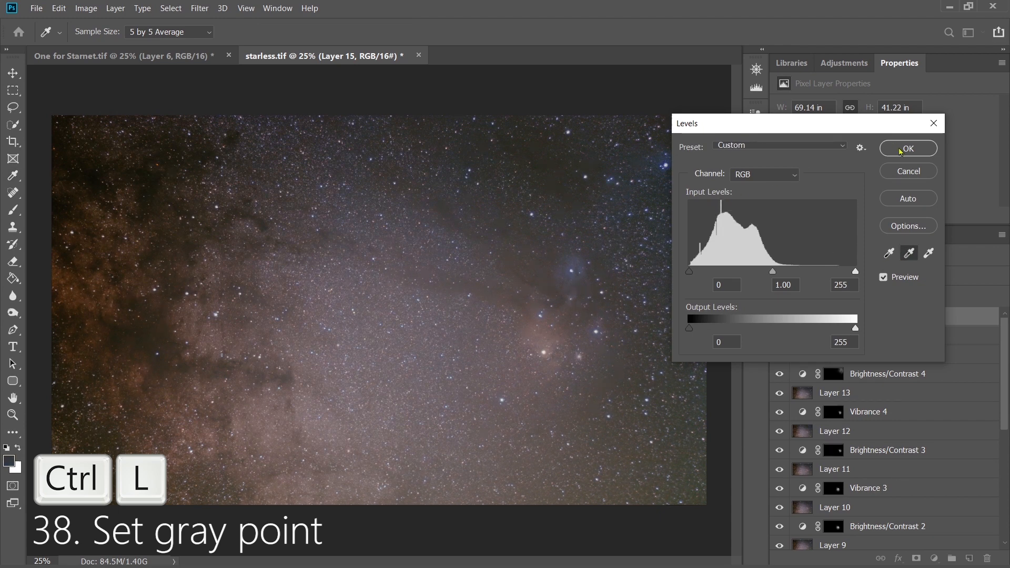
left_click(908, 149)
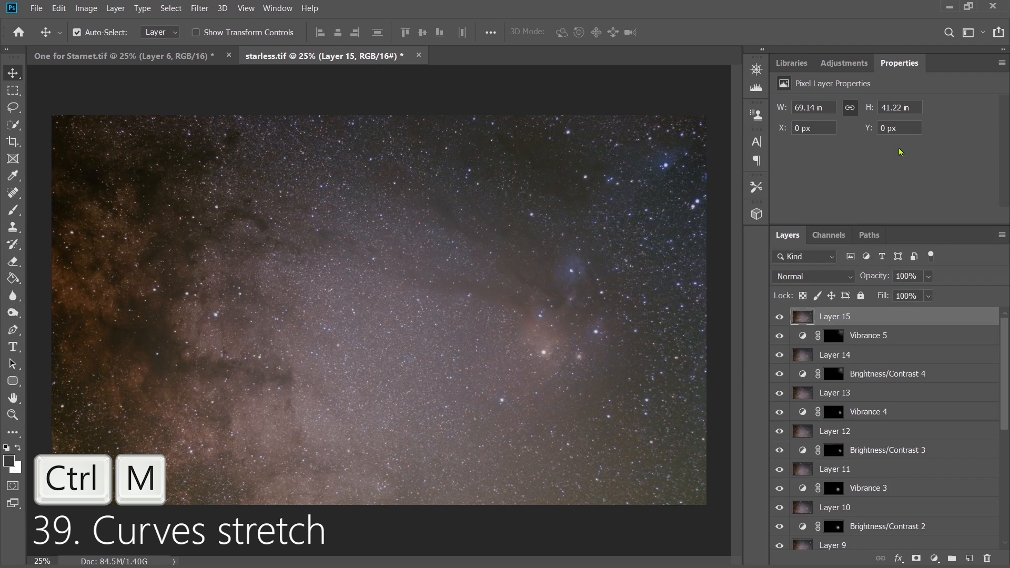
Pull the shadow end of the curve down in Curves and apply the stretch
key("ctrl+m")
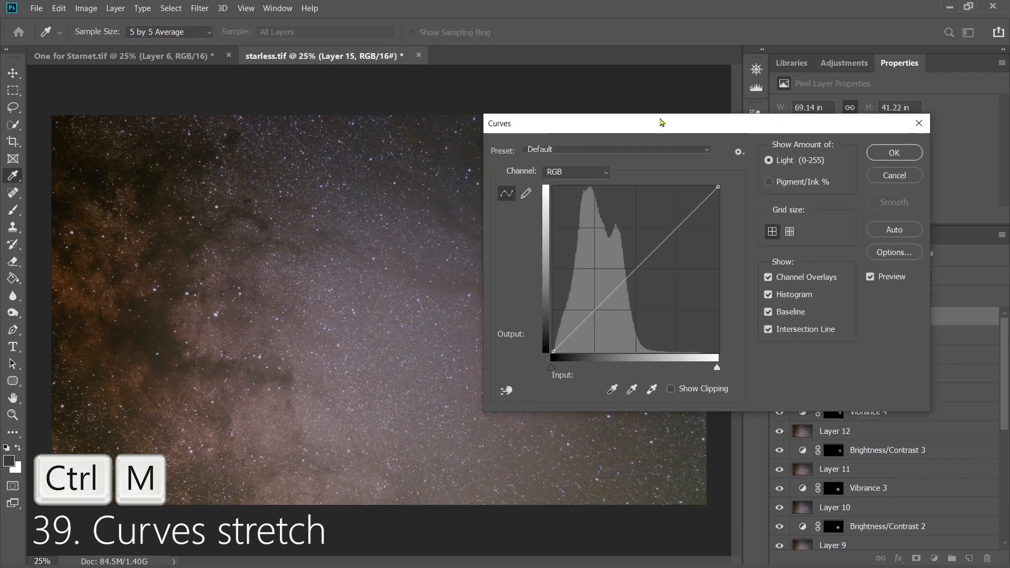
left_click_drag(660, 123, 822, 135)
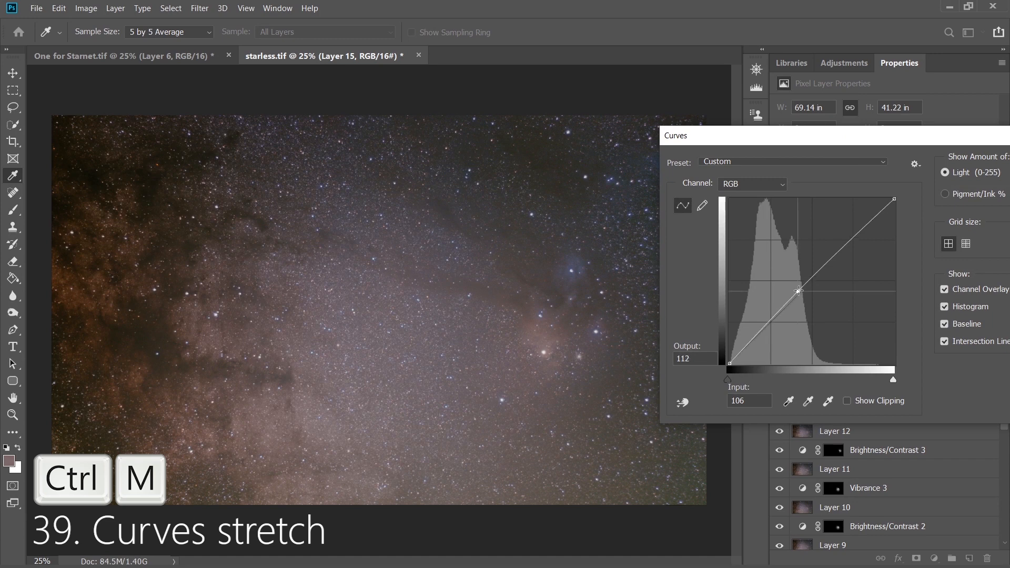
left_click_drag(798, 291, 740, 353)
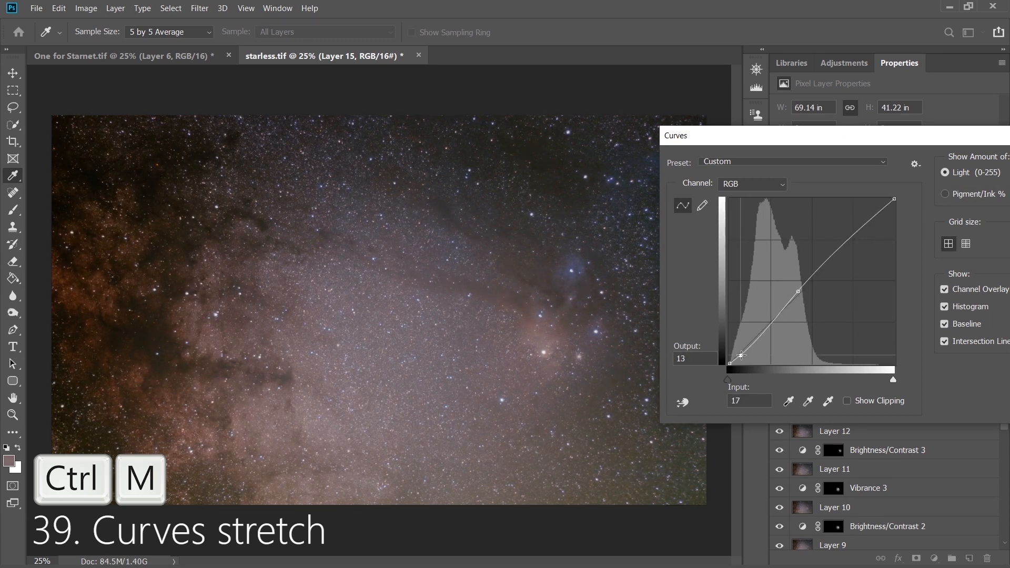
left_click_drag(740, 356, 740, 353)
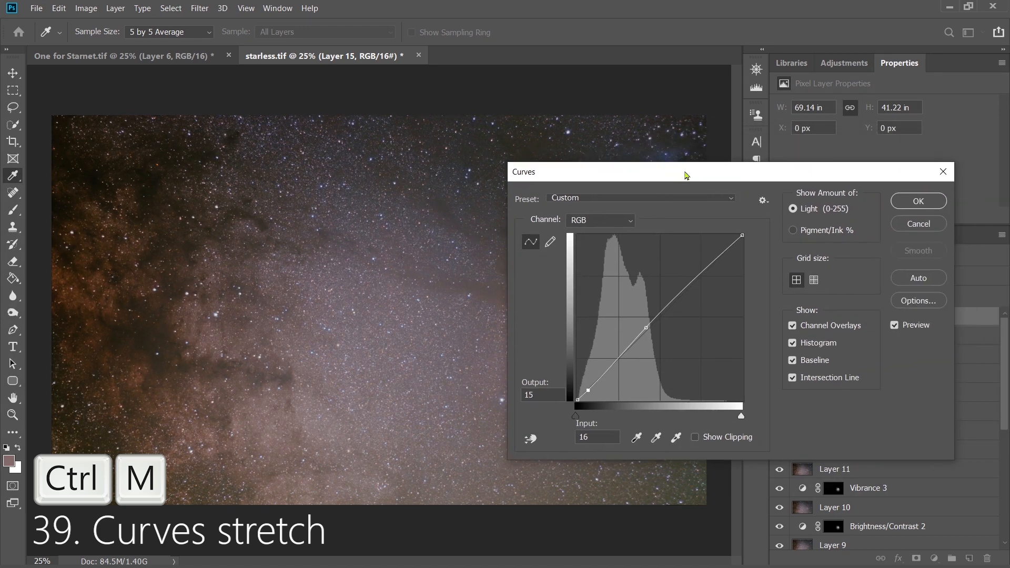
left_click(917, 200)
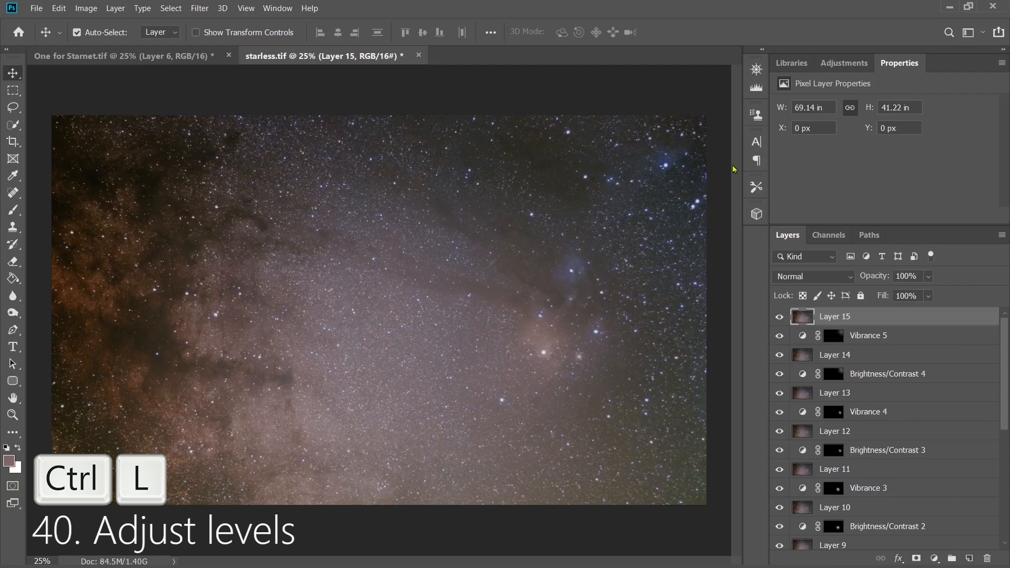
Set the Levels midtones to 0.97, then crop the noisy borders to 4978×2720 px
key("Ctrl+L")
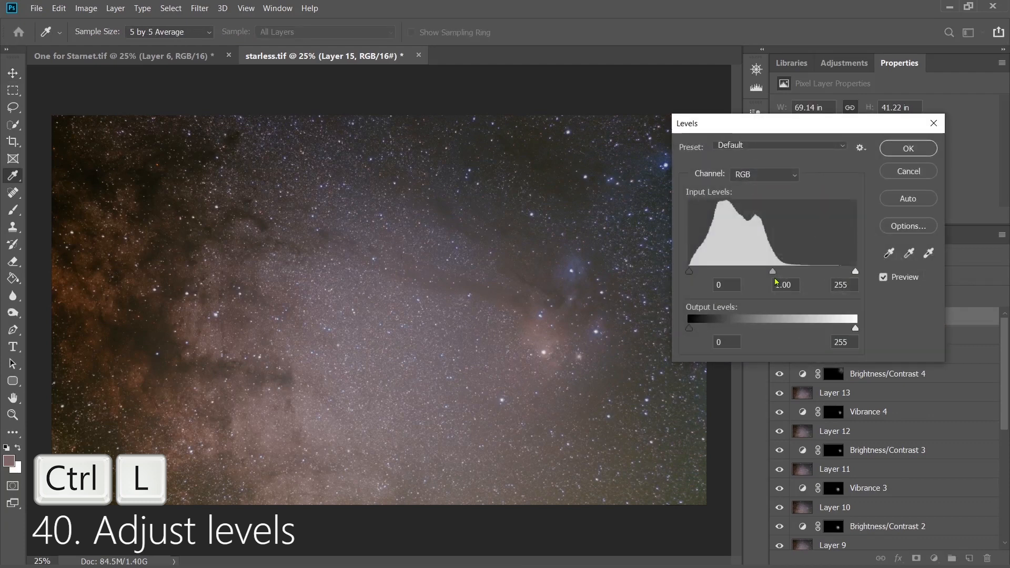
left_click_drag(771, 271, 776, 270)
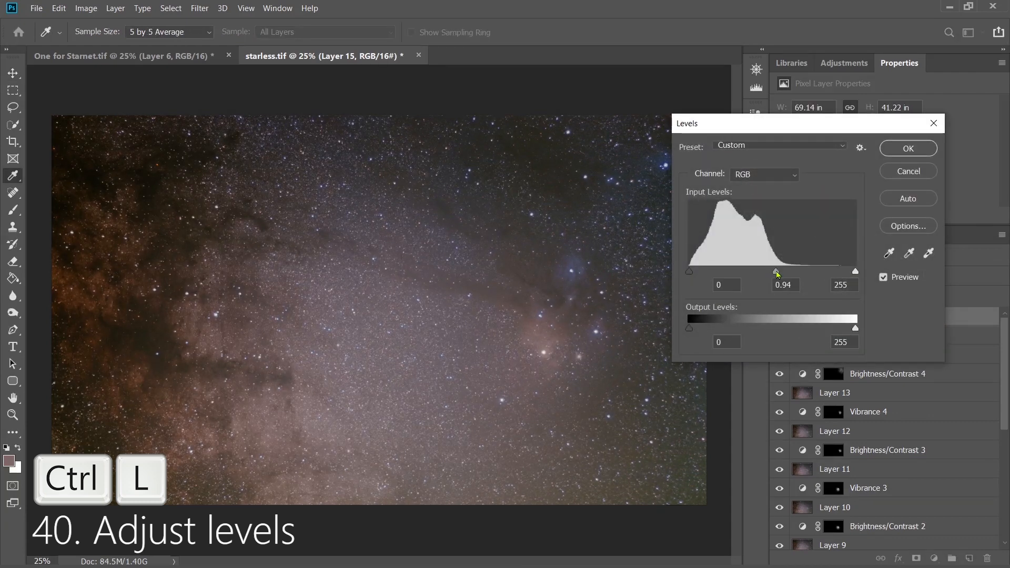
left_click_drag(778, 270, 773, 271)
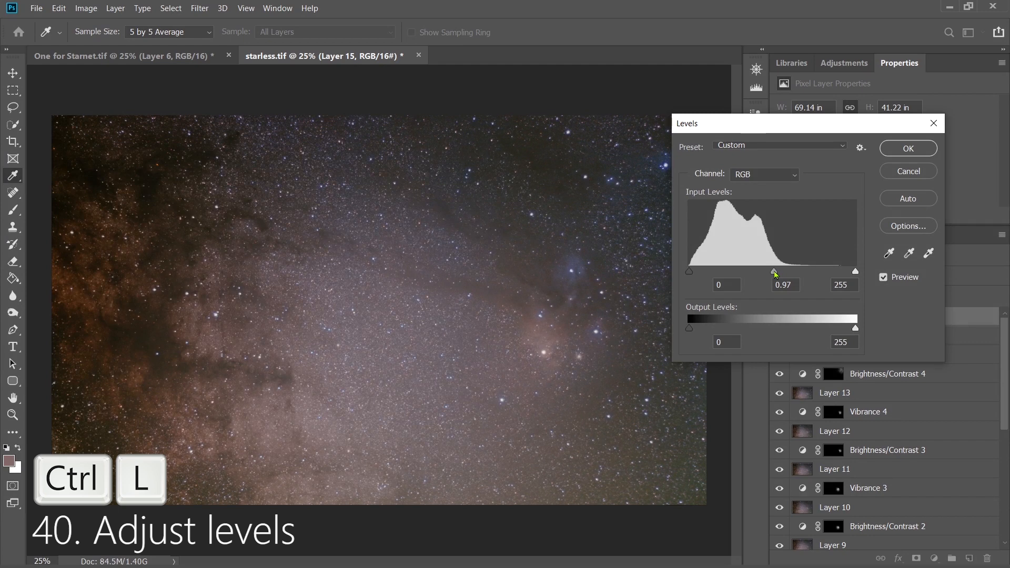
left_click(907, 149)
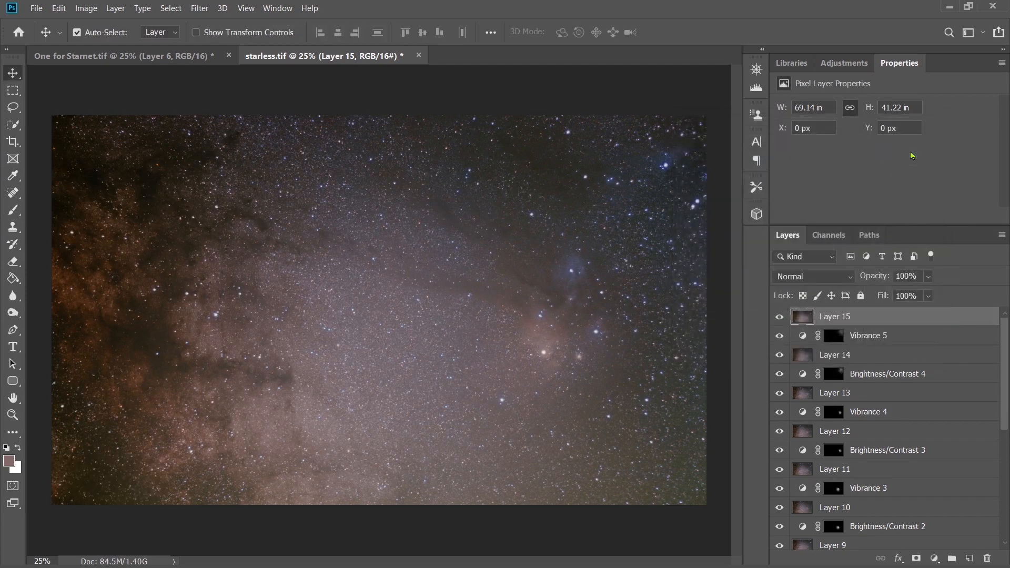
mouse_move(572, 288)
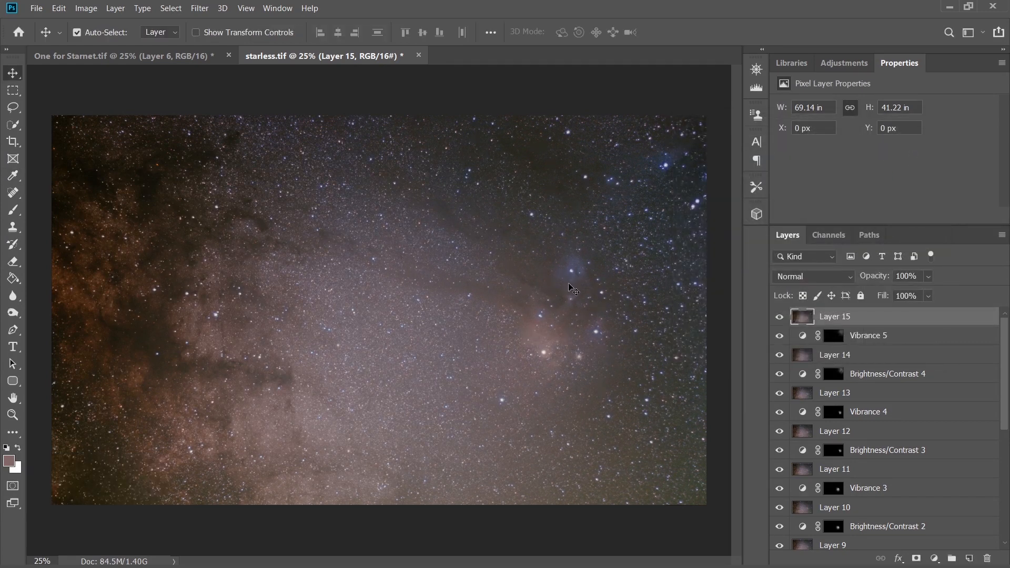
mouse_move(122, 384)
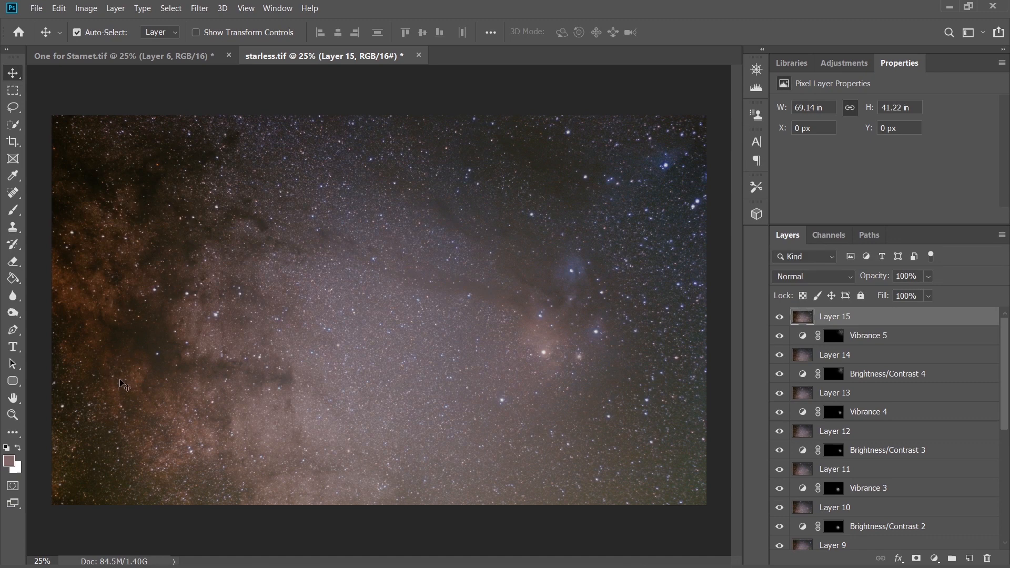
mouse_move(631, 177)
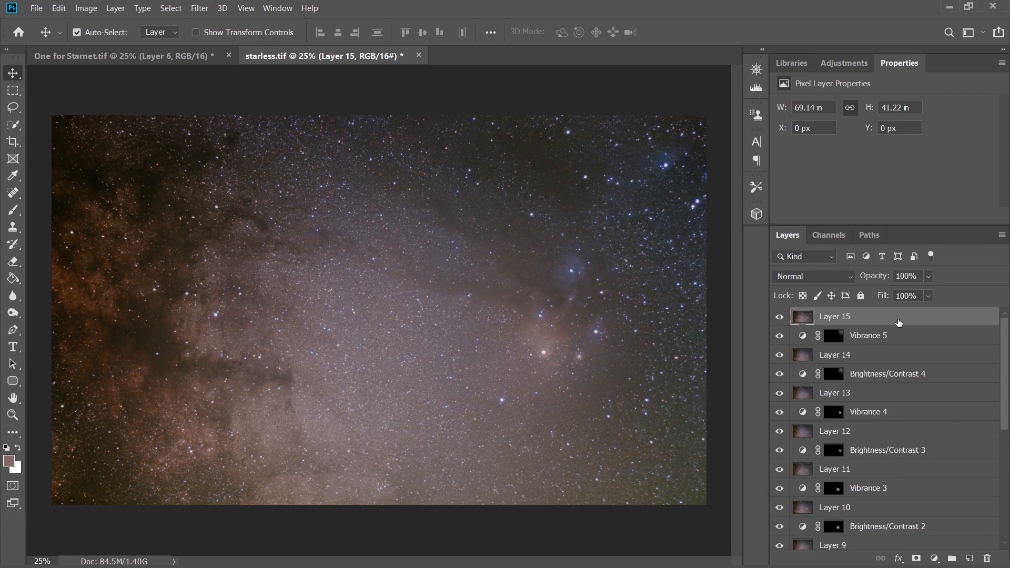
mouse_move(854, 319)
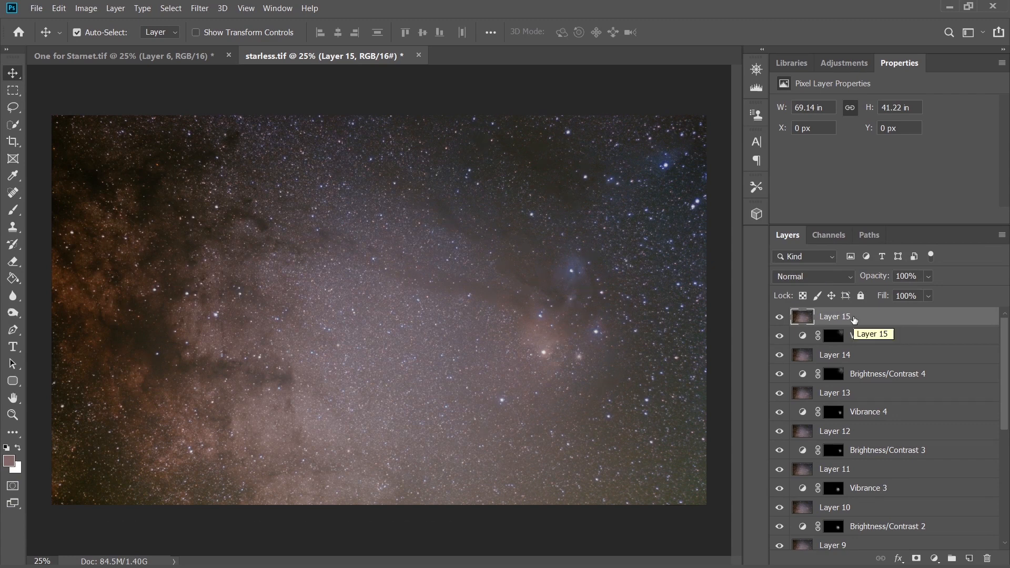
left_click(12, 141)
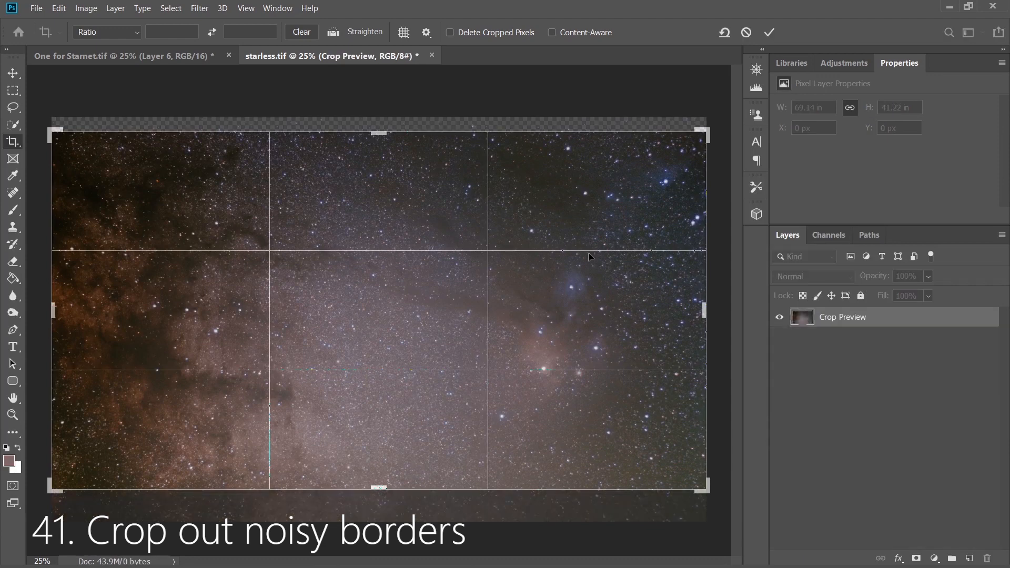
left_click(768, 32)
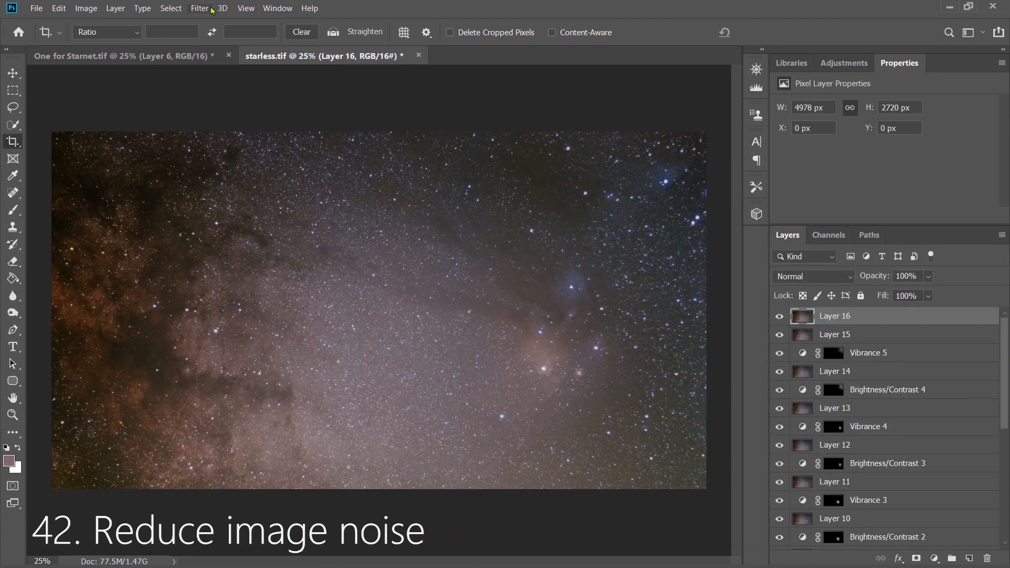
Apply Reduce Noise: strength 5, preserve details 41, color noise 66%, sharpen details 44
left_click(199, 8)
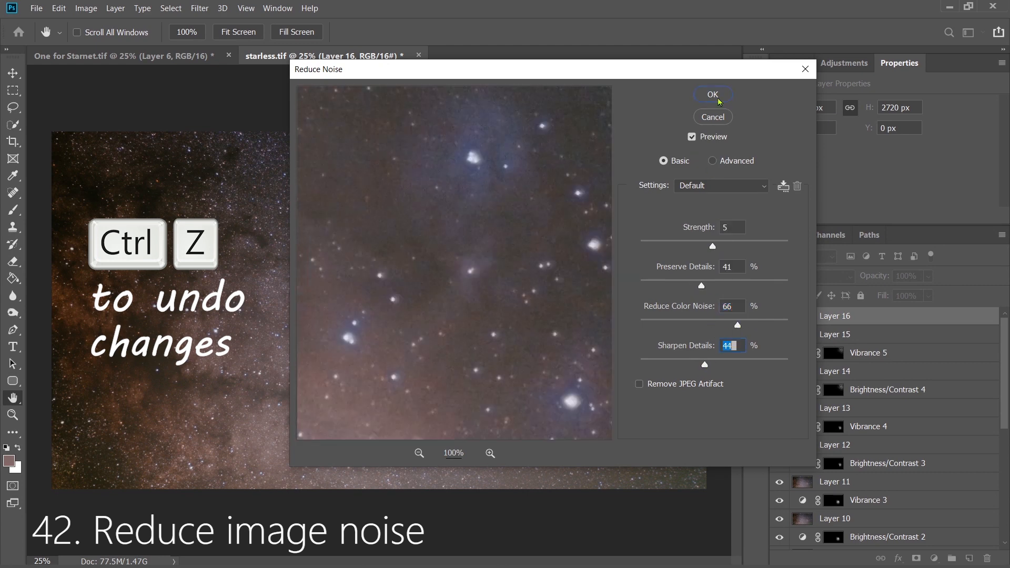
left_click(712, 94)
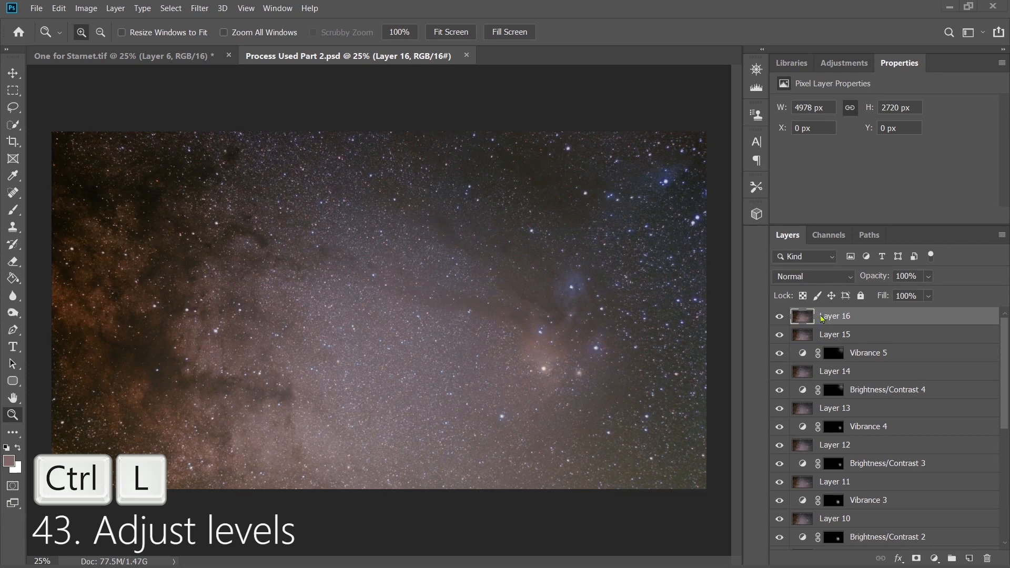
Apply a Levels pass on Layer 16 with the midtone slider at 0.91
key("ctrl+l")
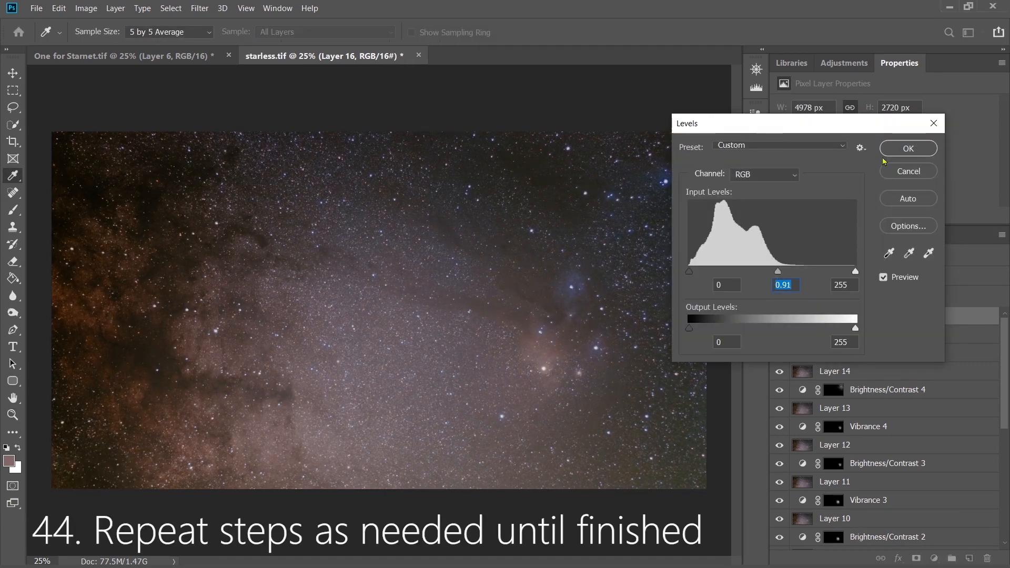
left_click(907, 149)
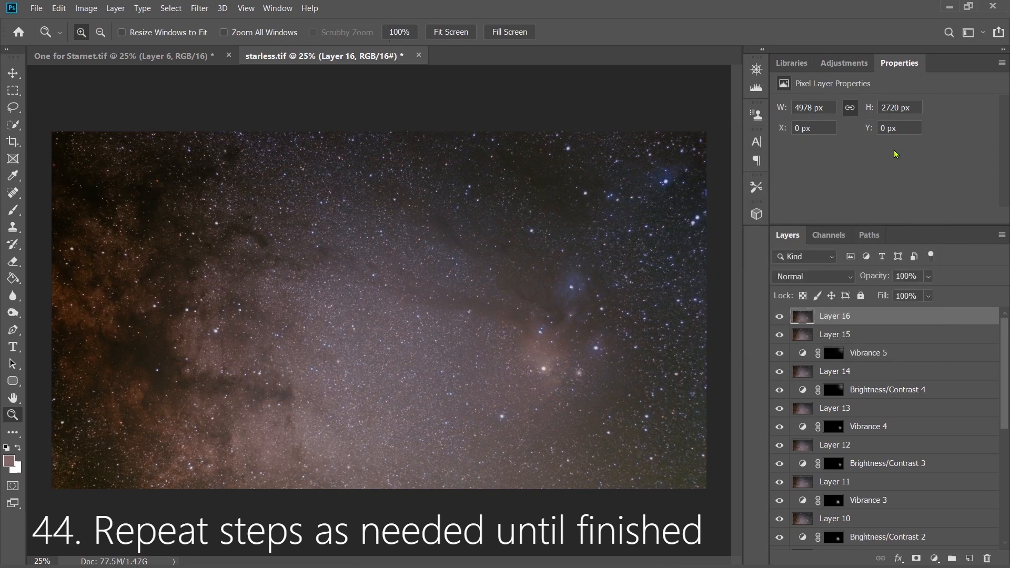